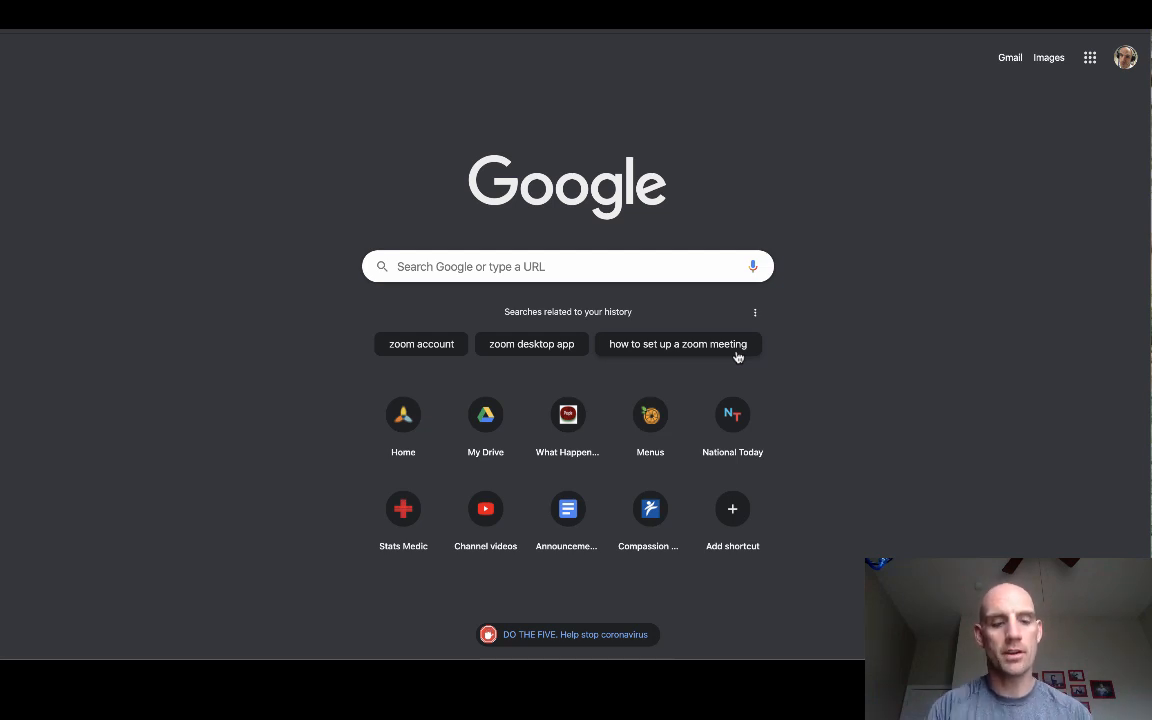
Search Google for 'zoom' and open the official Zoom website from the results.
{"action": "type", "text": "zoom"}
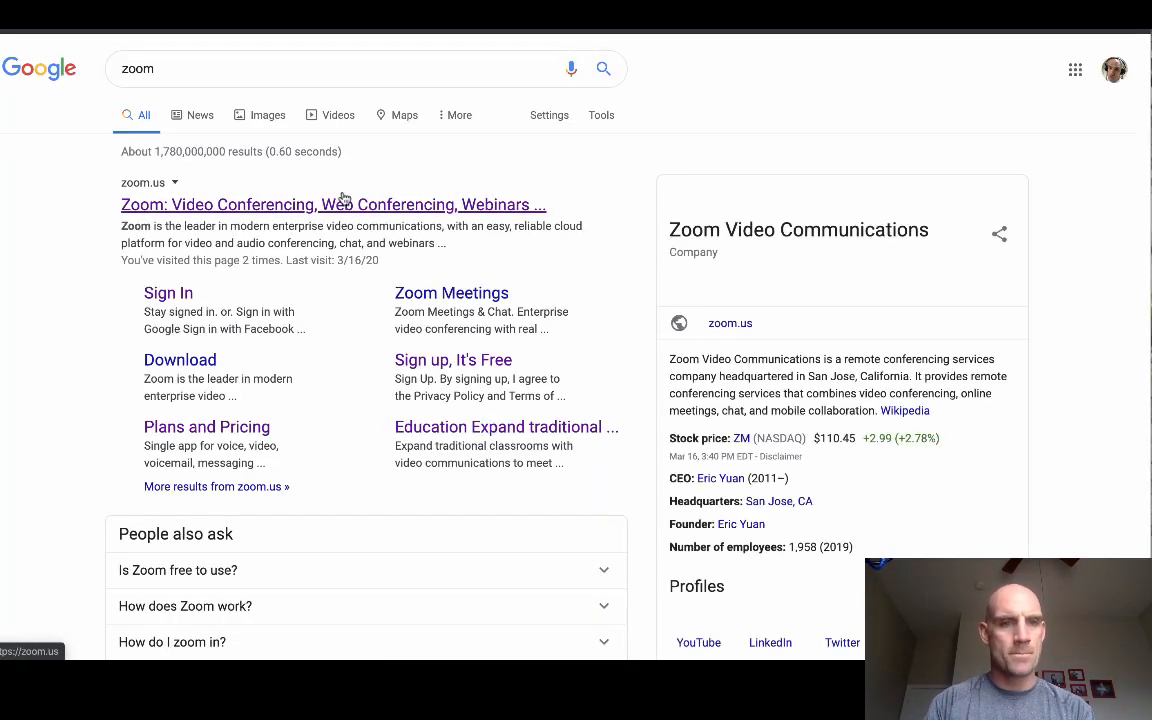
{"action": "left_click", "coordinate": [332, 204]}
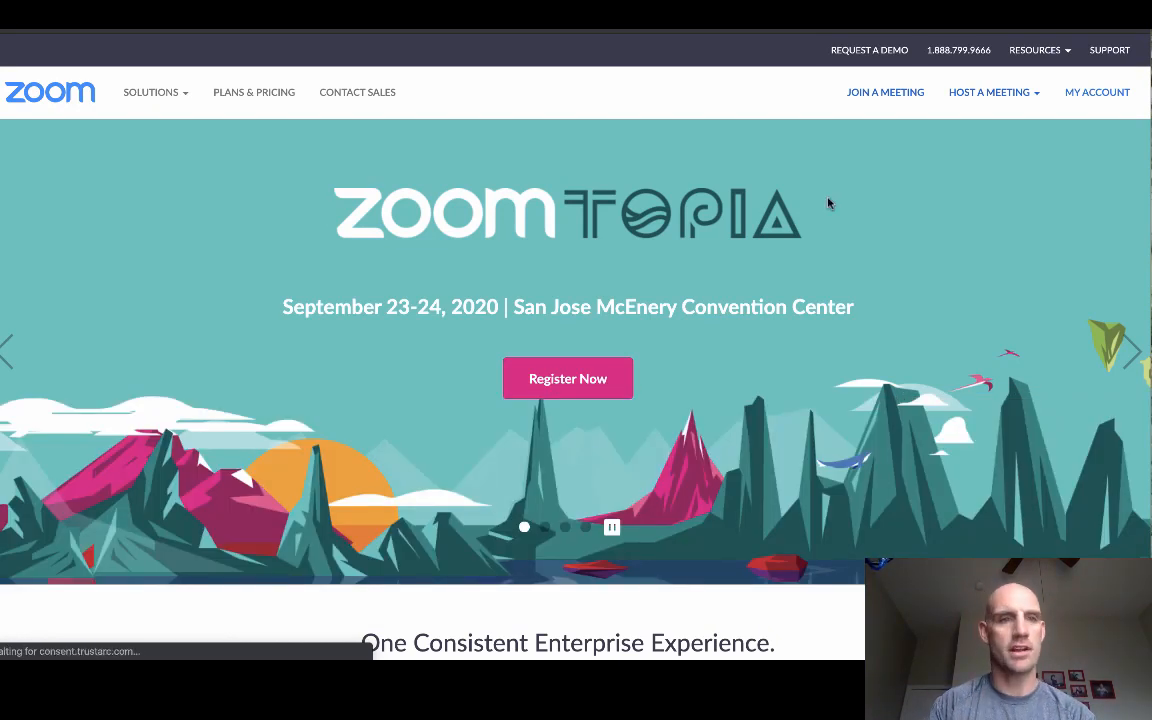
{"action": "mouse_move", "coordinate": [1100, 100]}
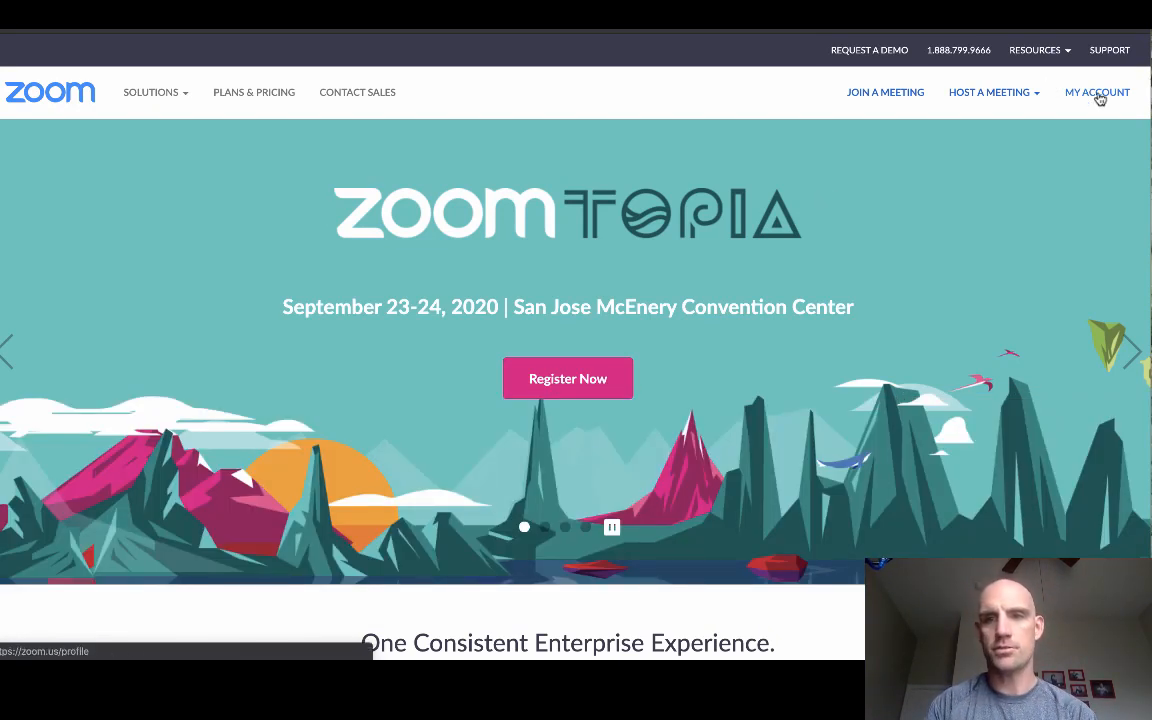
Go to My Account to show the profile page with meeting ID and user details.
{"action": "left_click", "coordinate": [1096, 92]}
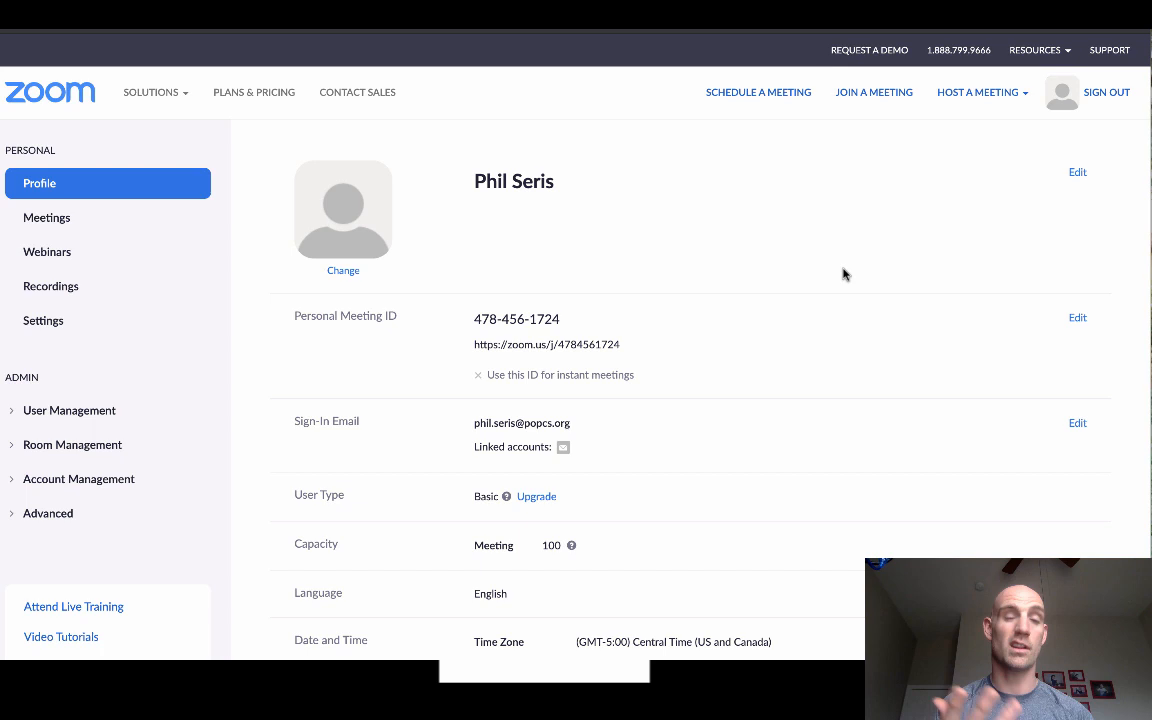
{"action": "mouse_move", "coordinate": [788, 92]}
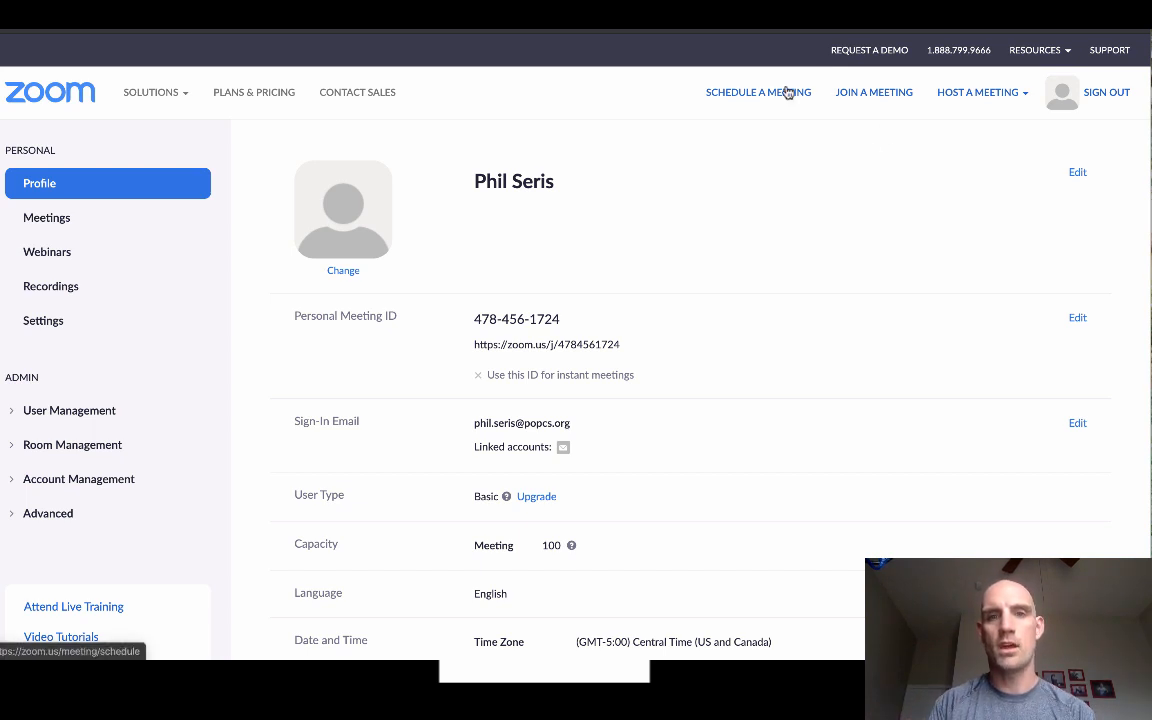
Start scheduling a new meeting and review its default topic, date, time and duration.
{"action": "left_click", "coordinate": [758, 92]}
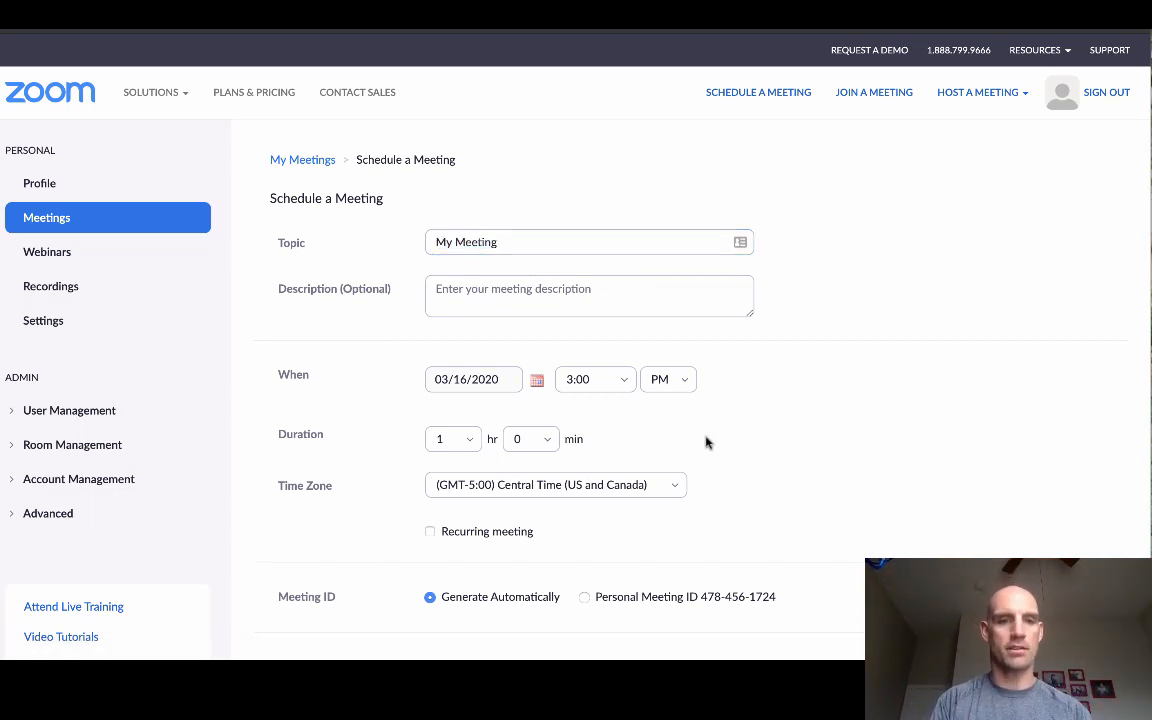
{"action": "mouse_move", "coordinate": [508, 352]}
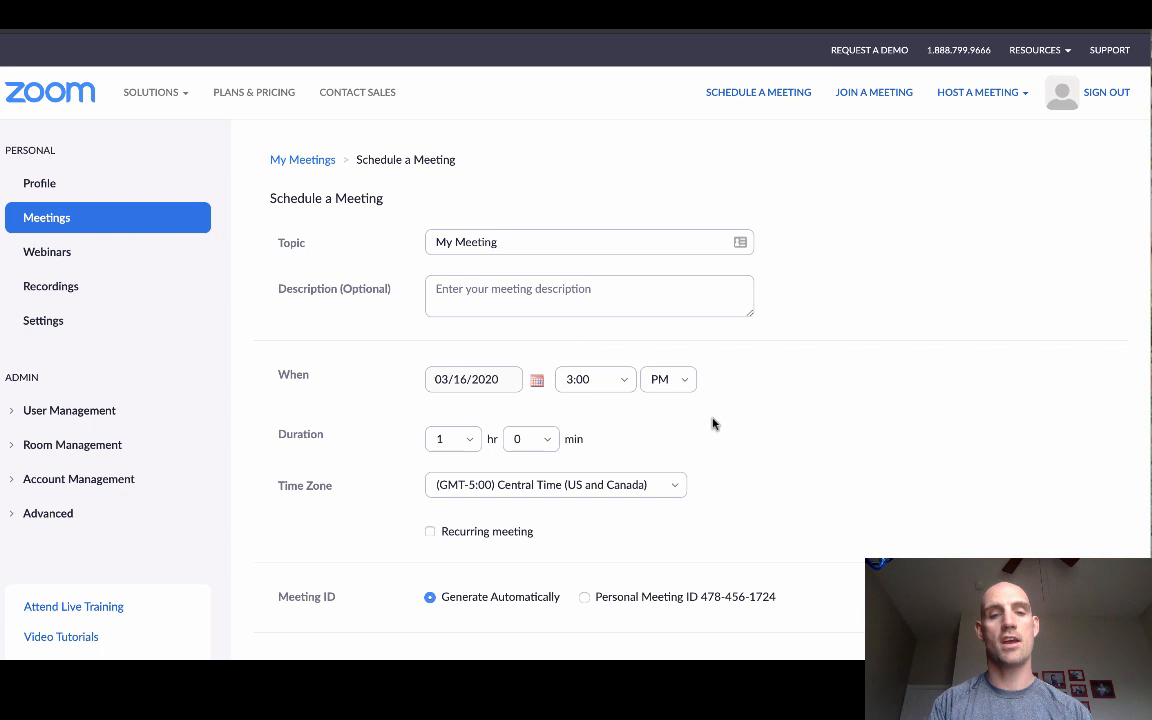
{"action": "left_click", "coordinate": [452, 440]}
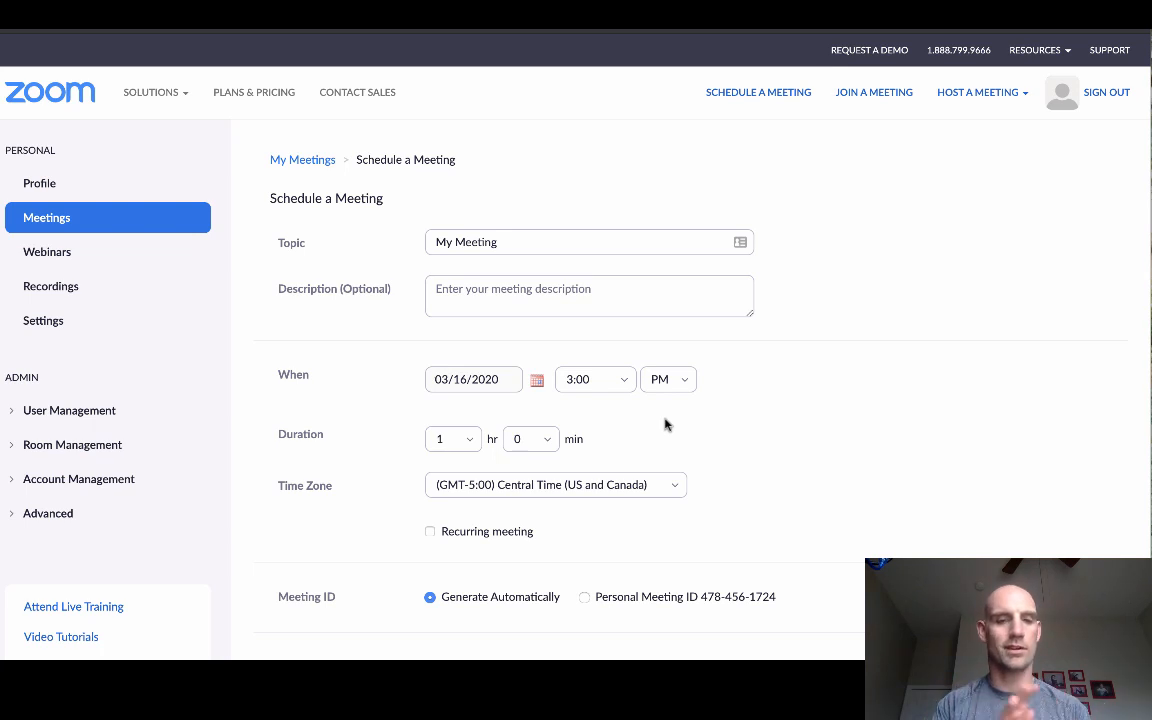
{"action": "scroll", "scroll_direction": "down", "scroll_amount": 3}
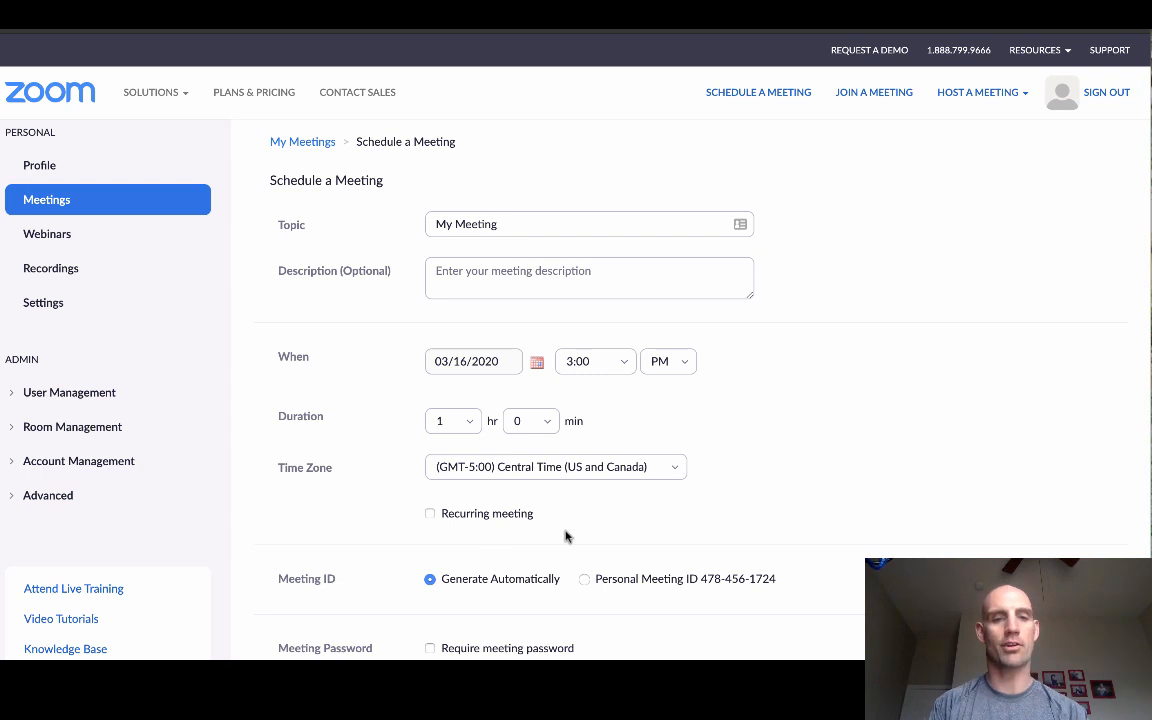
{"action": "mouse_move", "coordinate": [434, 488]}
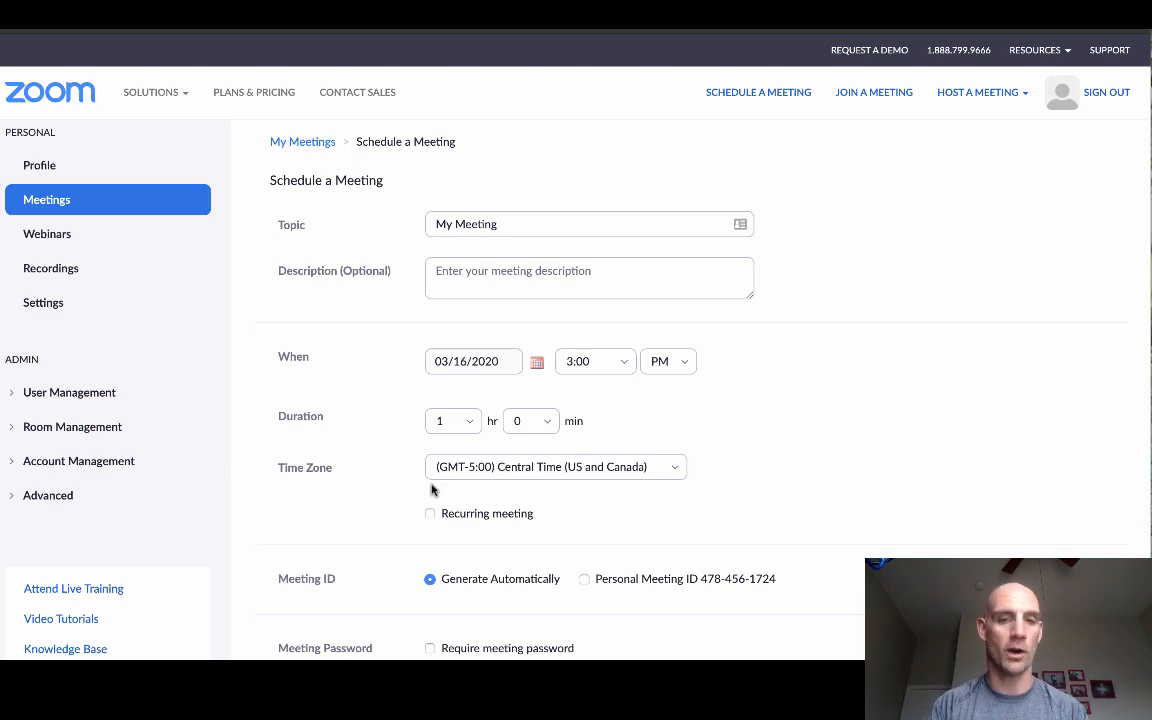
Require a meeting password and switch video on for both host and participants.
{"action": "scroll", "scroll_direction": "down", "scroll_amount": 3}
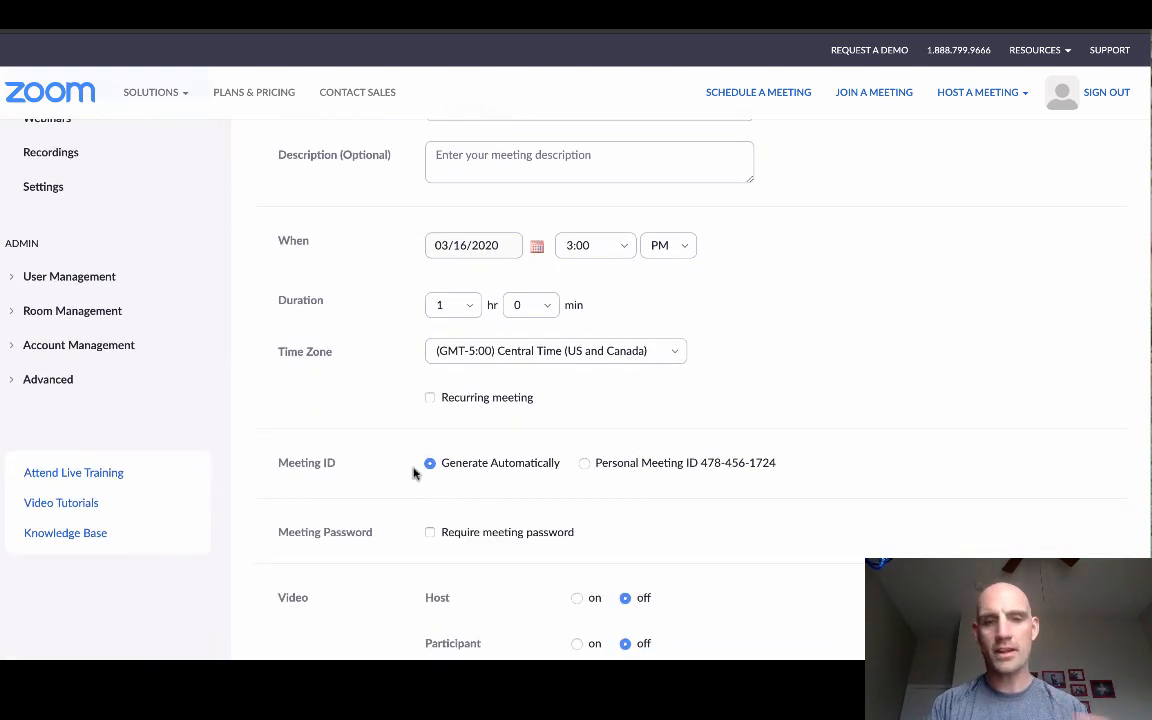
{"action": "scroll", "scroll_direction": "down", "scroll_amount": 3}
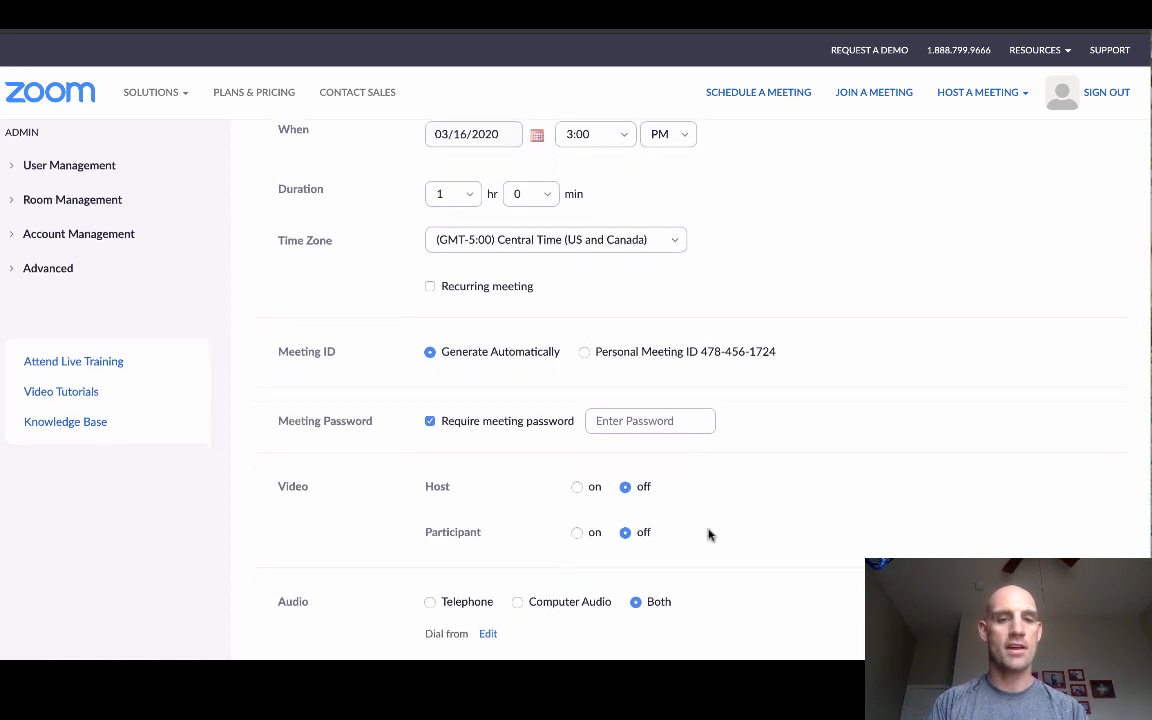
{"action": "scroll", "scroll_direction": "down", "scroll_amount": 3}
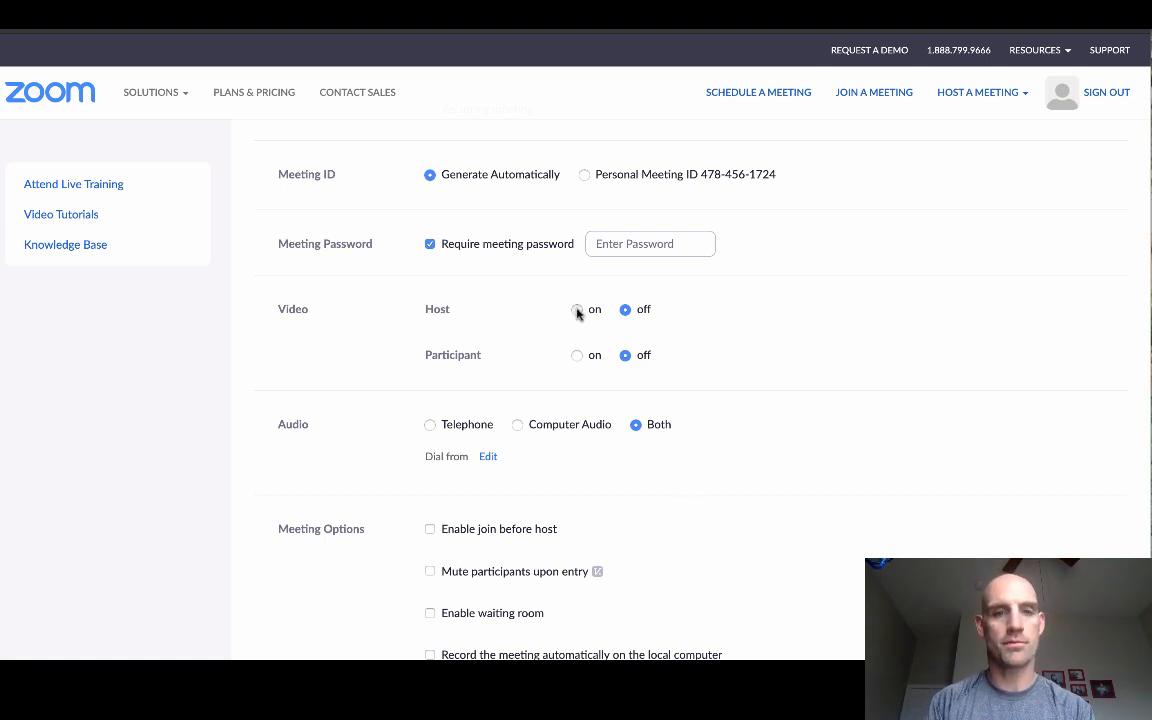
{"action": "left_click", "coordinate": [576, 308]}
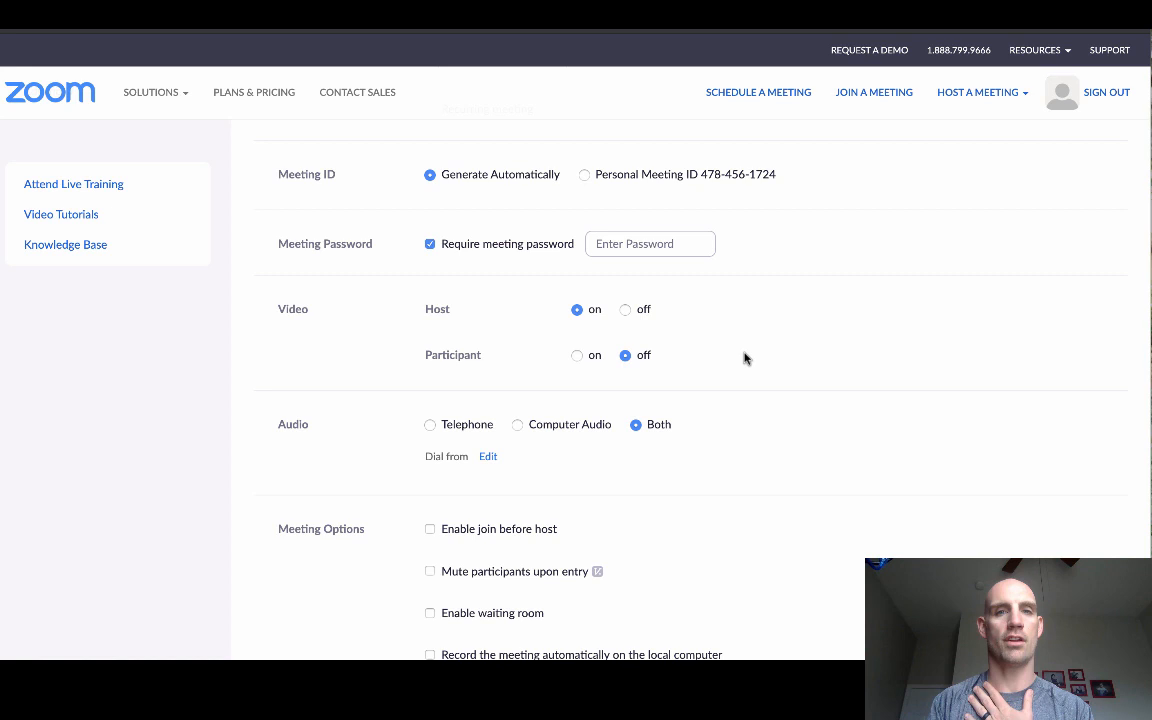
{"action": "left_click", "coordinate": [576, 356]}
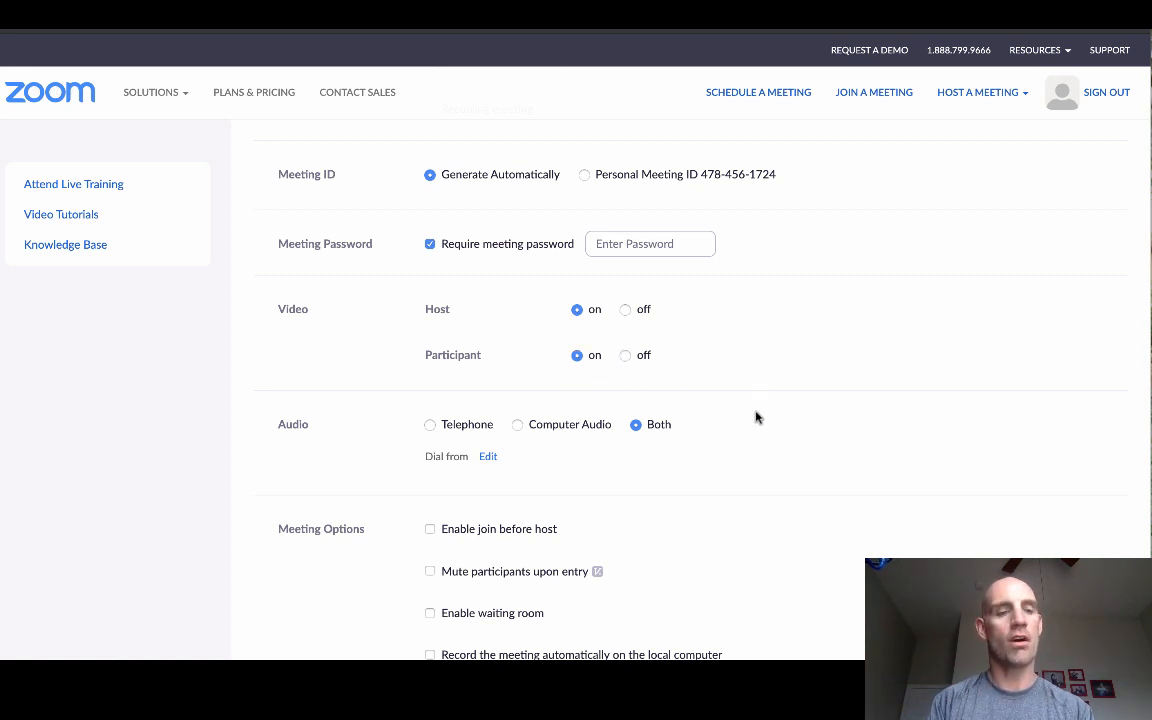
{"action": "mouse_move", "coordinate": [646, 436]}
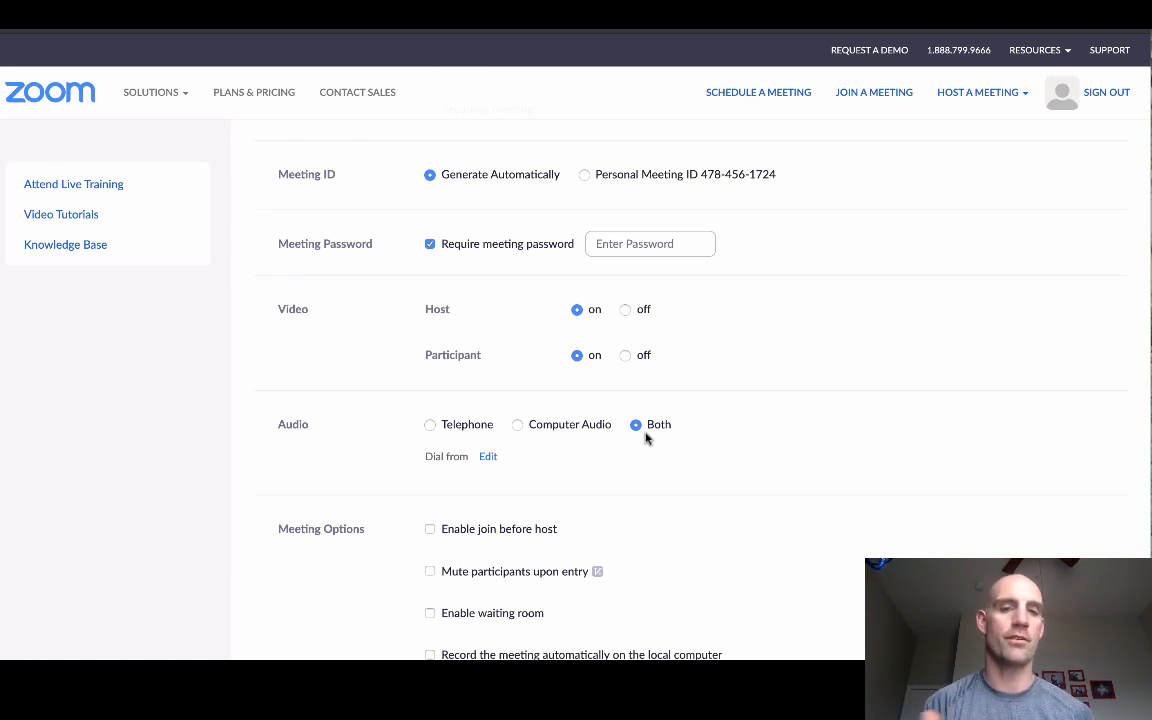
{"action": "mouse_move", "coordinate": [652, 470]}
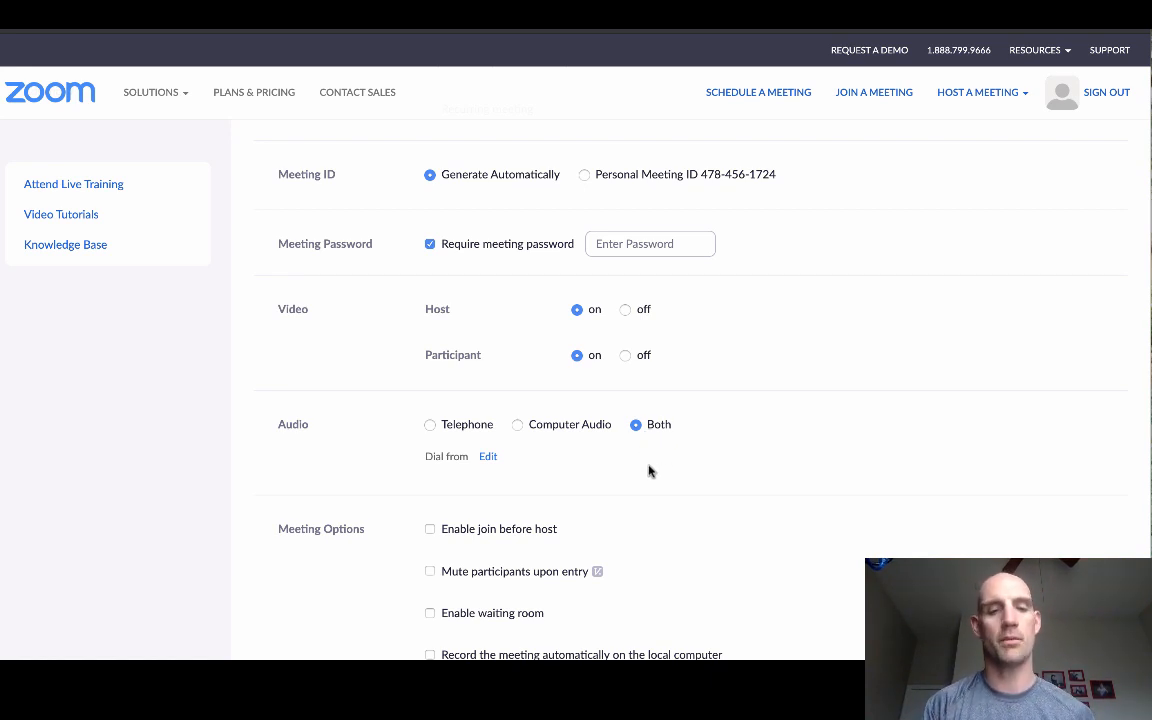
{"action": "scroll", "scroll_direction": "down", "scroll_amount": 3}
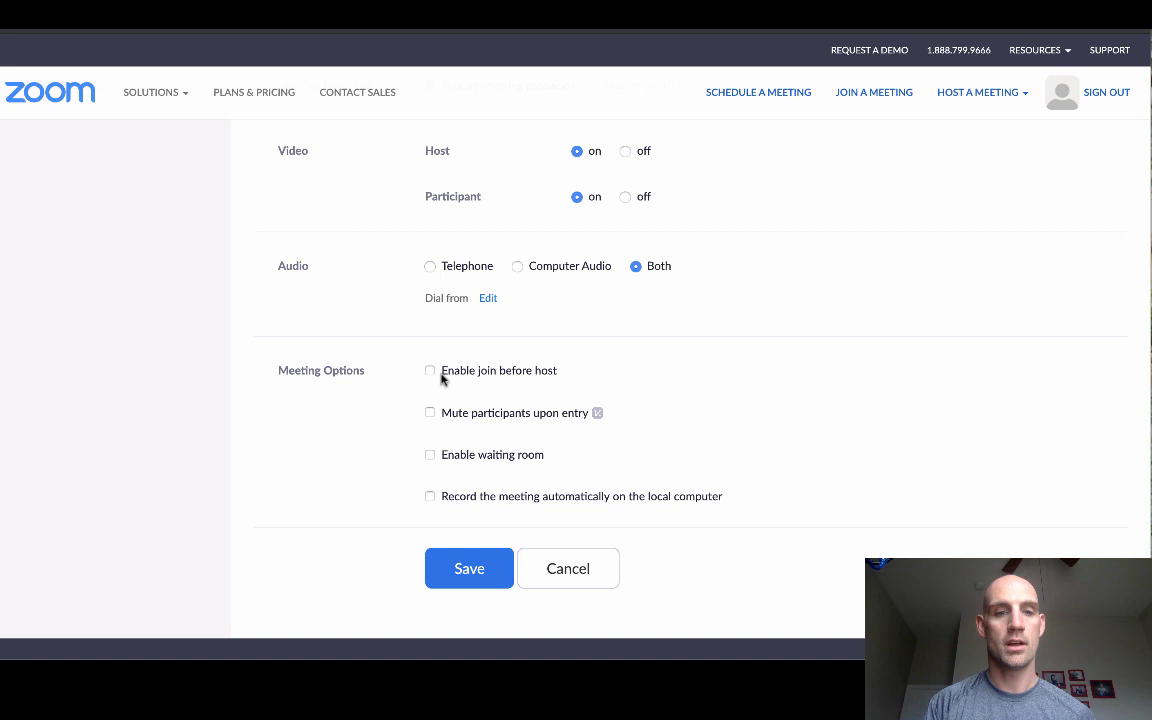
Mute participants upon entry and enable the waiting room in Meeting Options.
{"action": "left_click", "coordinate": [430, 412]}
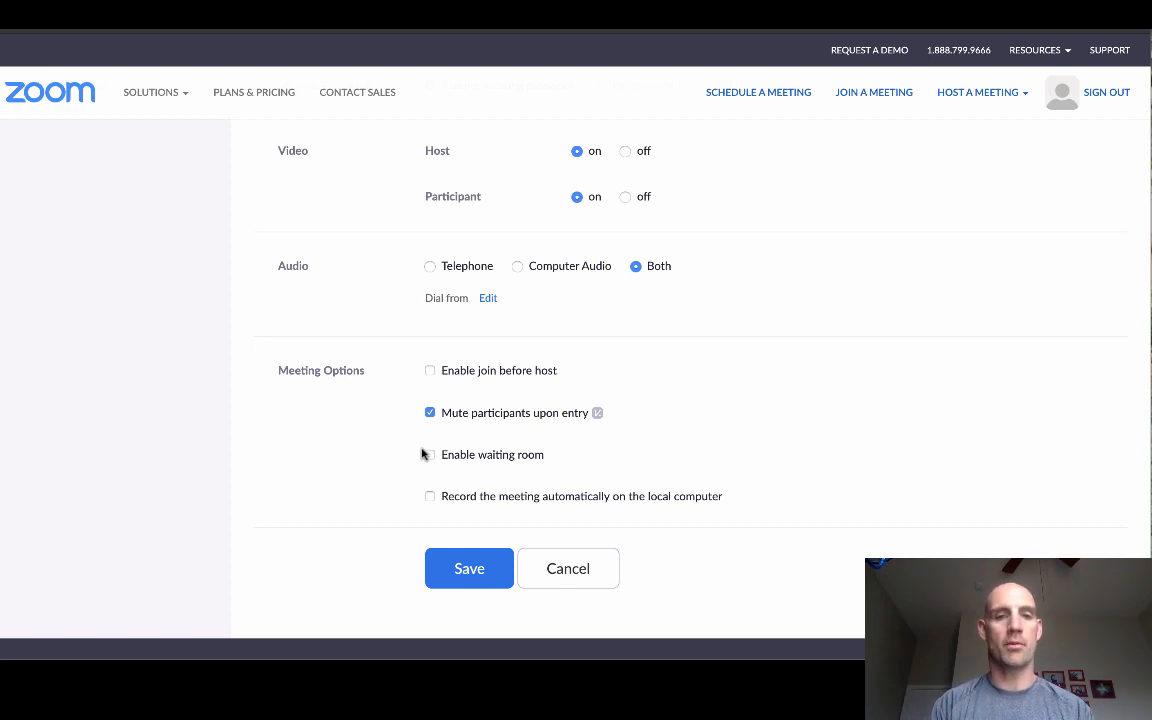
{"action": "left_click", "coordinate": [430, 454]}
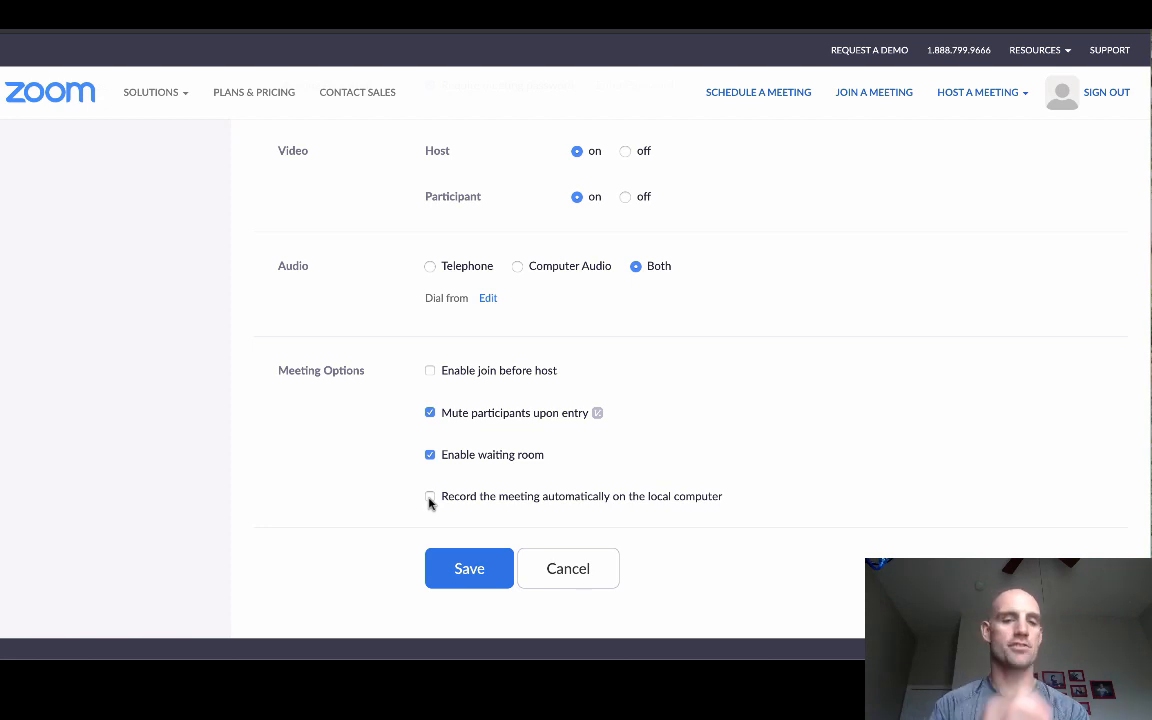
Record the meeting automatically on the local computer.
{"action": "left_click", "coordinate": [430, 496]}
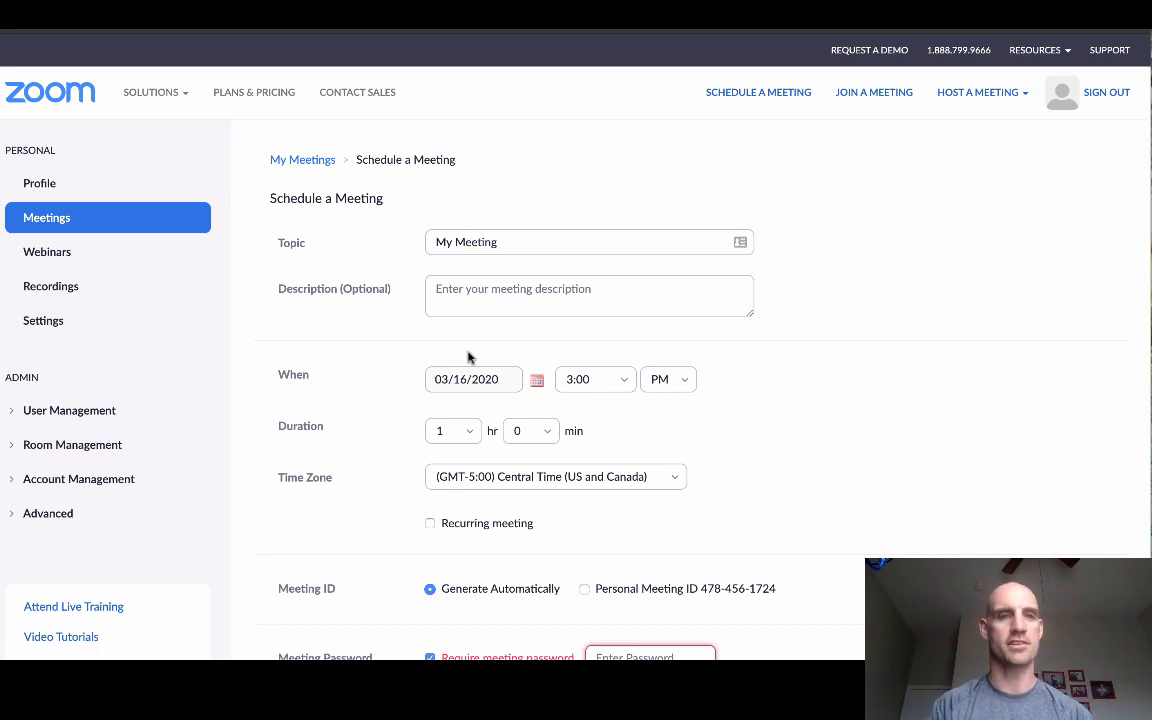
{"action": "mouse_move", "coordinate": [156, 336]}
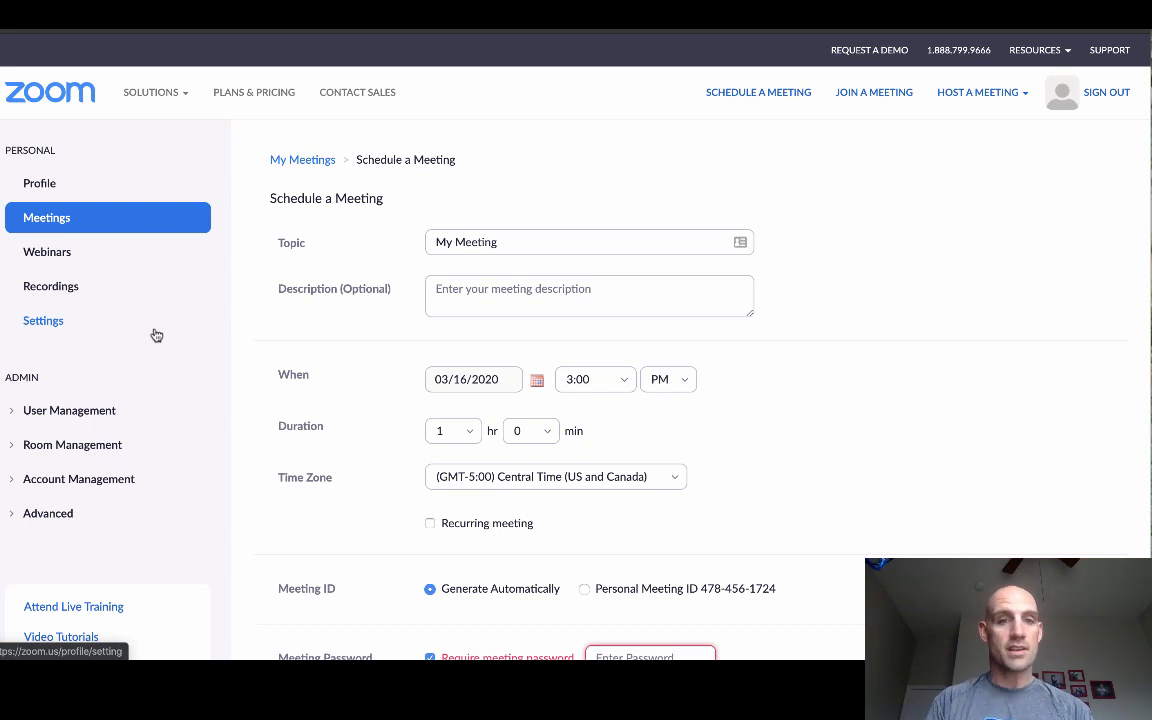
Enter a meeting password and save the scheduled My Meeting to reach its details page.
{"action": "scroll", "scroll_direction": "down", "scroll_amount": 3}
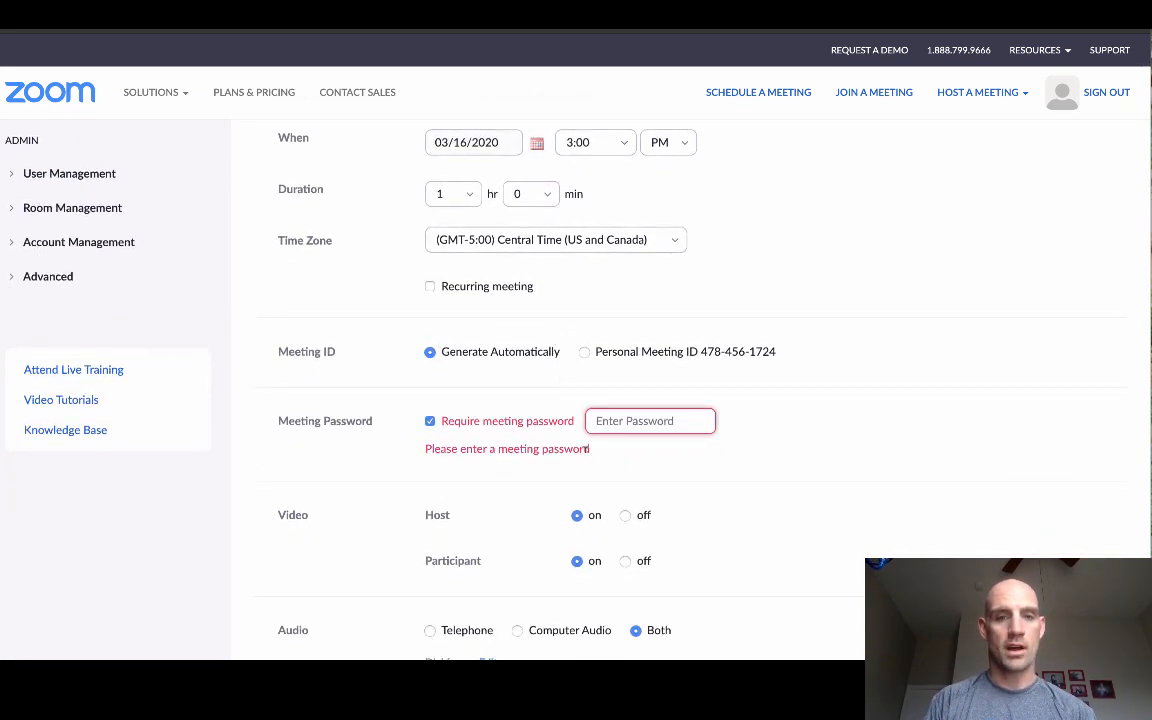
{"action": "type", "text": "••••"}
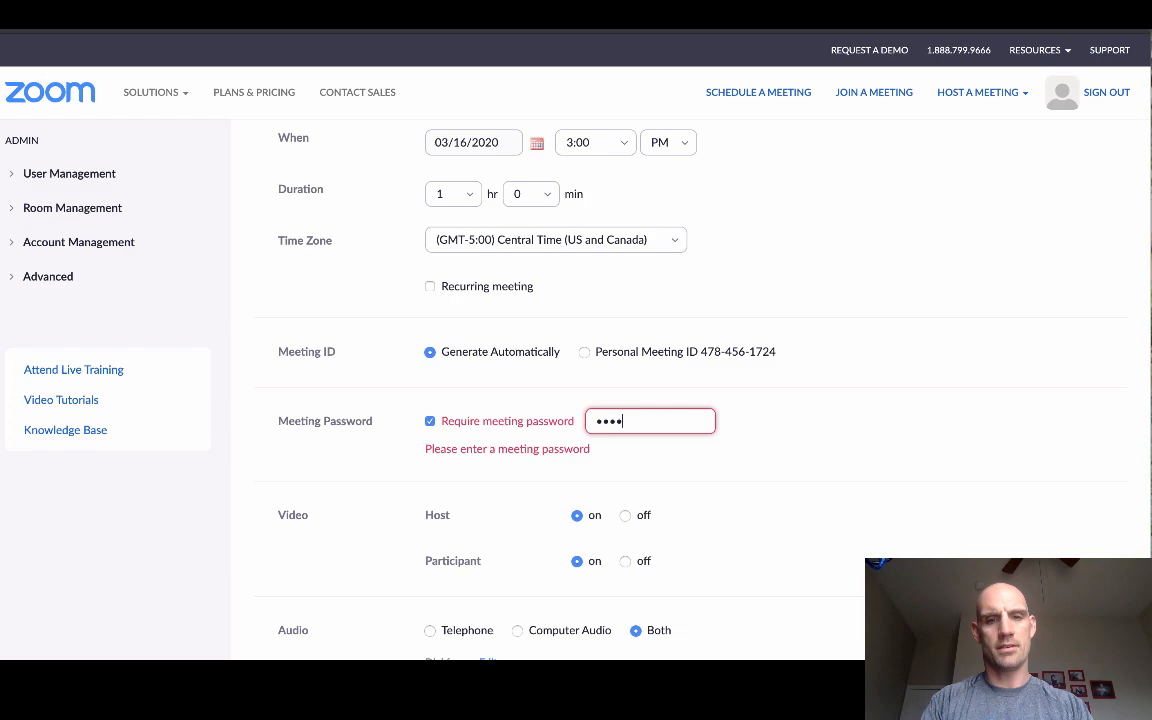
{"action": "scroll", "scroll_direction": "down", "scroll_amount": 3}
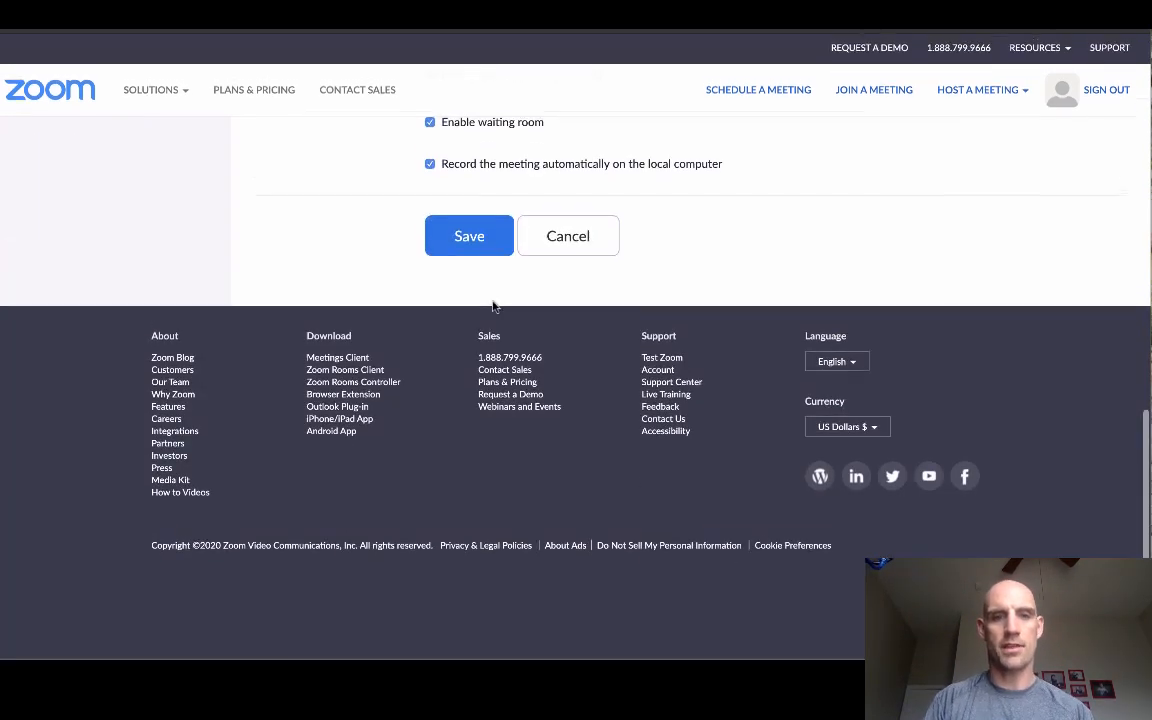
{"action": "left_click", "coordinate": [468, 236]}
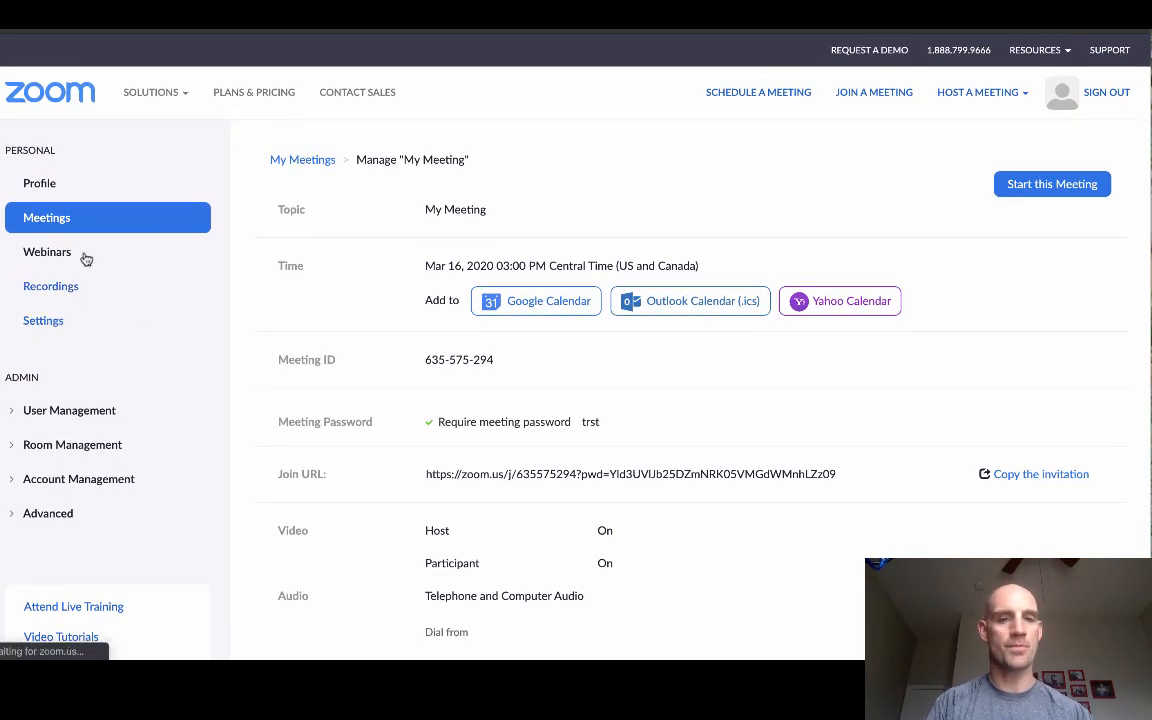
In the account's meeting settings, switch on muting participants upon entry.
{"action": "left_click", "coordinate": [44, 320]}
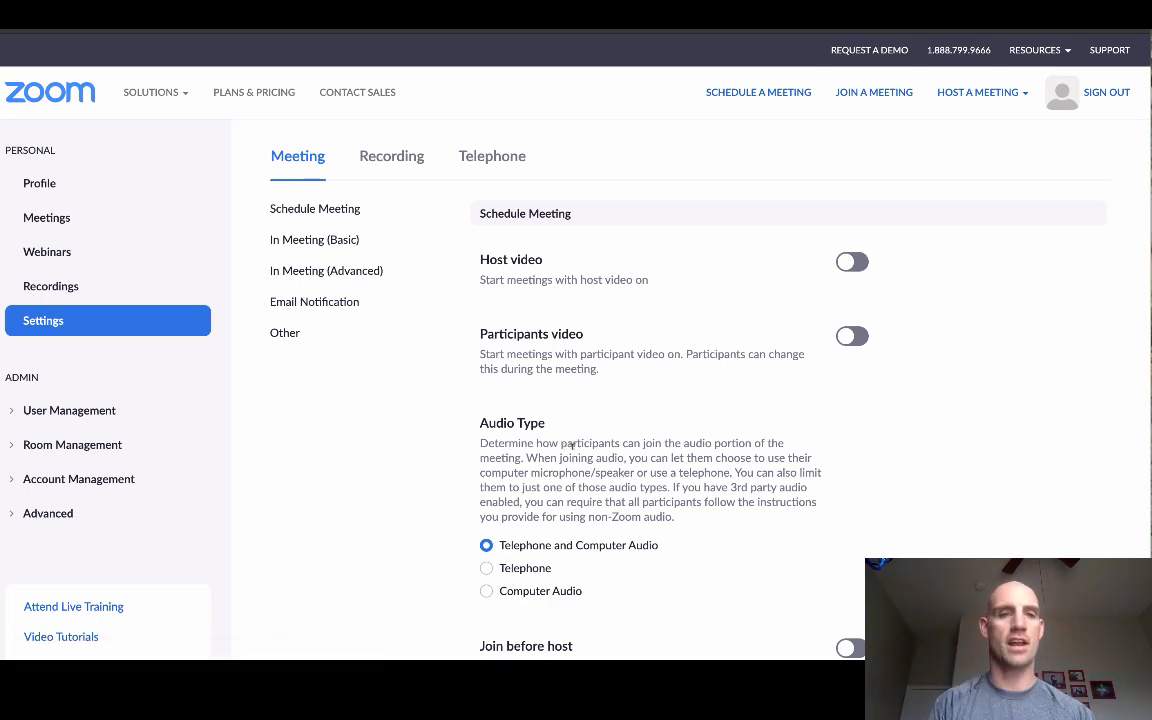
{"action": "mouse_move", "coordinate": [340, 262]}
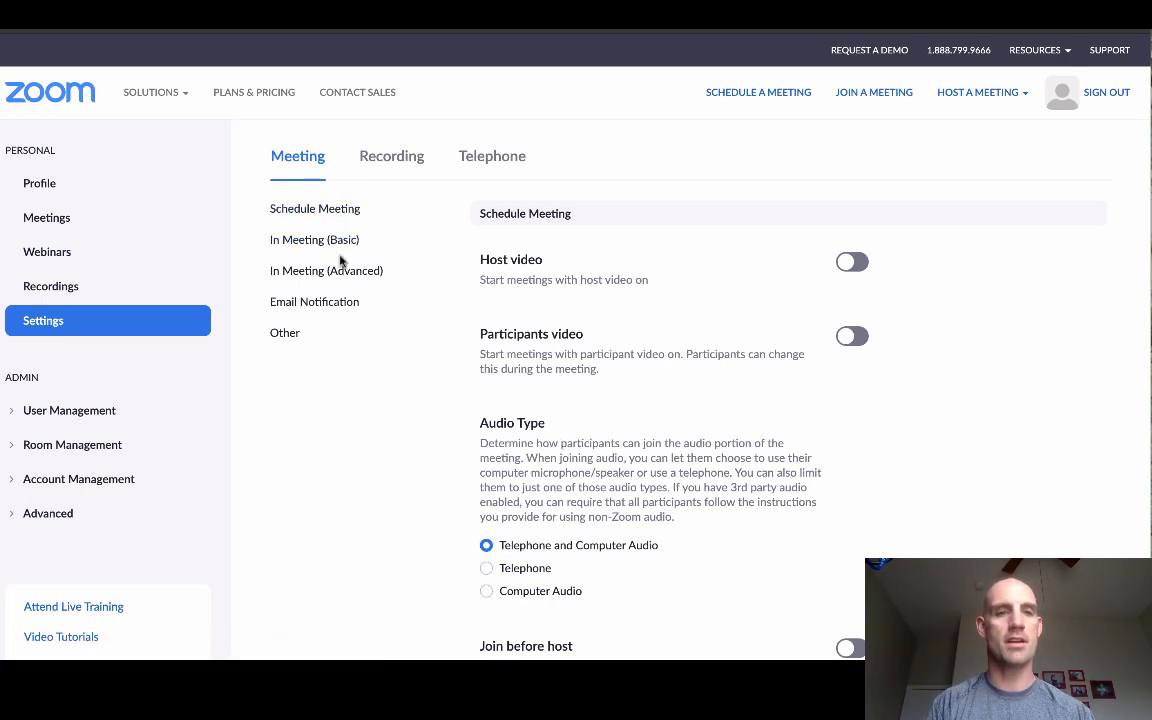
{"action": "mouse_move", "coordinate": [790, 318]}
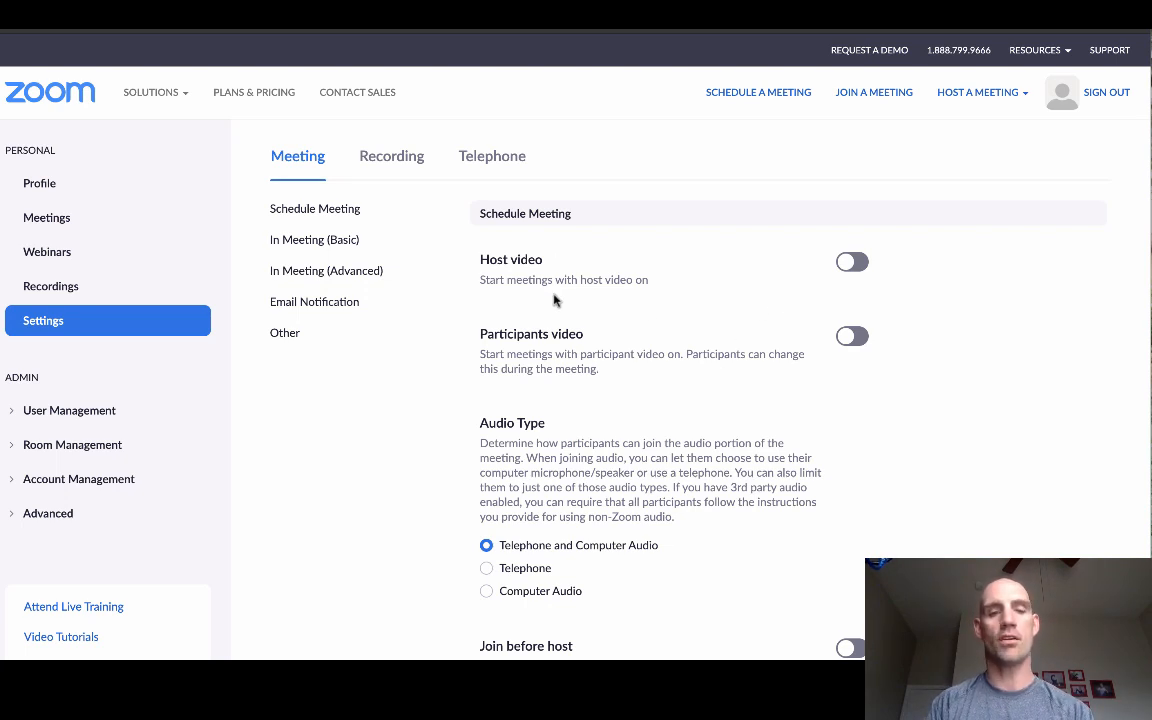
{"action": "mouse_move", "coordinate": [772, 386]}
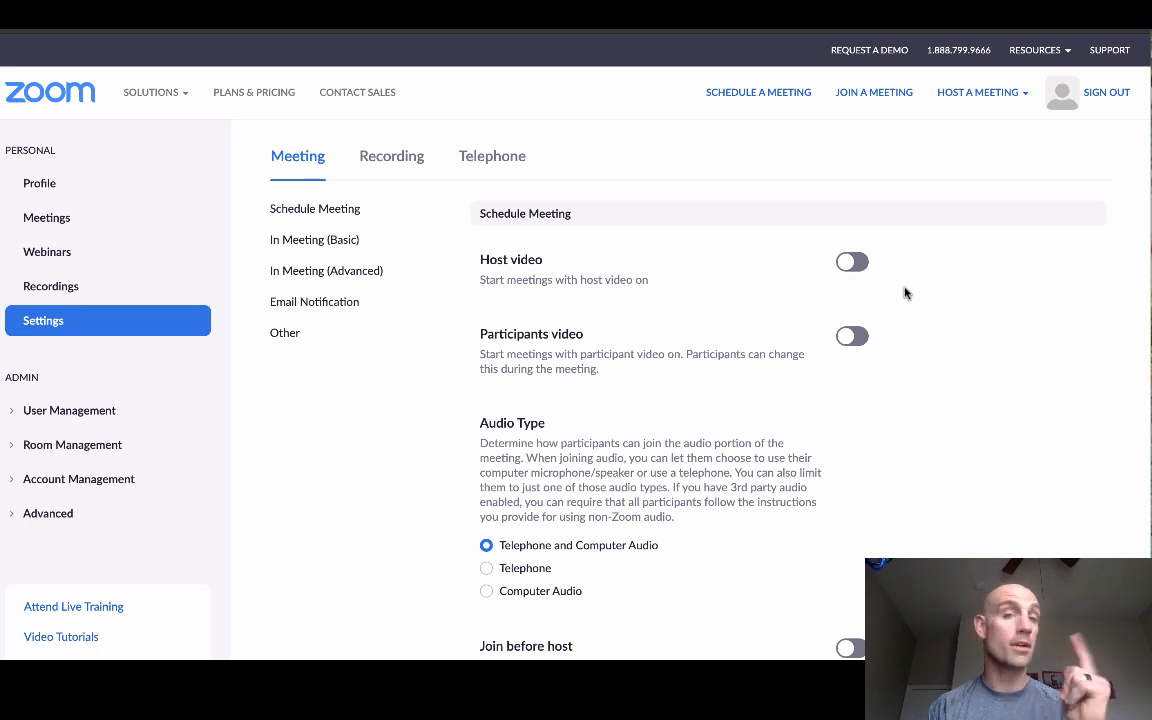
{"action": "mouse_move", "coordinate": [860, 358]}
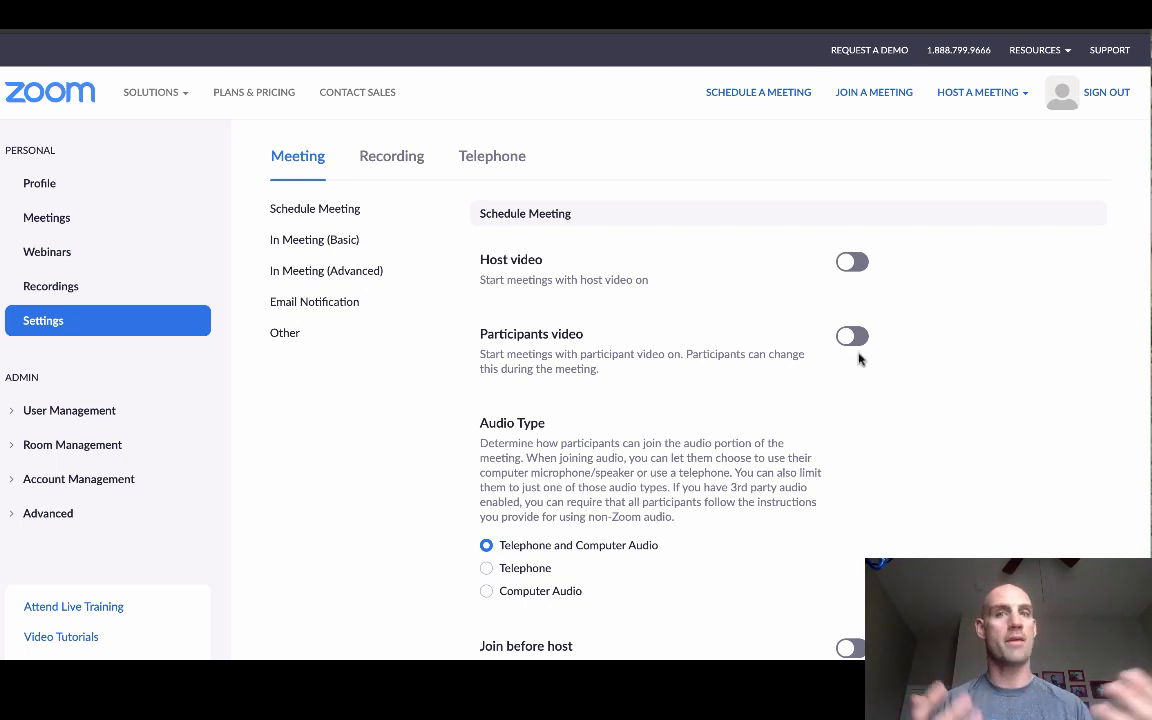
{"action": "scroll", "scroll_direction": "down", "scroll_amount": 3}
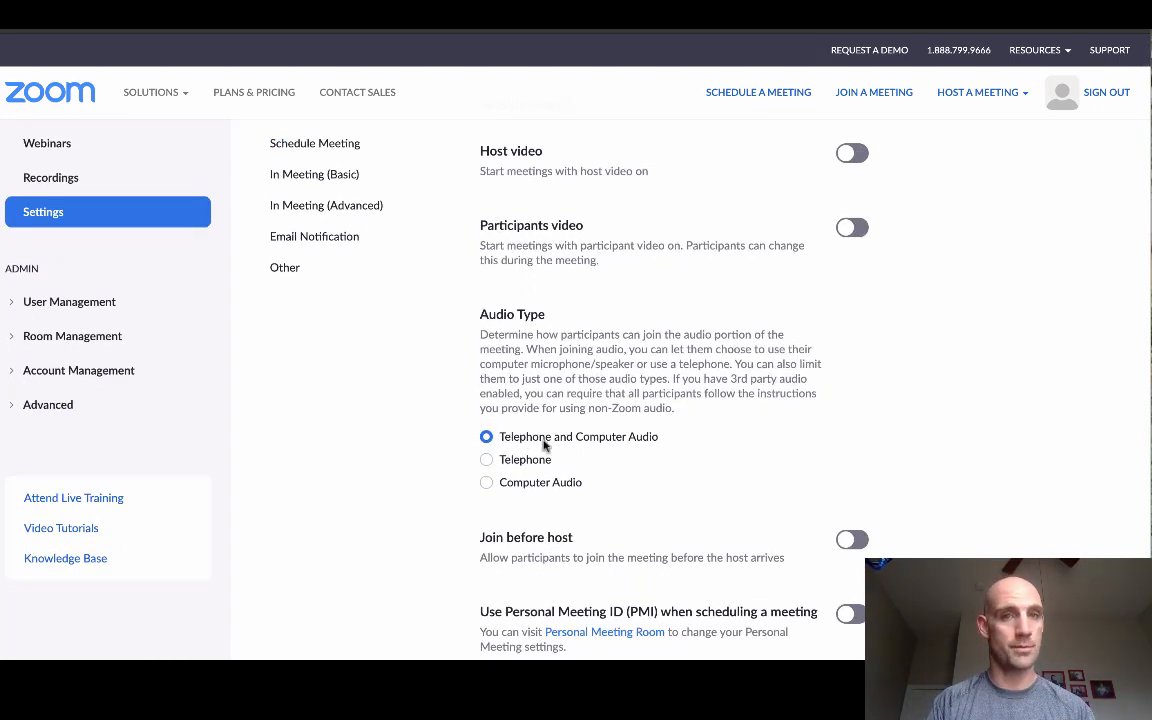
{"action": "scroll", "scroll_direction": "down", "scroll_amount": 3}
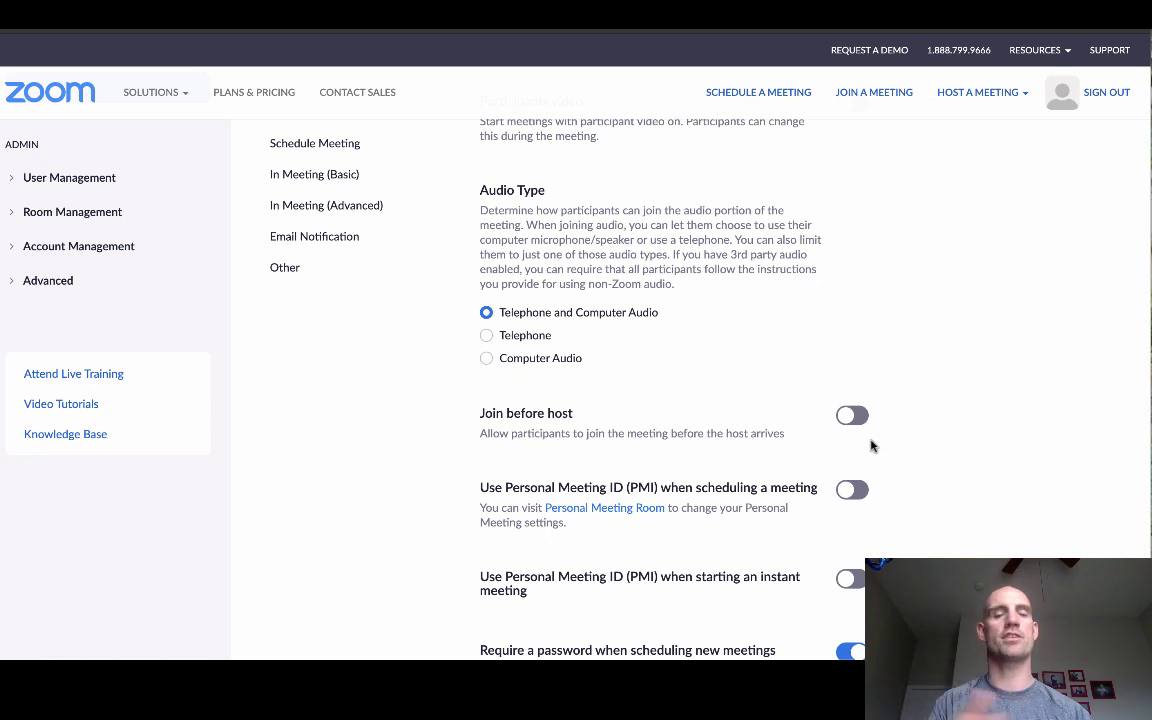
{"action": "mouse_move", "coordinate": [868, 452]}
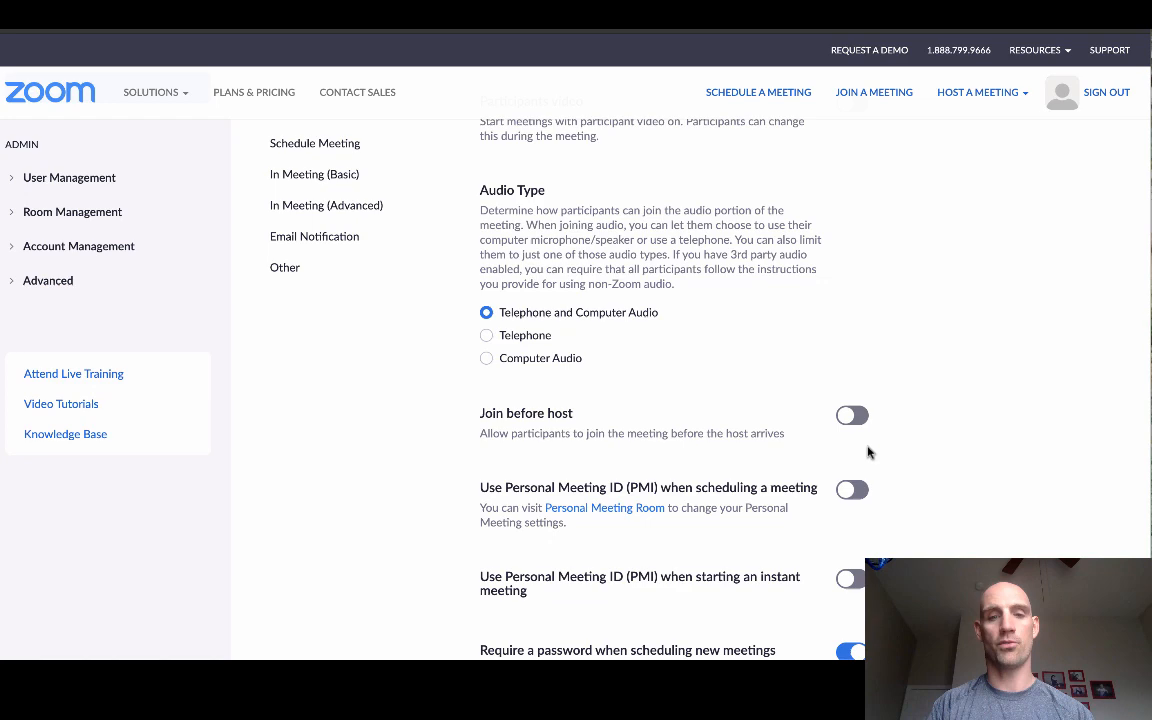
{"action": "scroll", "scroll_direction": "down", "scroll_amount": 3}
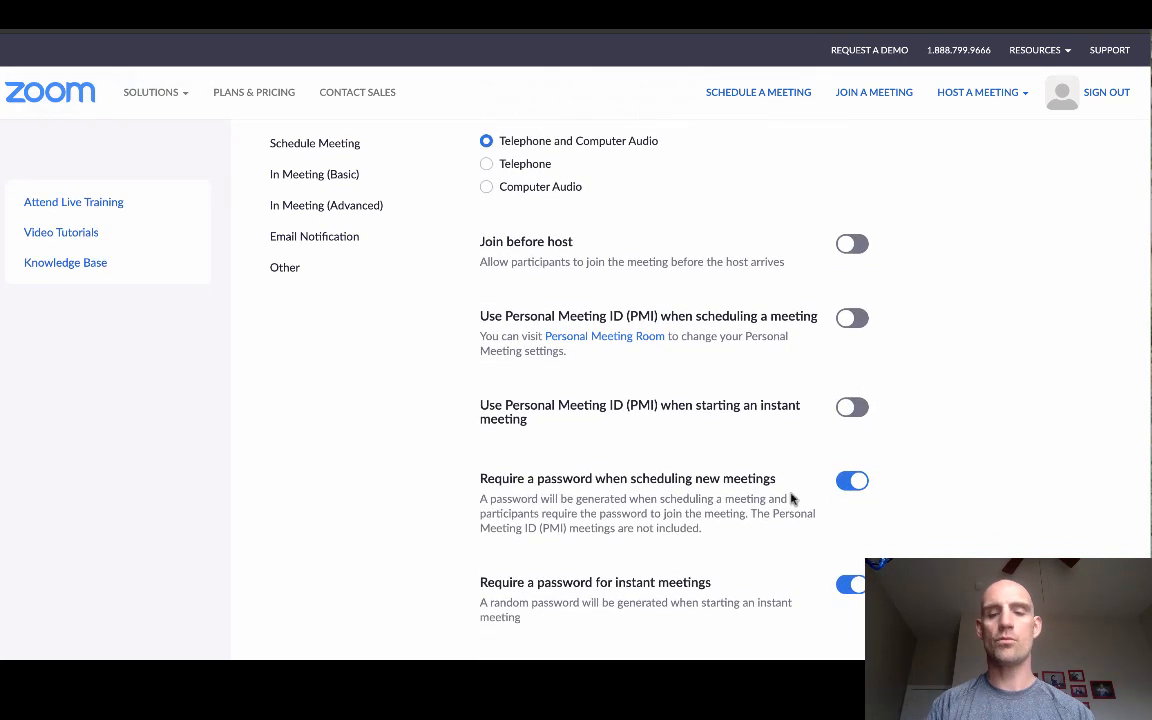
{"action": "scroll", "scroll_direction": "down", "scroll_amount": 3}
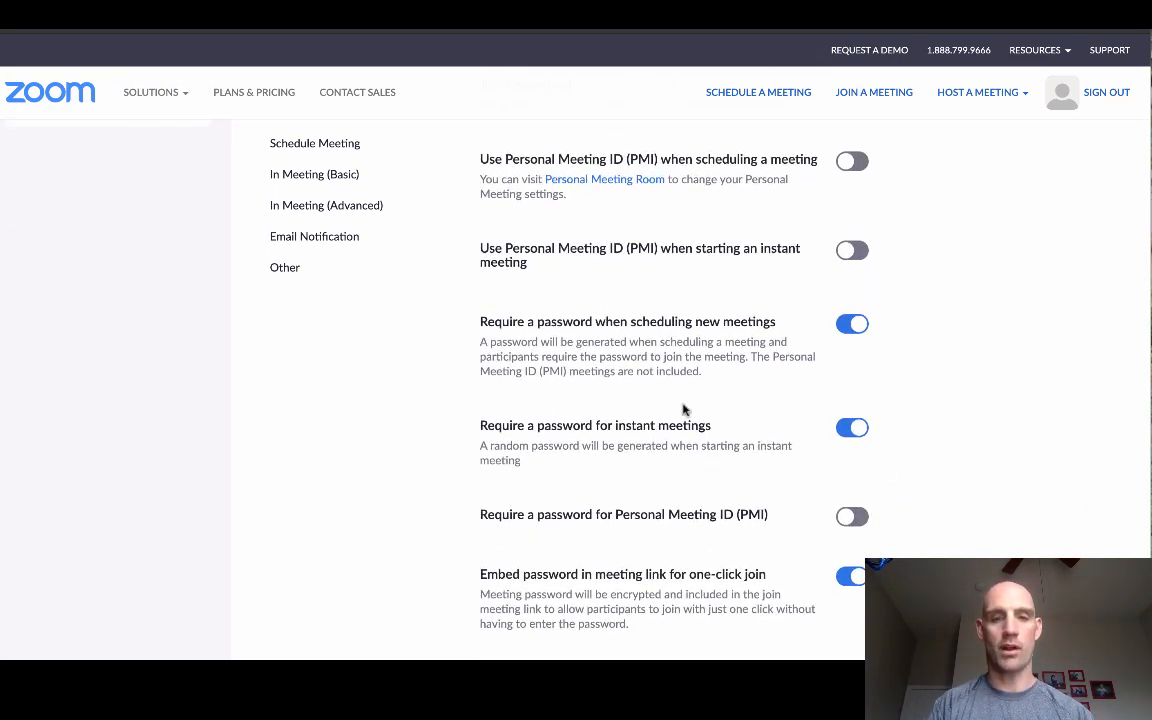
{"action": "scroll", "scroll_direction": "down", "scroll_amount": 3}
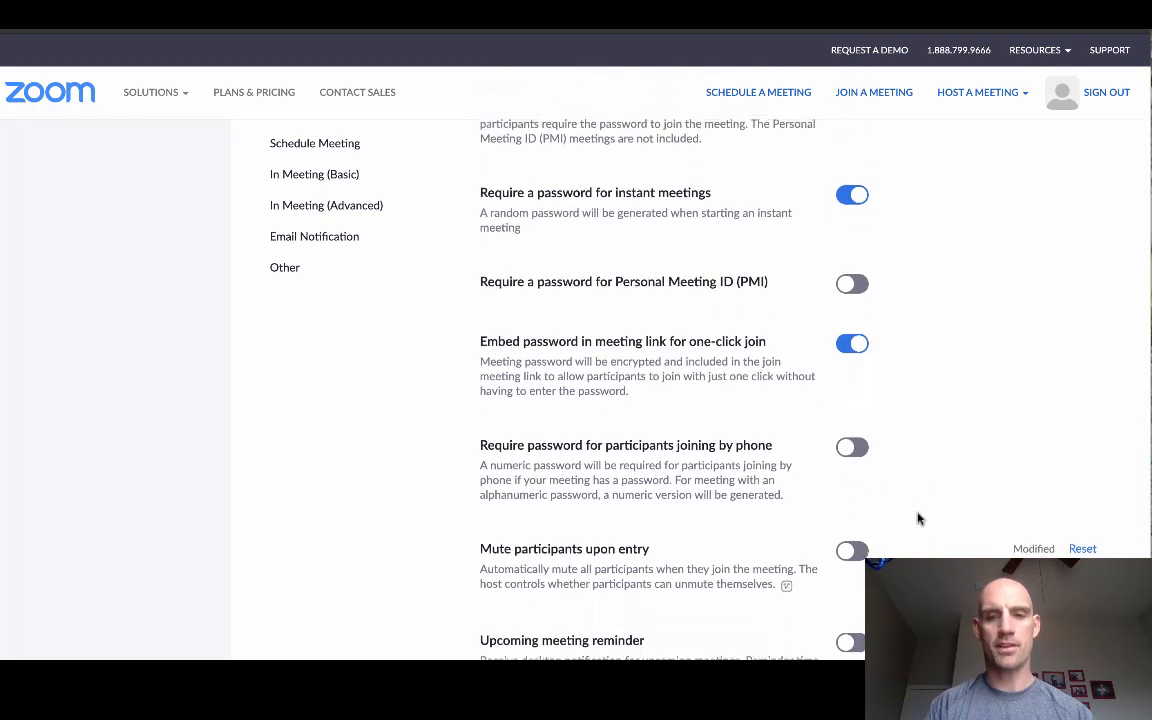
{"action": "scroll", "scroll_direction": "down", "scroll_amount": 3}
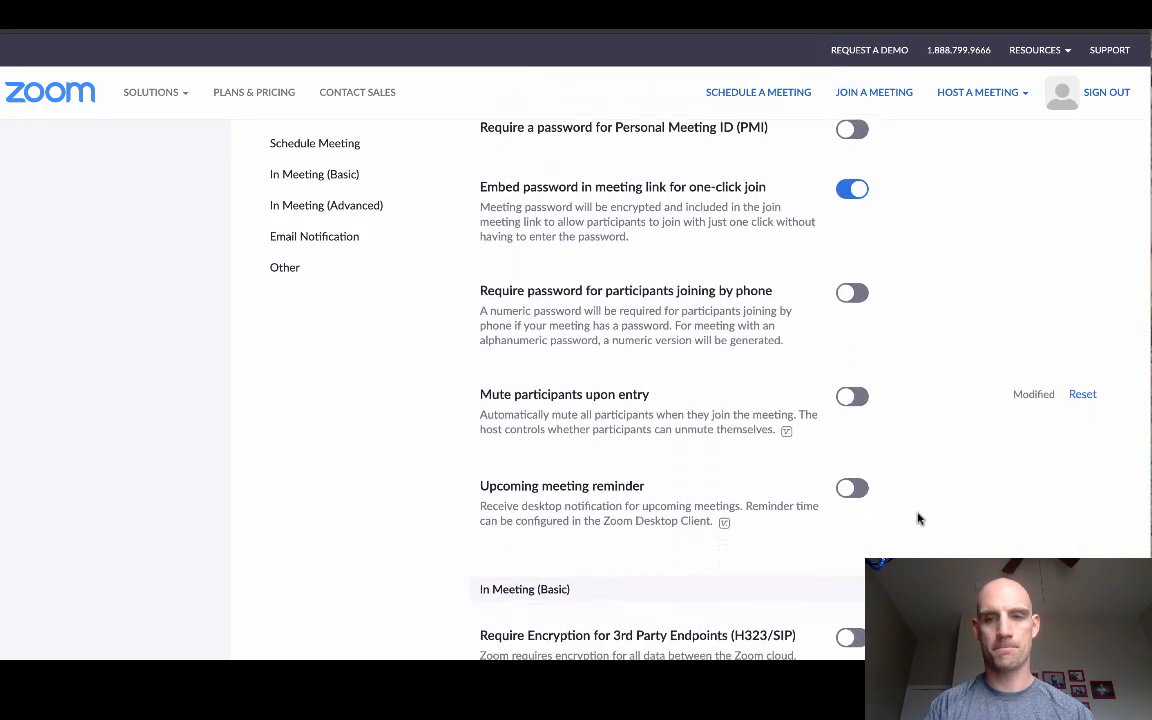
{"action": "scroll", "scroll_direction": "down", "scroll_amount": 3}
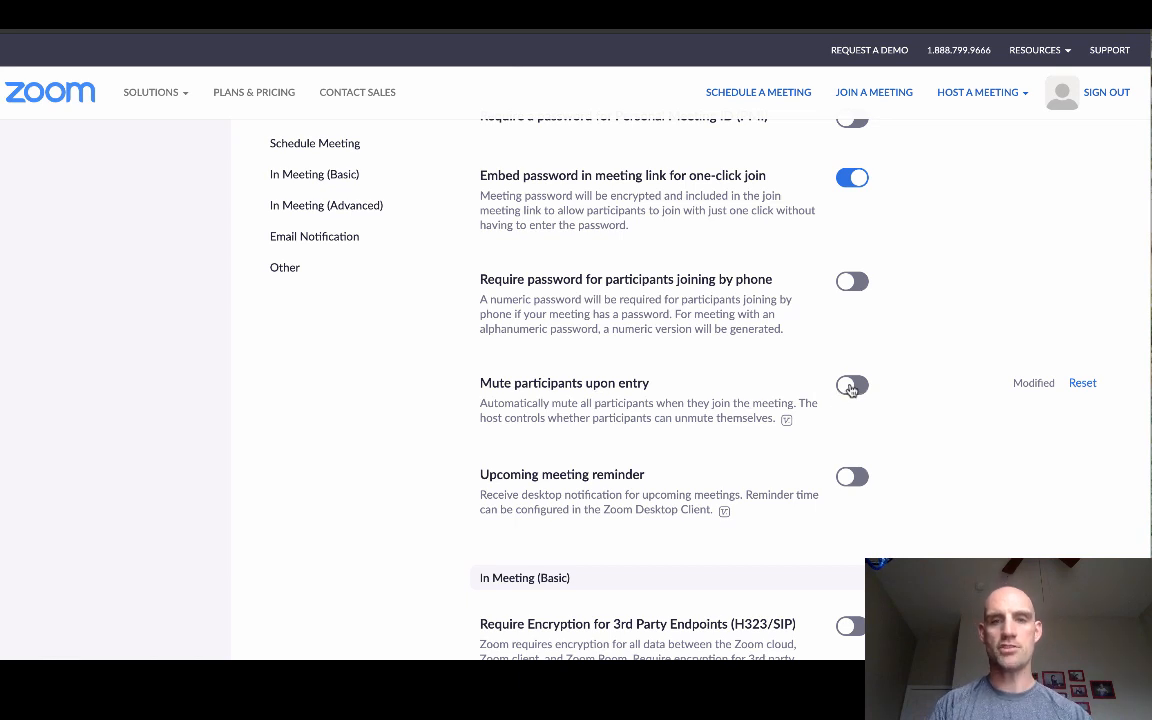
{"action": "left_click", "coordinate": [852, 384]}
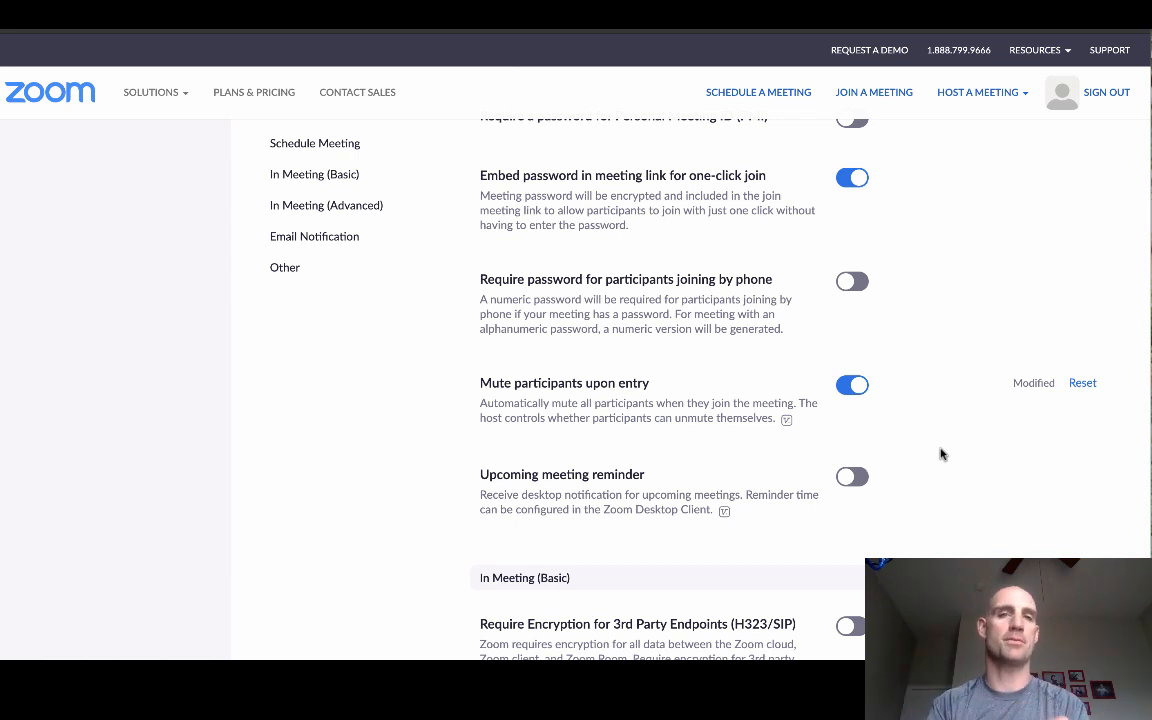
{"action": "scroll", "scroll_direction": "down", "scroll_amount": 3}
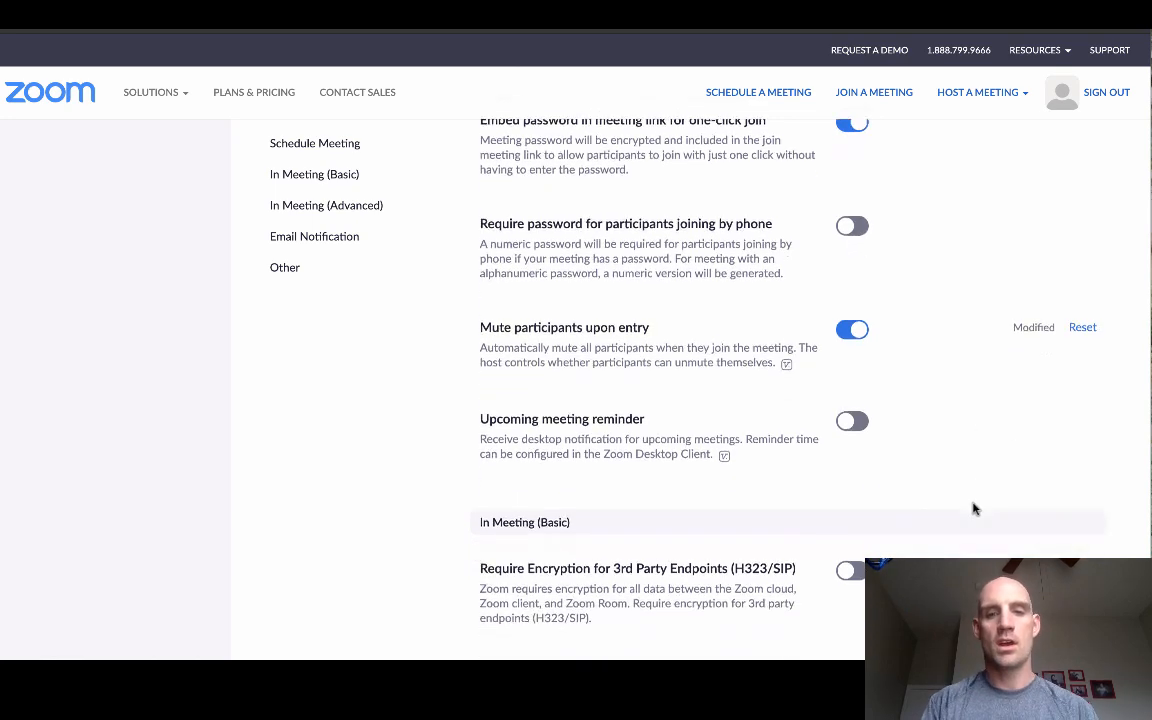
{"action": "scroll", "scroll_direction": "down", "scroll_amount": 3}
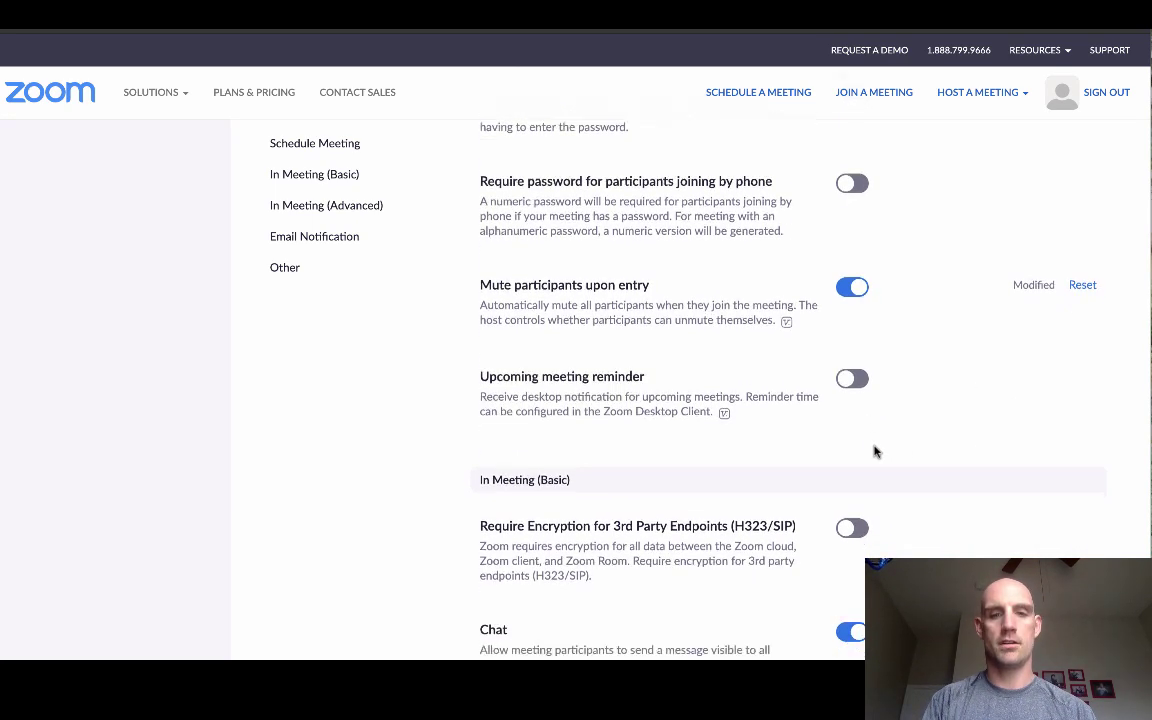
{"action": "scroll", "scroll_direction": "down", "scroll_amount": 3}
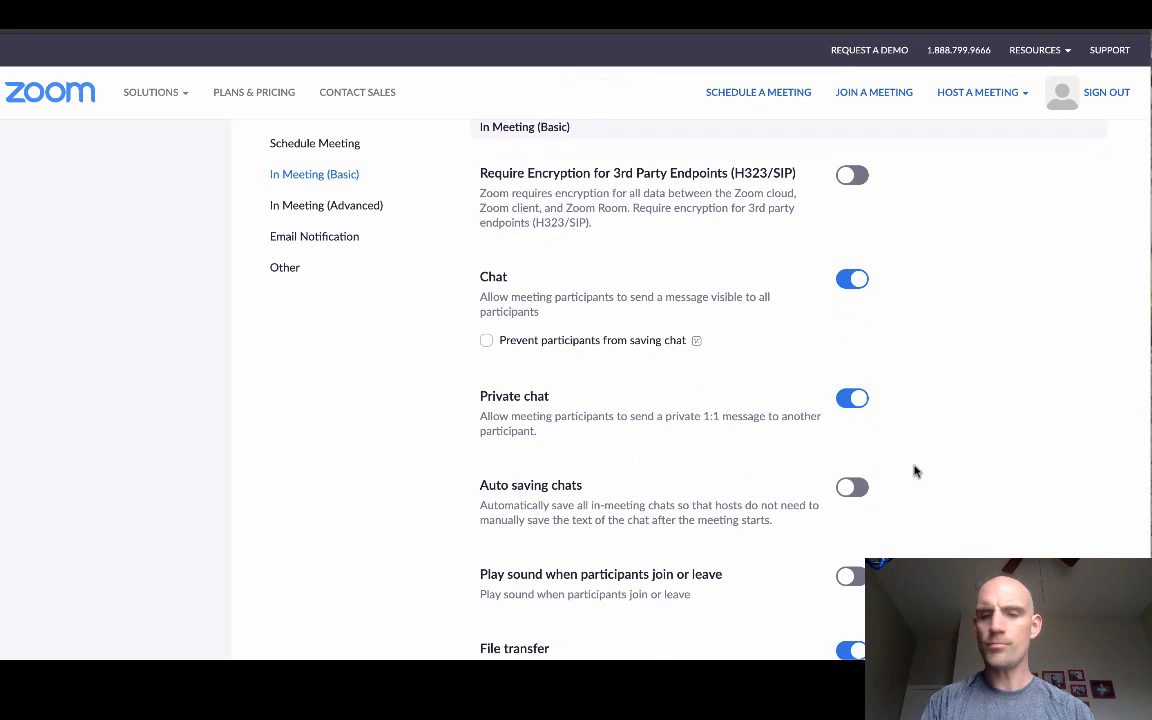
{"action": "scroll", "scroll_direction": "down", "scroll_amount": 3}
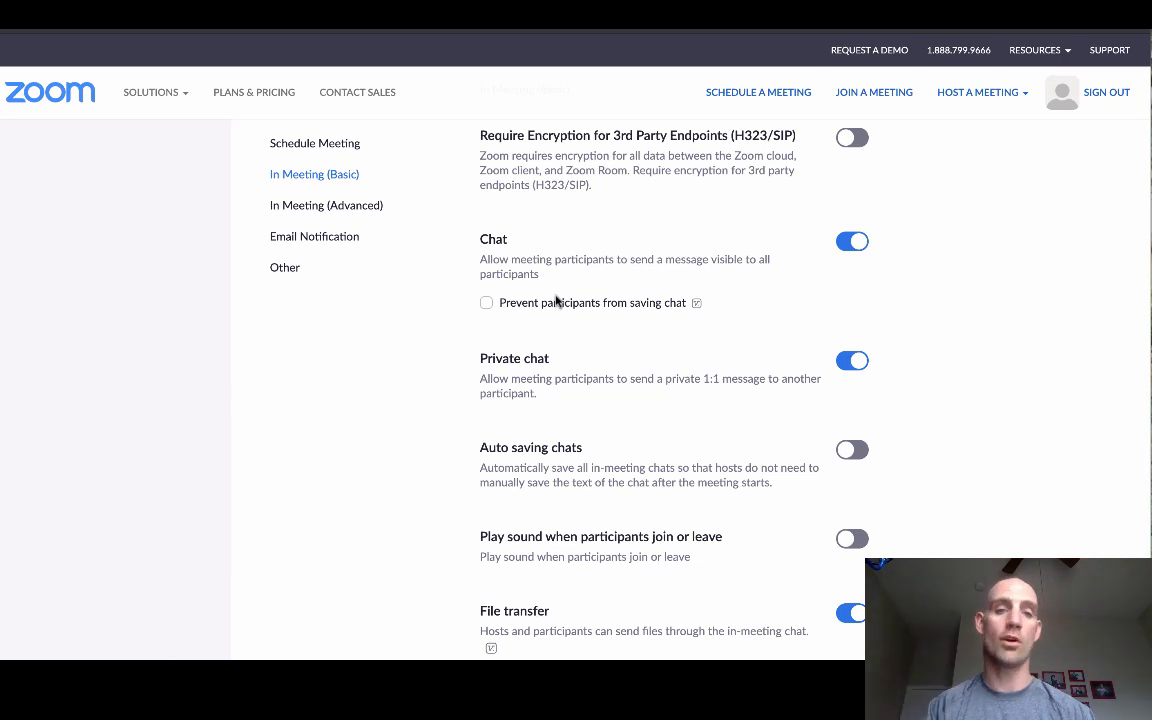
{"action": "mouse_move", "coordinate": [736, 324]}
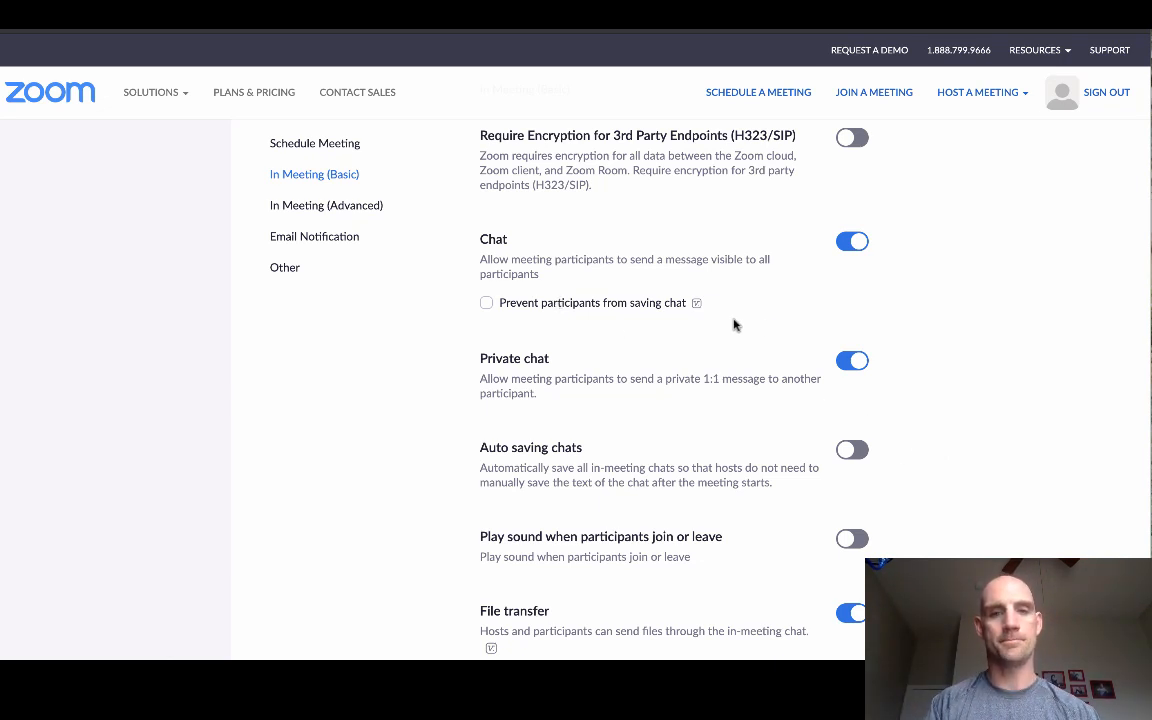
{"action": "mouse_move", "coordinate": [906, 430]}
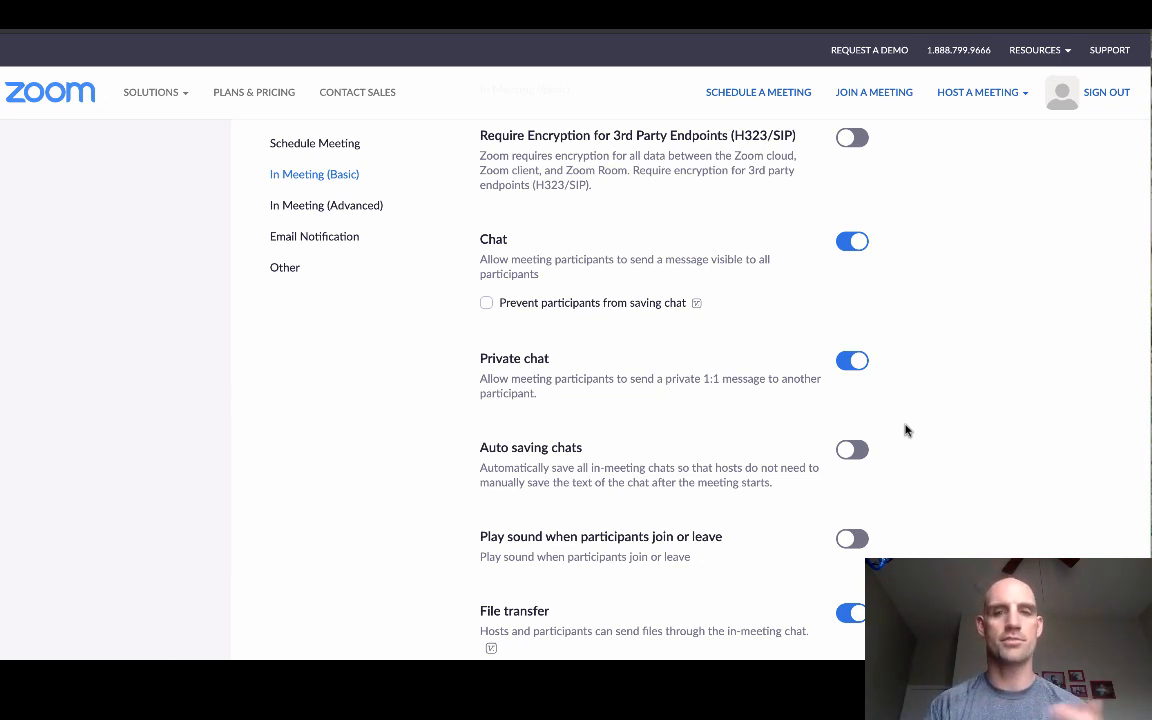
{"action": "scroll", "scroll_direction": "down", "scroll_amount": 3}
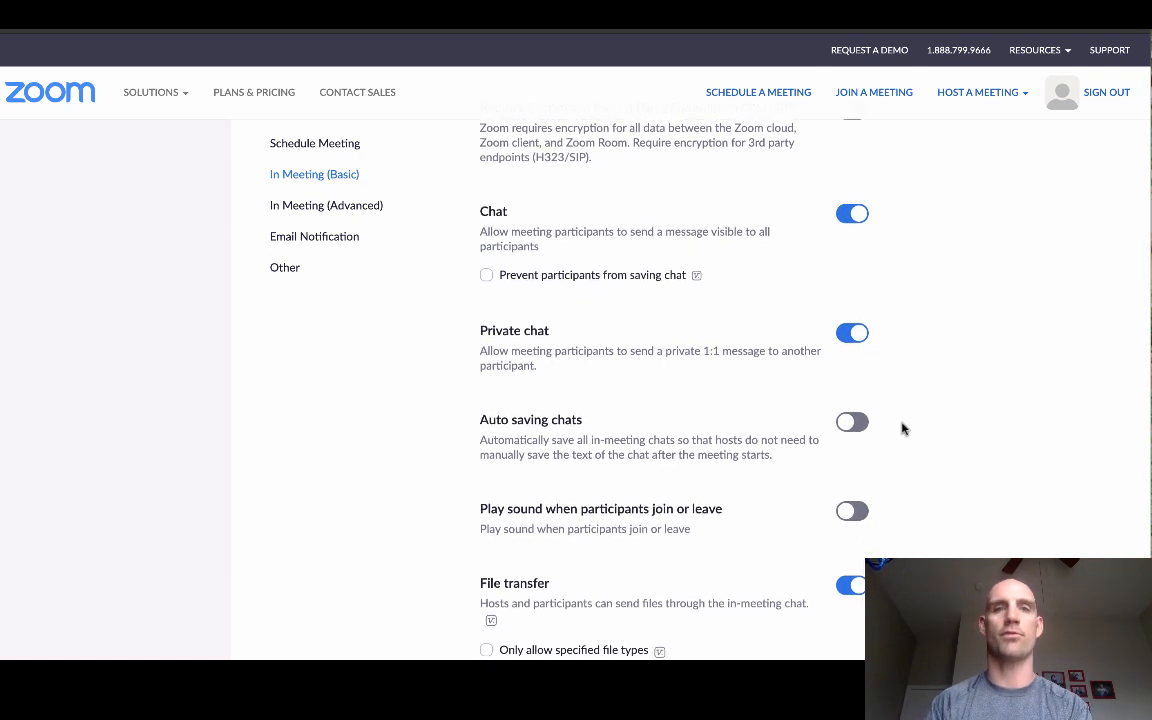
{"action": "mouse_move", "coordinate": [932, 434]}
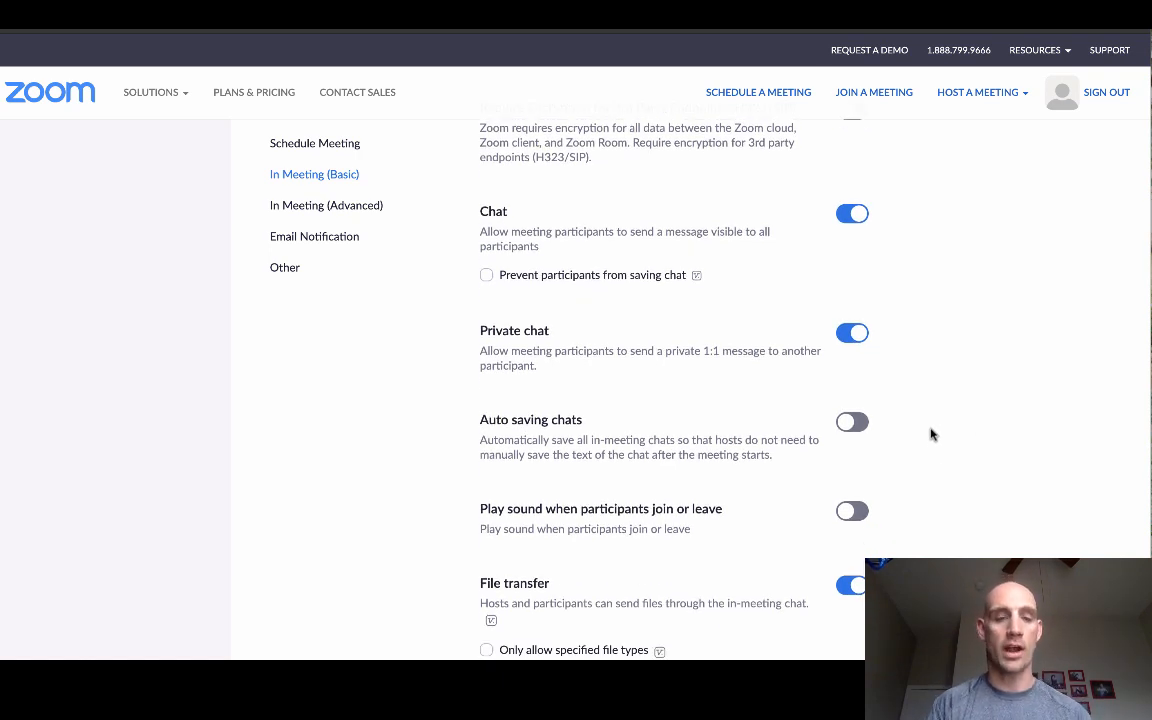
{"action": "scroll", "scroll_direction": "down", "scroll_amount": 3}
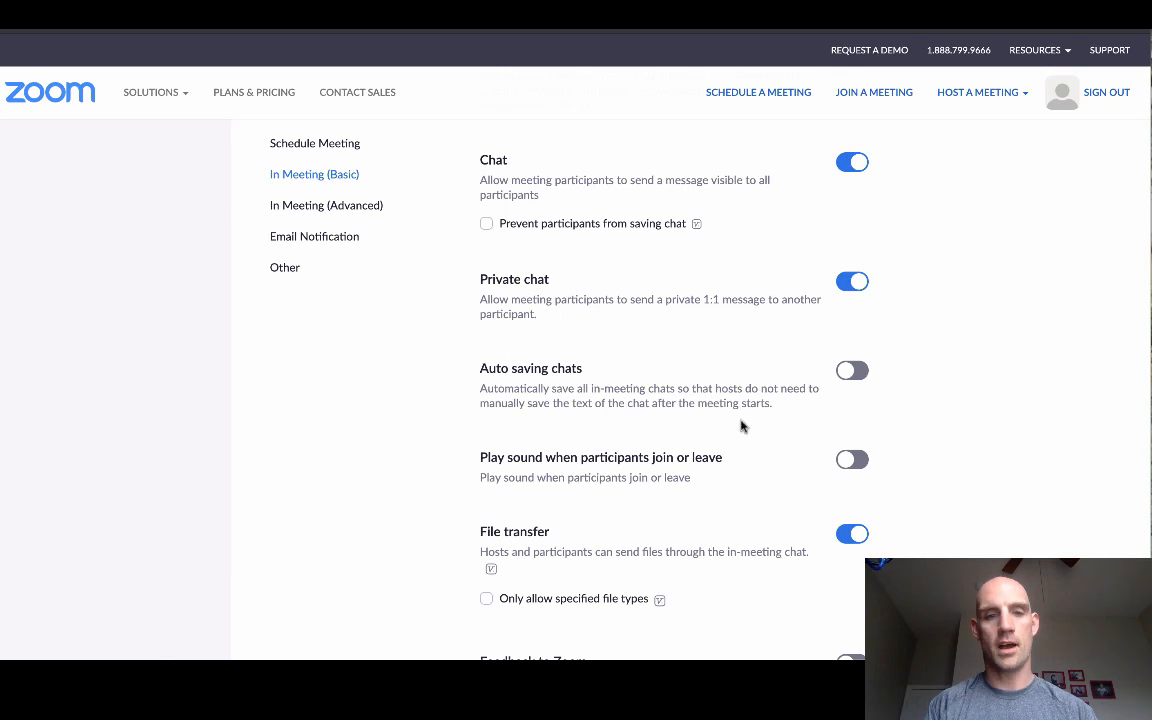
{"action": "scroll", "scroll_direction": "down", "scroll_amount": 3}
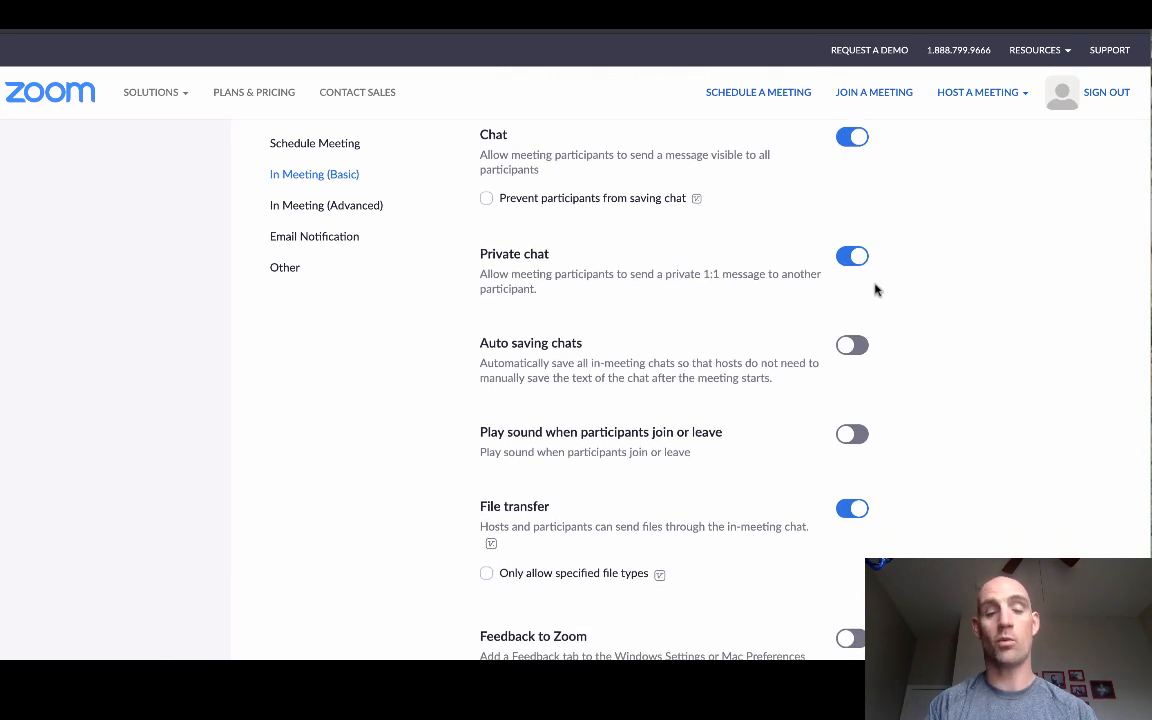
{"action": "mouse_move", "coordinate": [920, 302]}
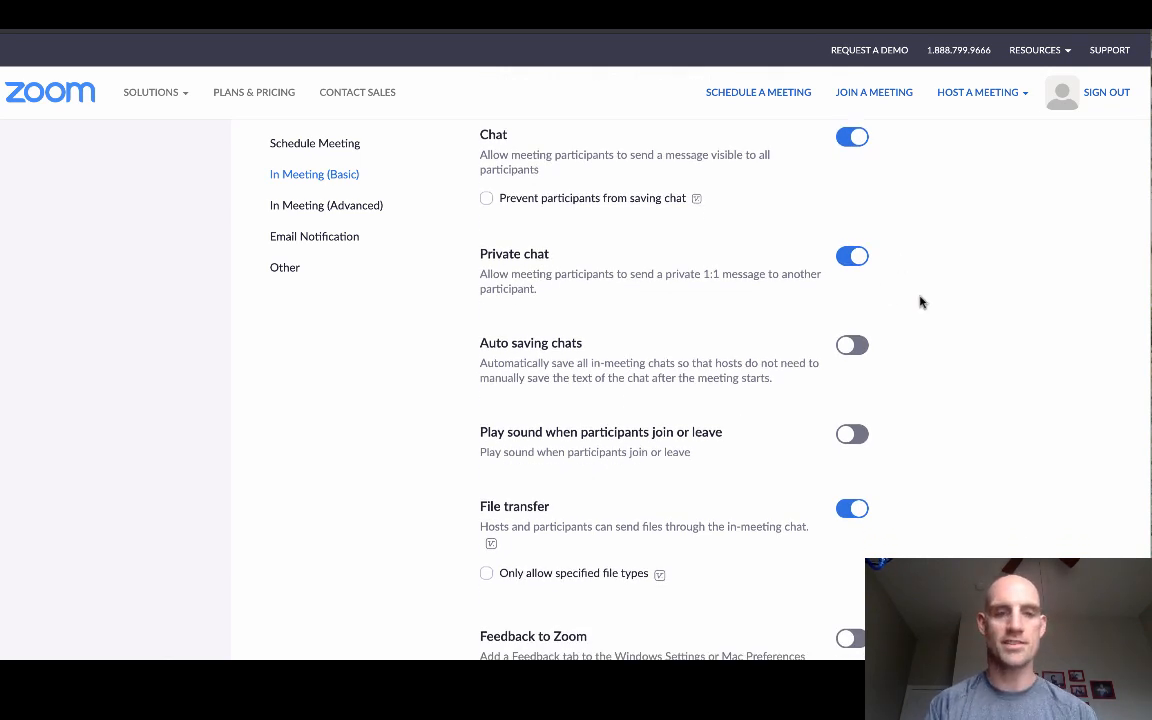
{"action": "scroll", "scroll_direction": "down", "scroll_amount": 3}
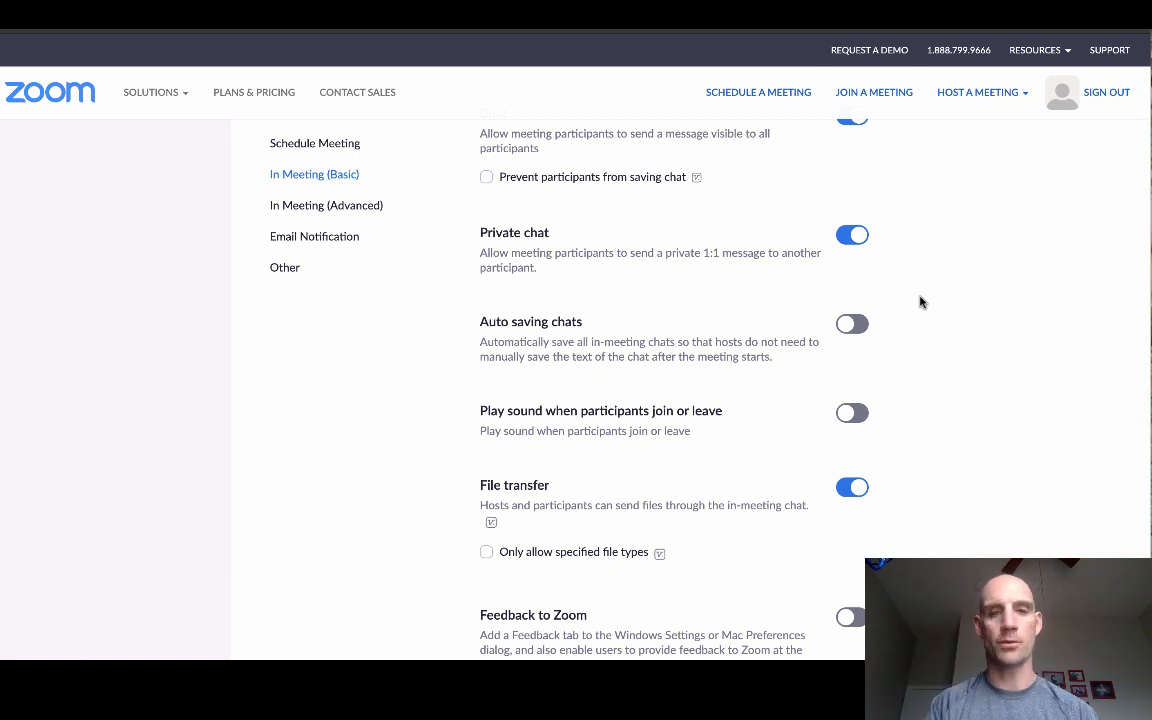
{"action": "scroll", "scroll_direction": "down", "scroll_amount": 3}
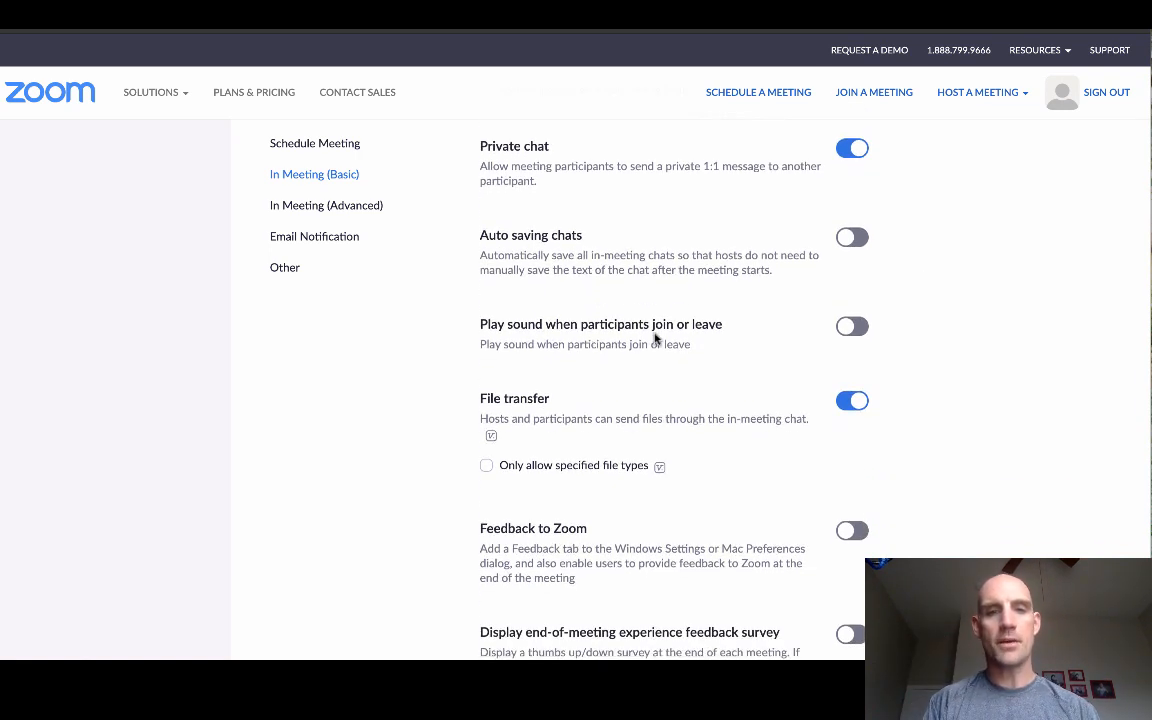
{"action": "mouse_move", "coordinate": [780, 364]}
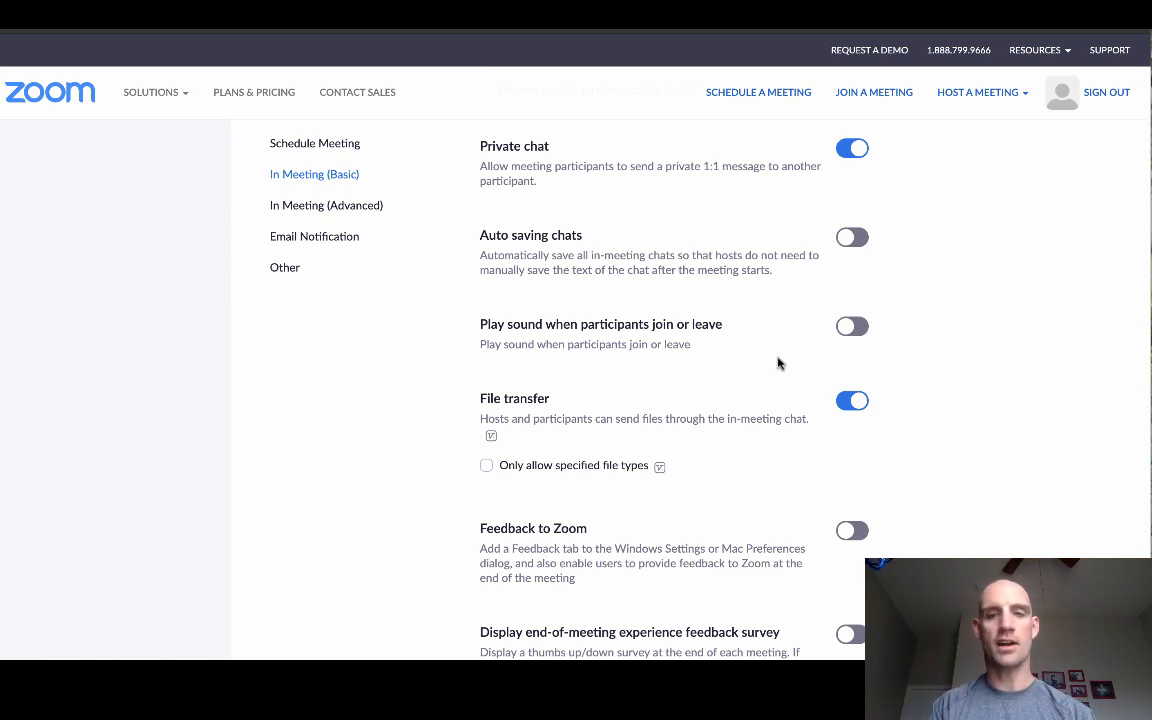
{"action": "mouse_move", "coordinate": [900, 348]}
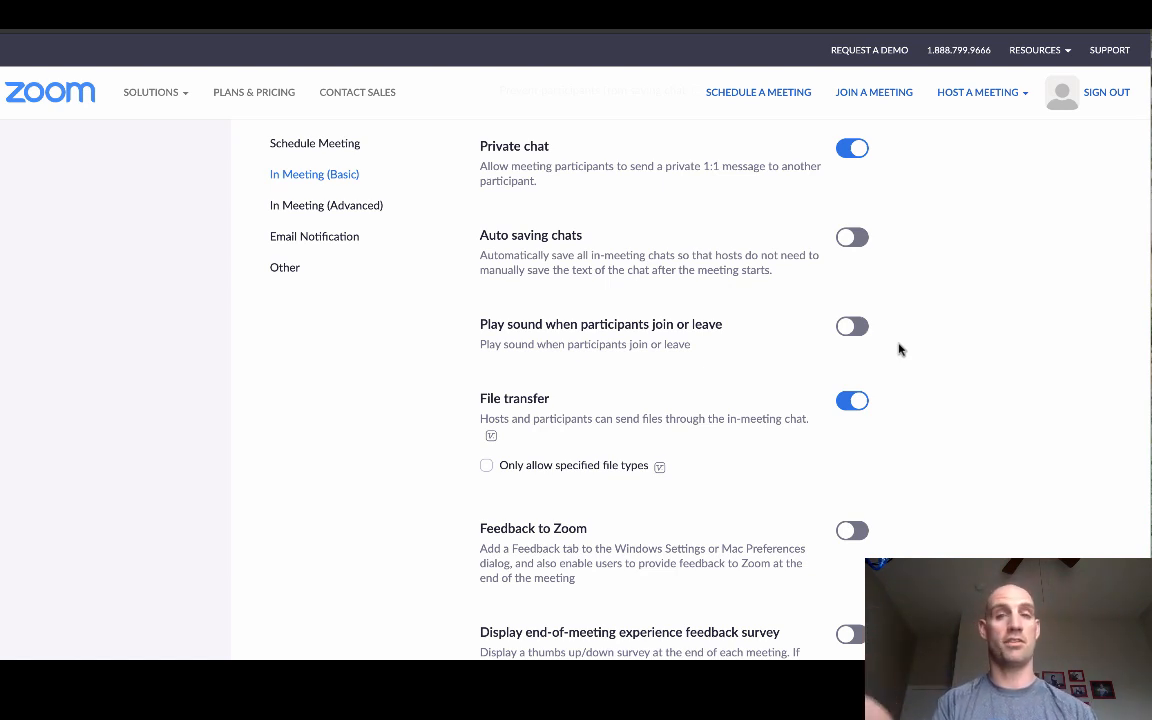
{"action": "mouse_move", "coordinate": [932, 412]}
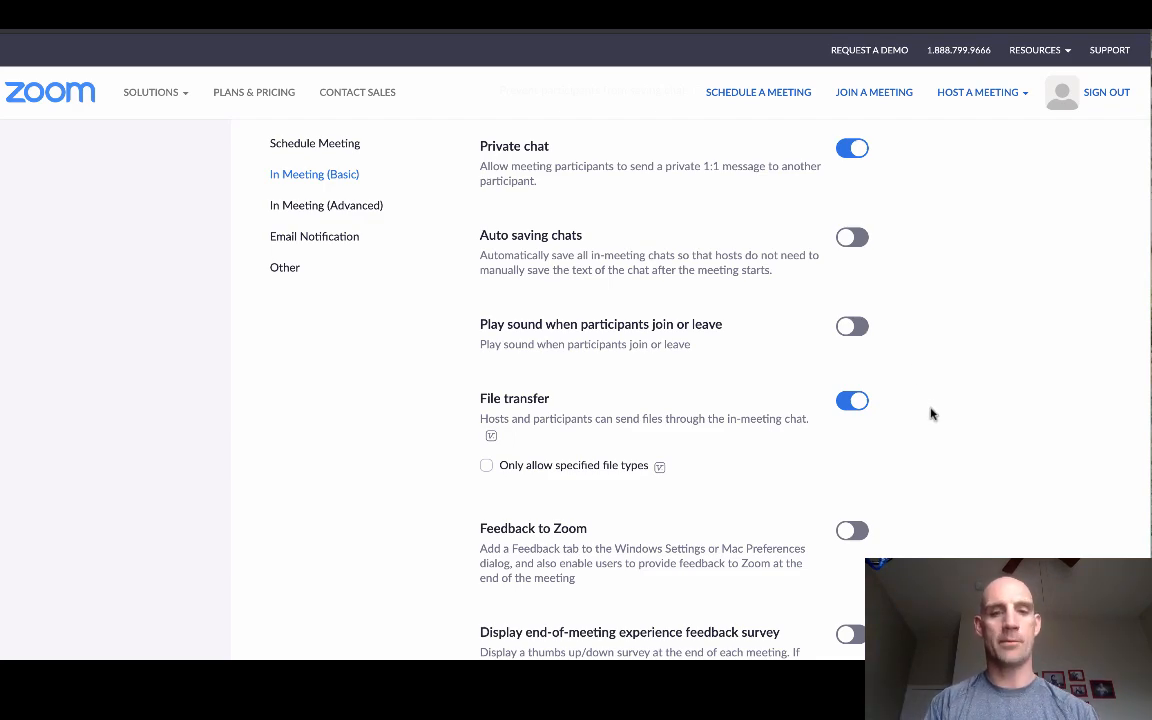
Switch on 'Allow host to put attendee on hold' in the In Meeting (Basic) settings.
{"action": "scroll", "scroll_direction": "down", "scroll_amount": 3}
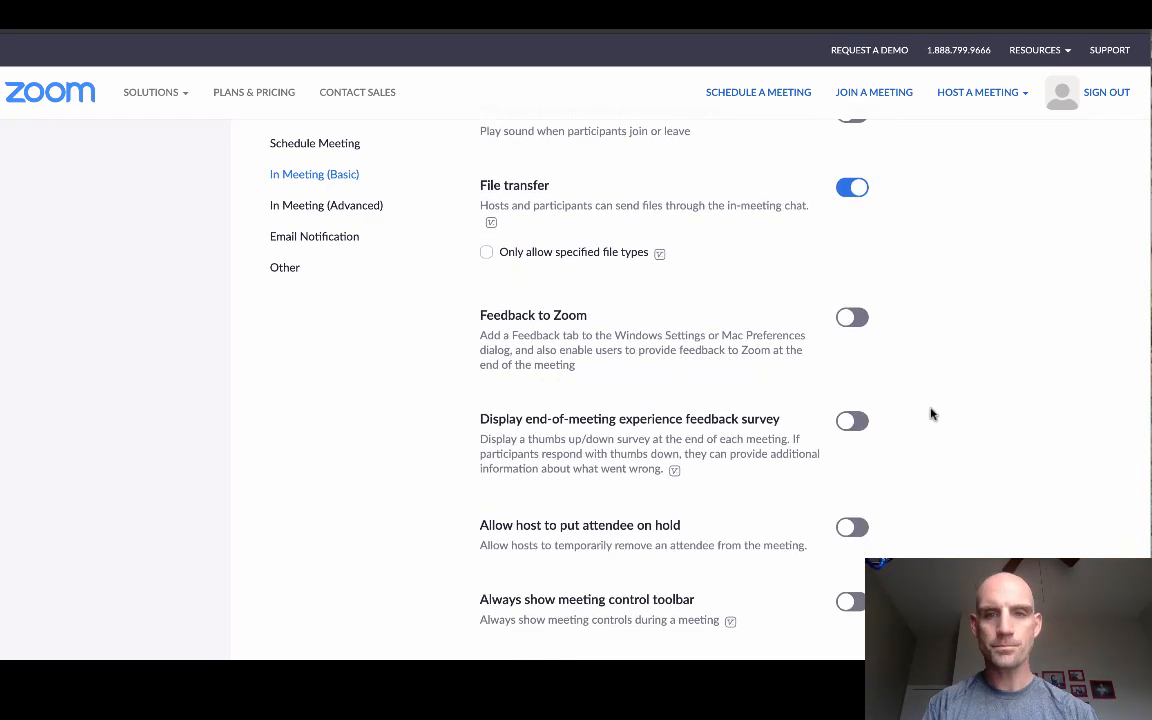
{"action": "scroll", "scroll_direction": "down", "scroll_amount": 3}
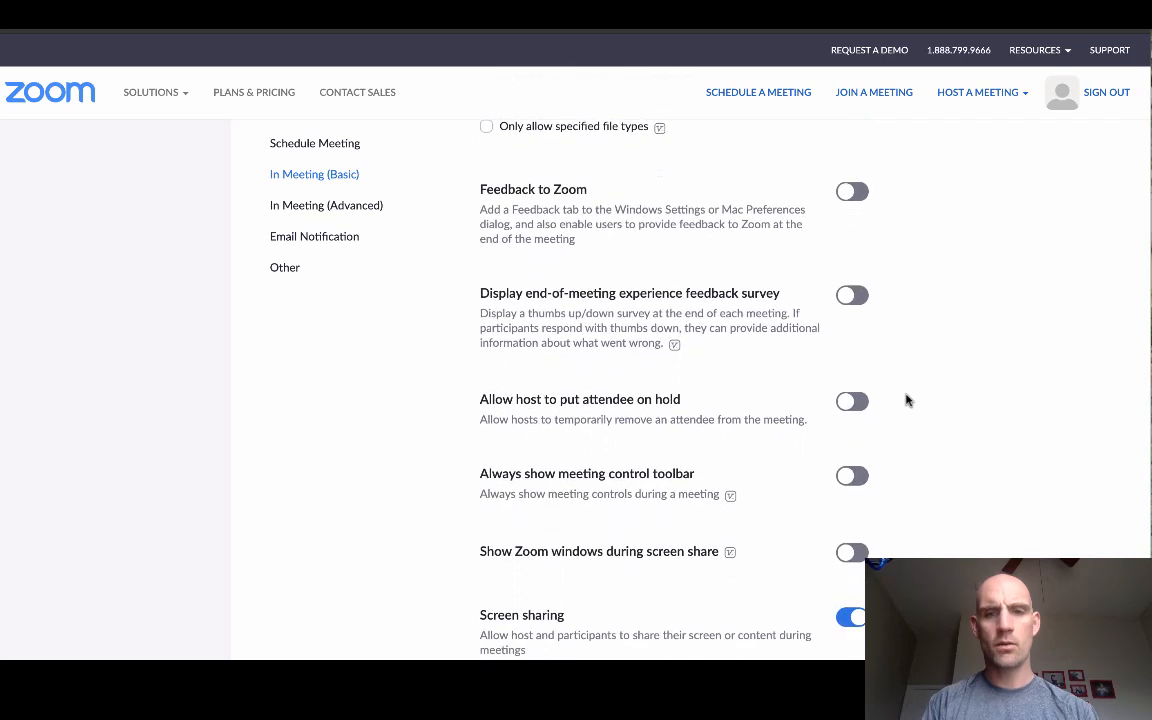
{"action": "scroll", "scroll_direction": "down", "scroll_amount": 3}
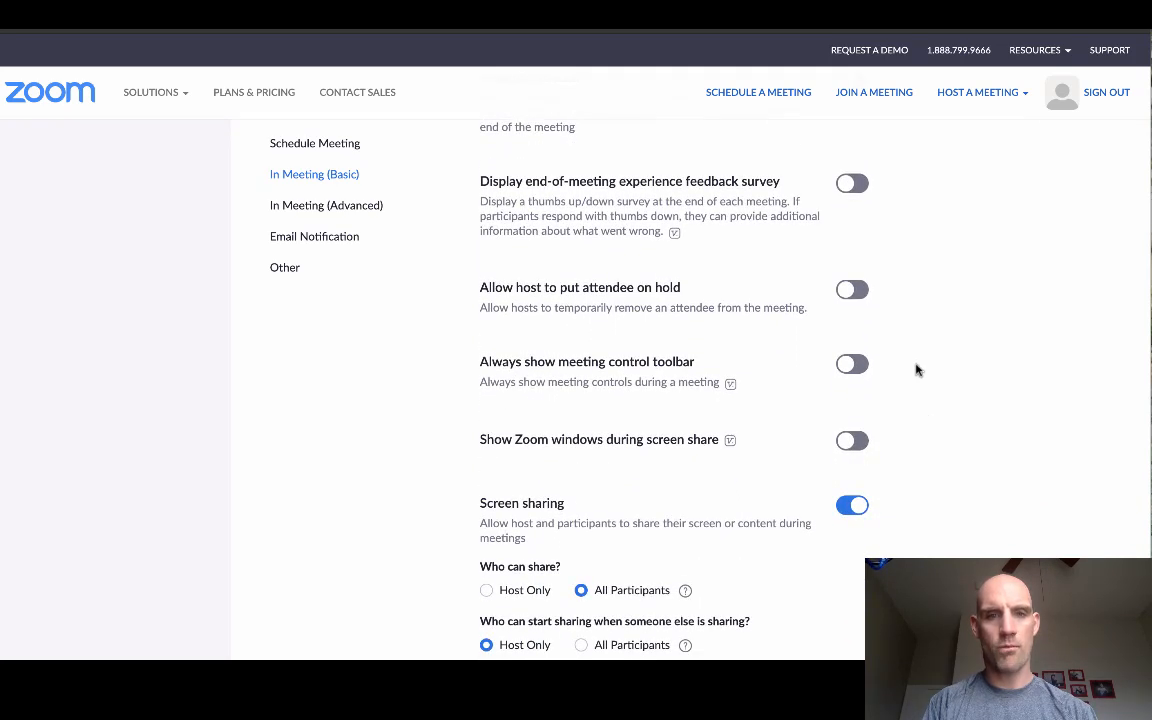
{"action": "left_click", "coordinate": [852, 290]}
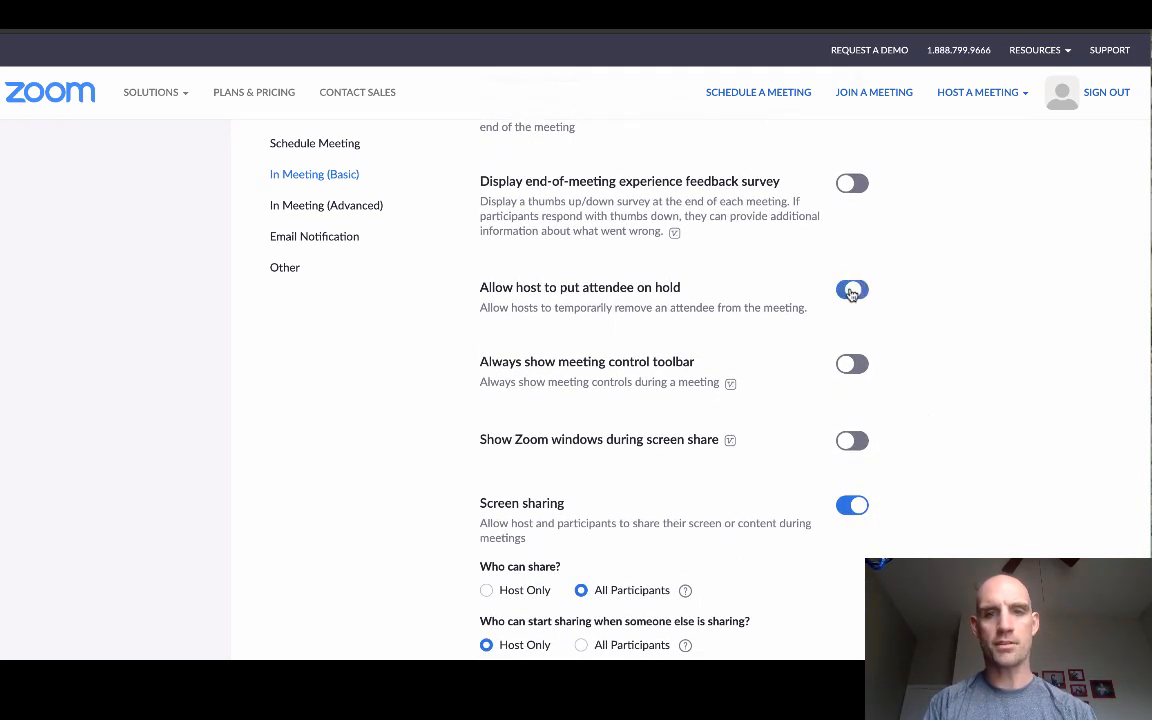
{"action": "left_click", "coordinate": [852, 290]}
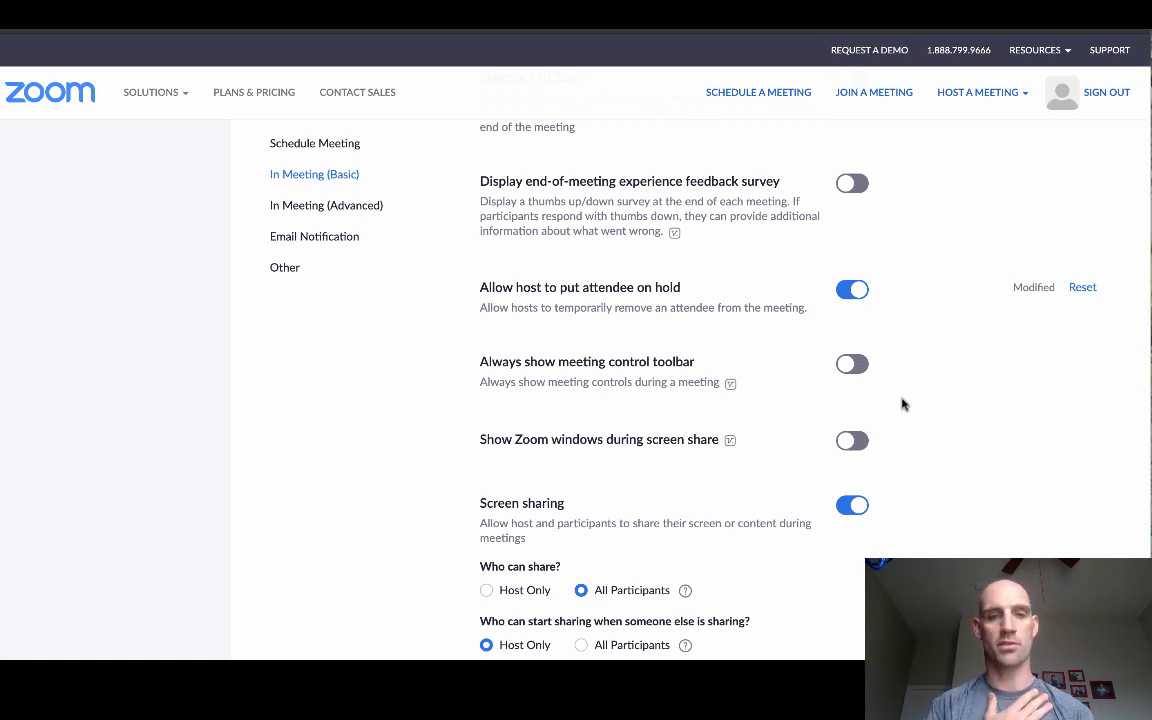
Under Screen sharing, choose All Participants for who can start sharing during another share.
{"action": "scroll", "scroll_direction": "down", "scroll_amount": 3}
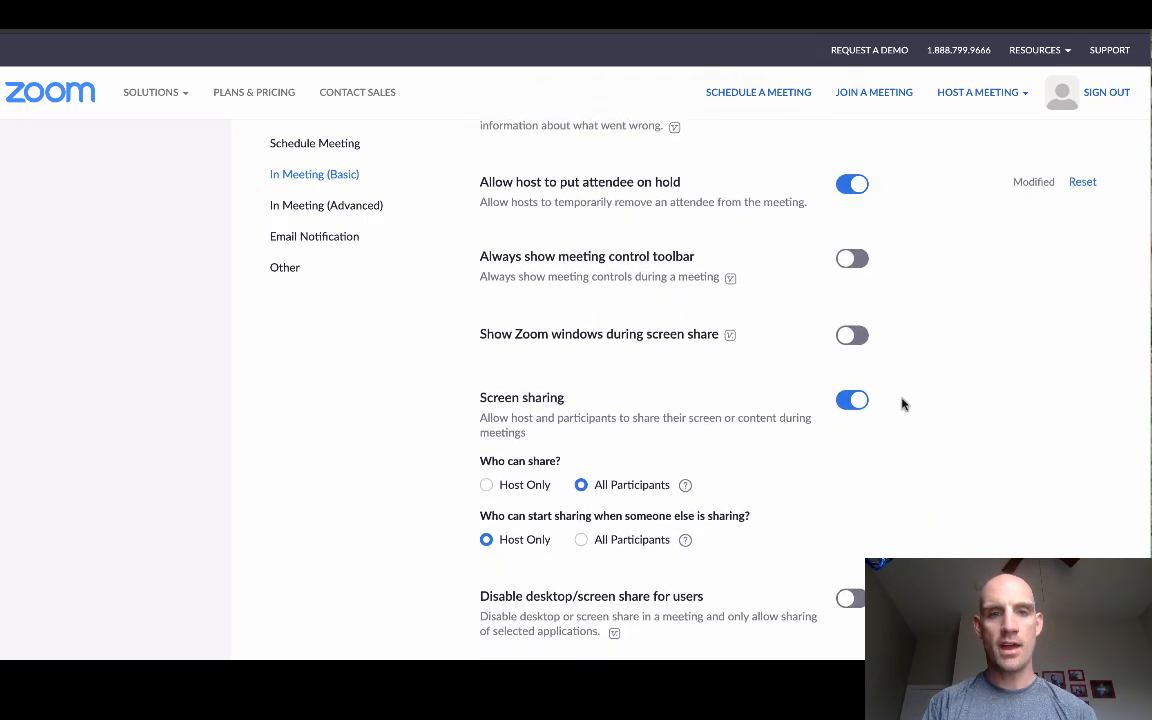
{"action": "scroll", "scroll_direction": "down", "scroll_amount": 3}
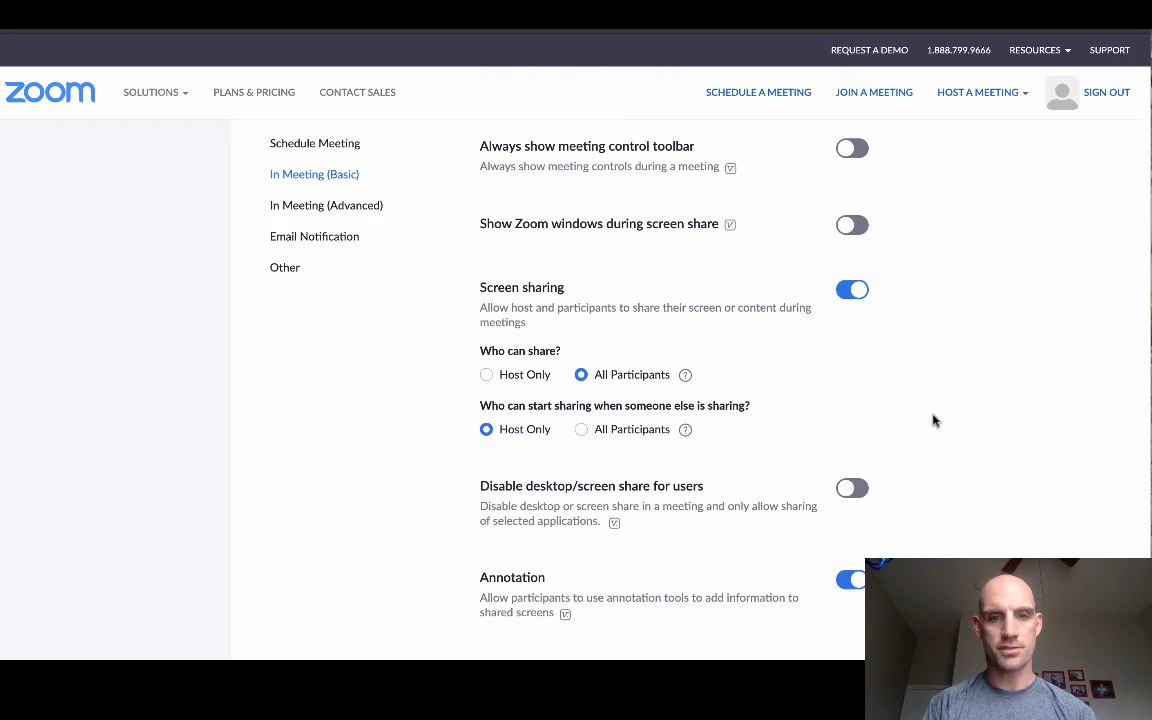
{"action": "scroll", "scroll_direction": "down", "scroll_amount": 3}
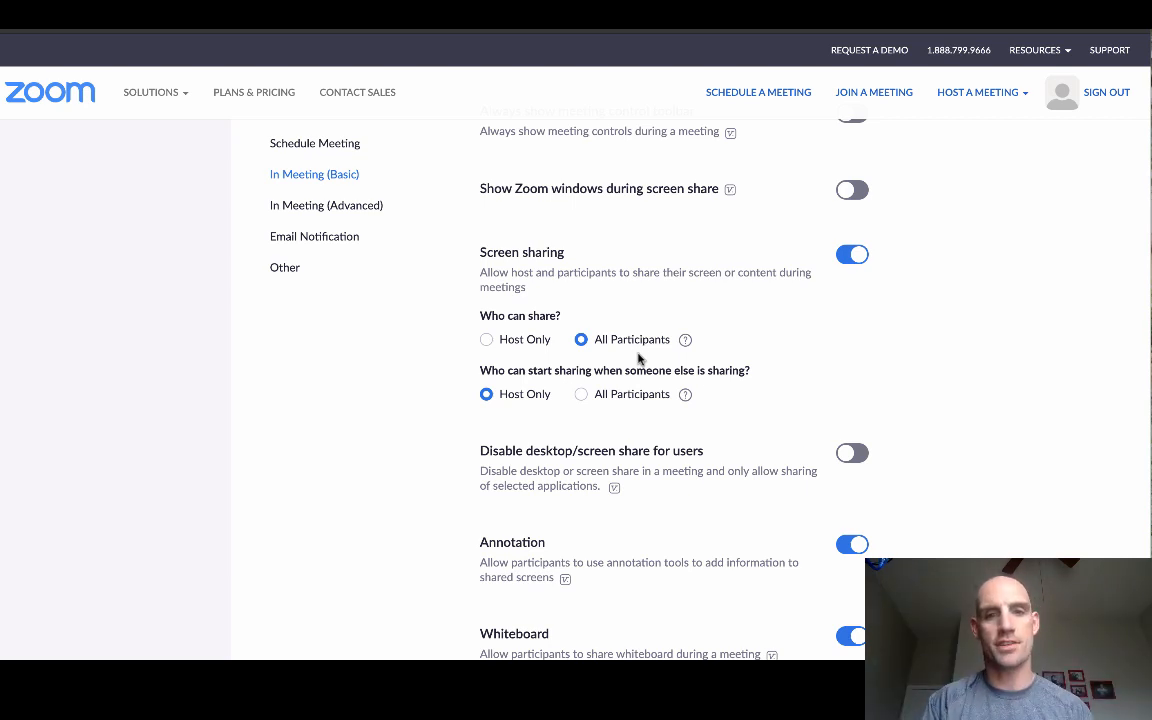
{"action": "scroll", "scroll_direction": "down", "scroll_amount": 3}
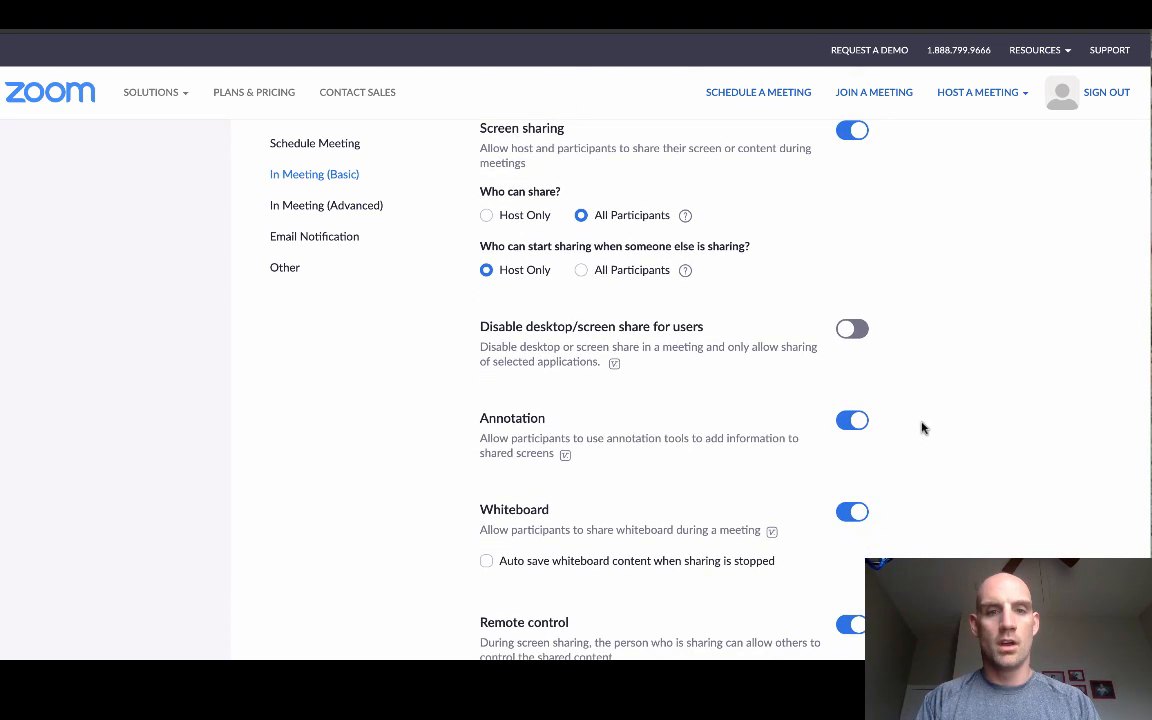
{"action": "mouse_move", "coordinate": [636, 260]}
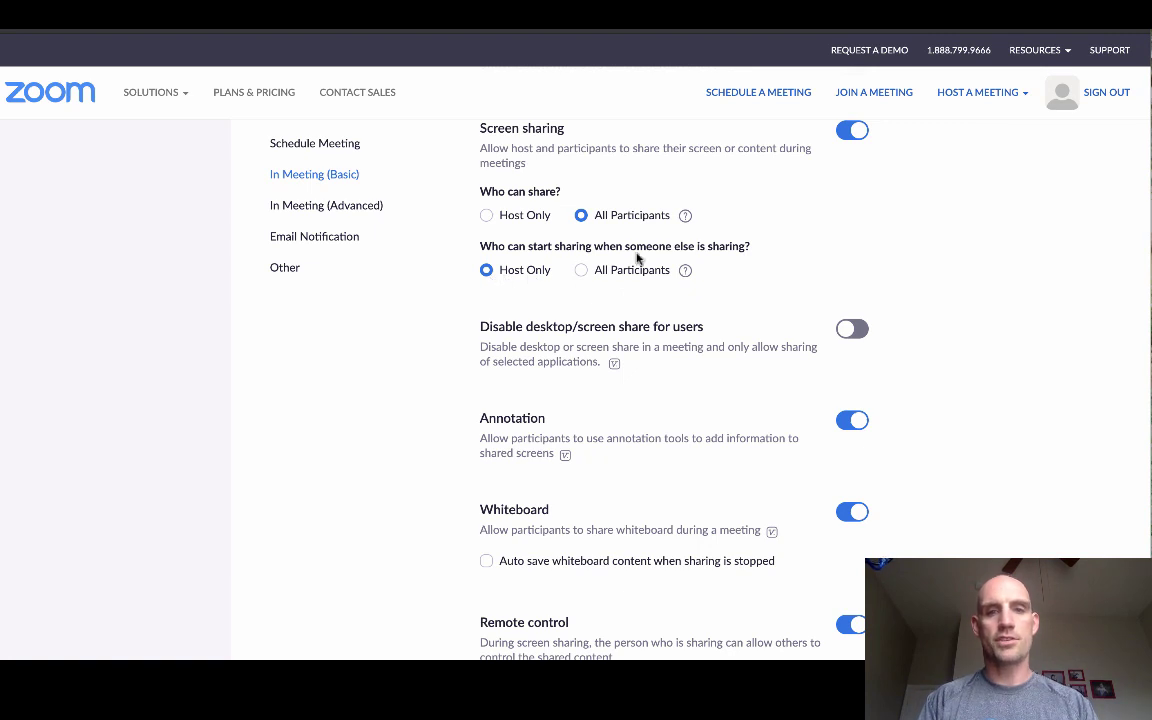
{"action": "mouse_move", "coordinate": [816, 312]}
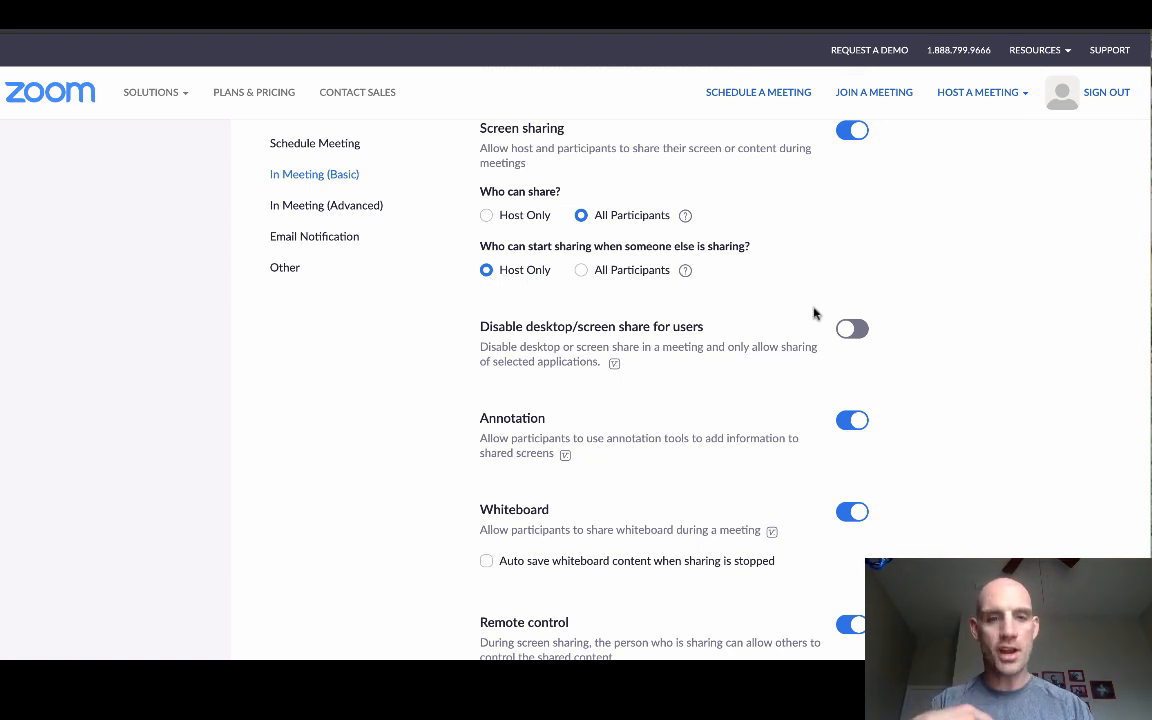
{"action": "mouse_move", "coordinate": [620, 278]}
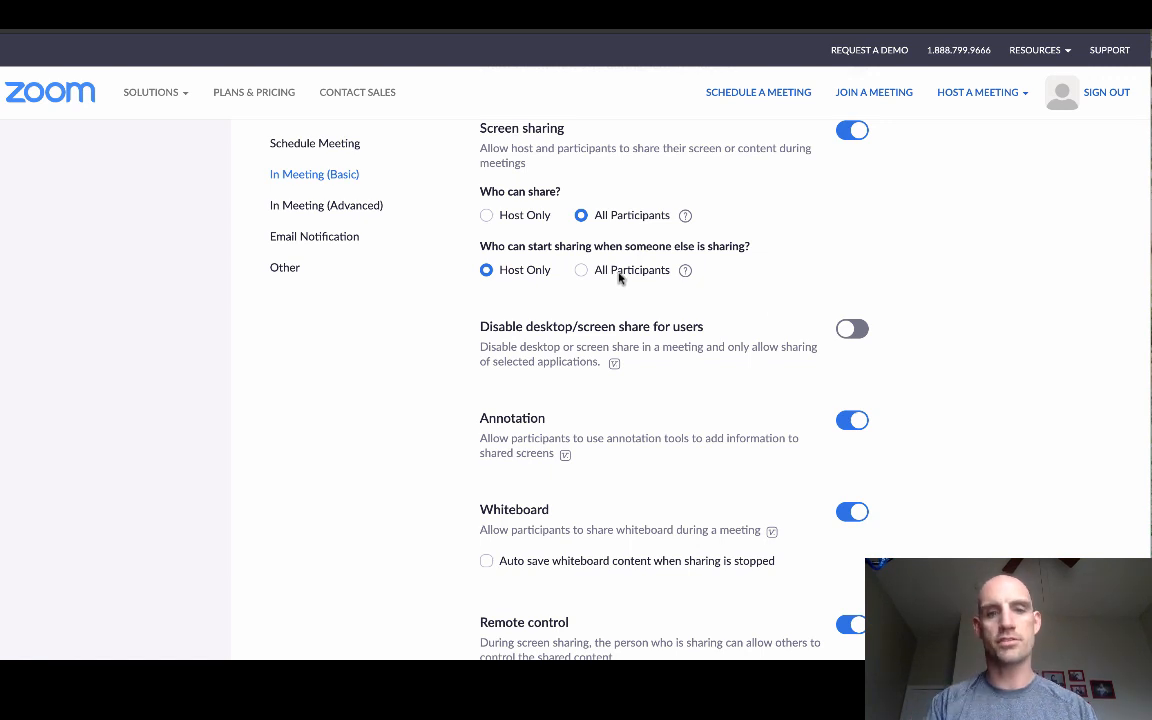
{"action": "left_click", "coordinate": [582, 270]}
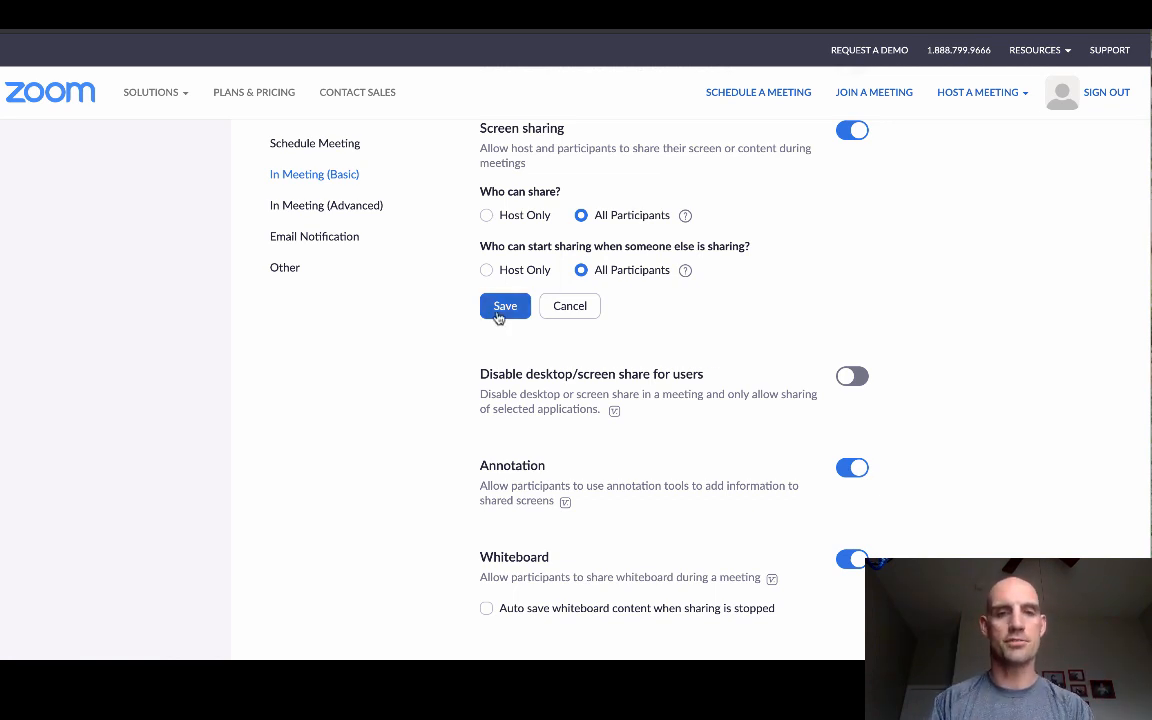
{"action": "scroll", "scroll_direction": "down", "scroll_amount": 3}
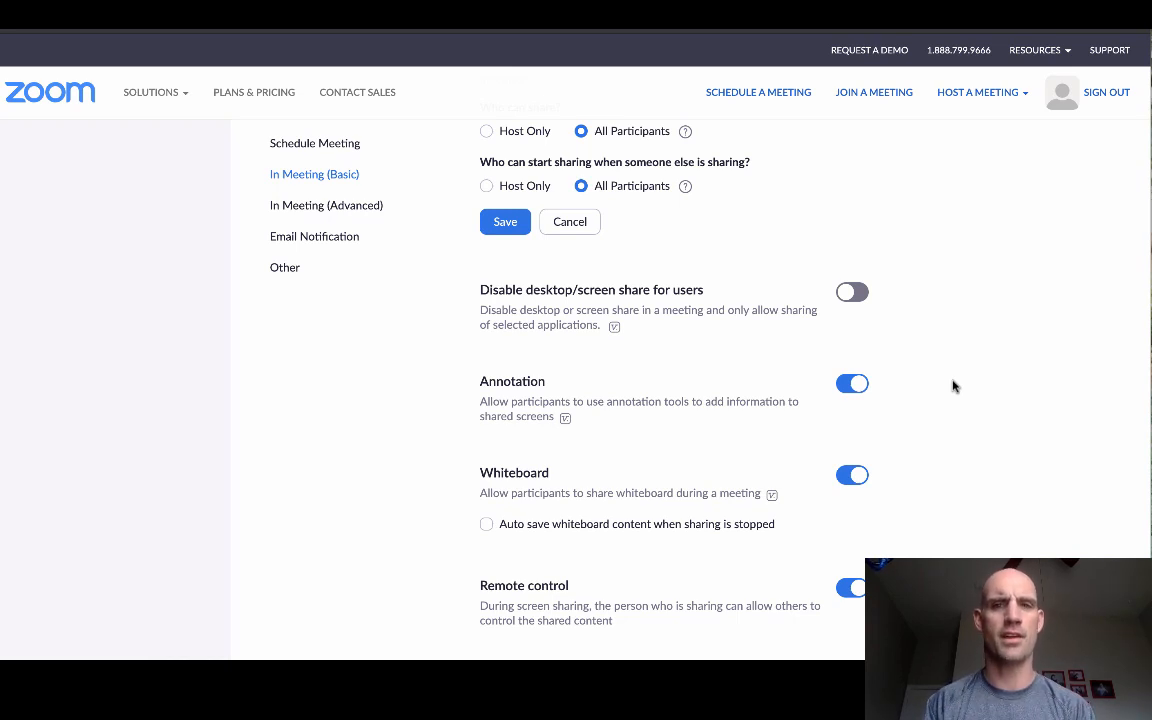
{"action": "mouse_move", "coordinate": [944, 380]}
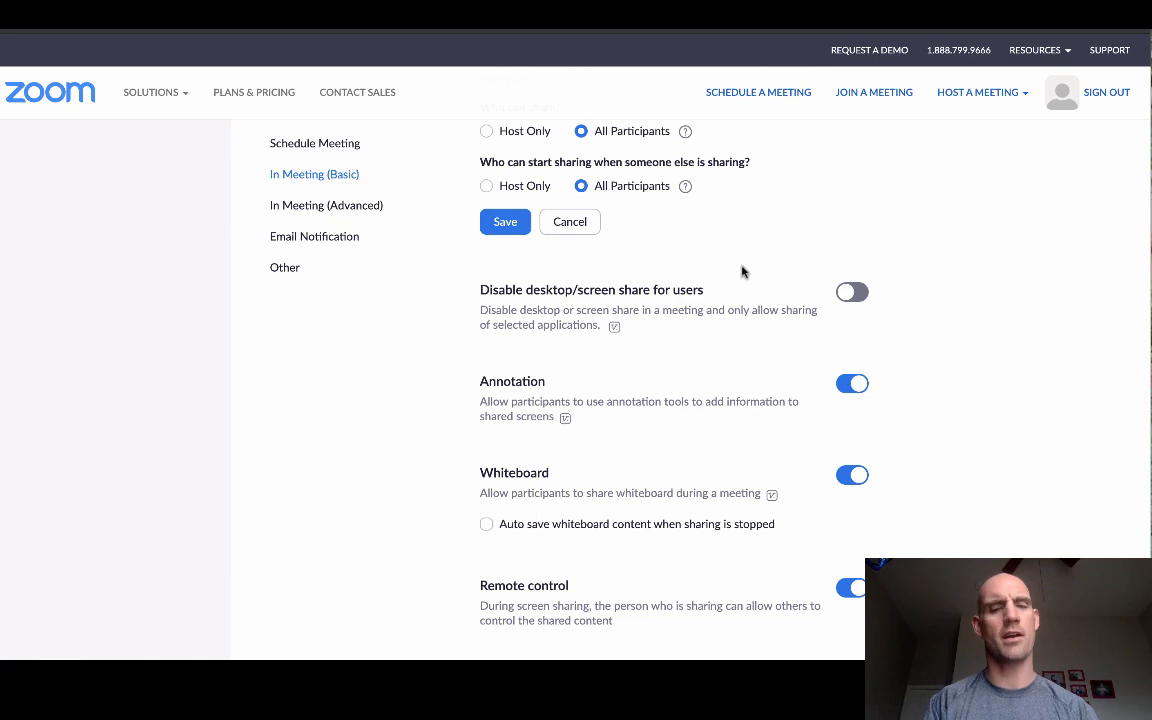
{"action": "scroll", "scroll_direction": "down", "scroll_amount": 3}
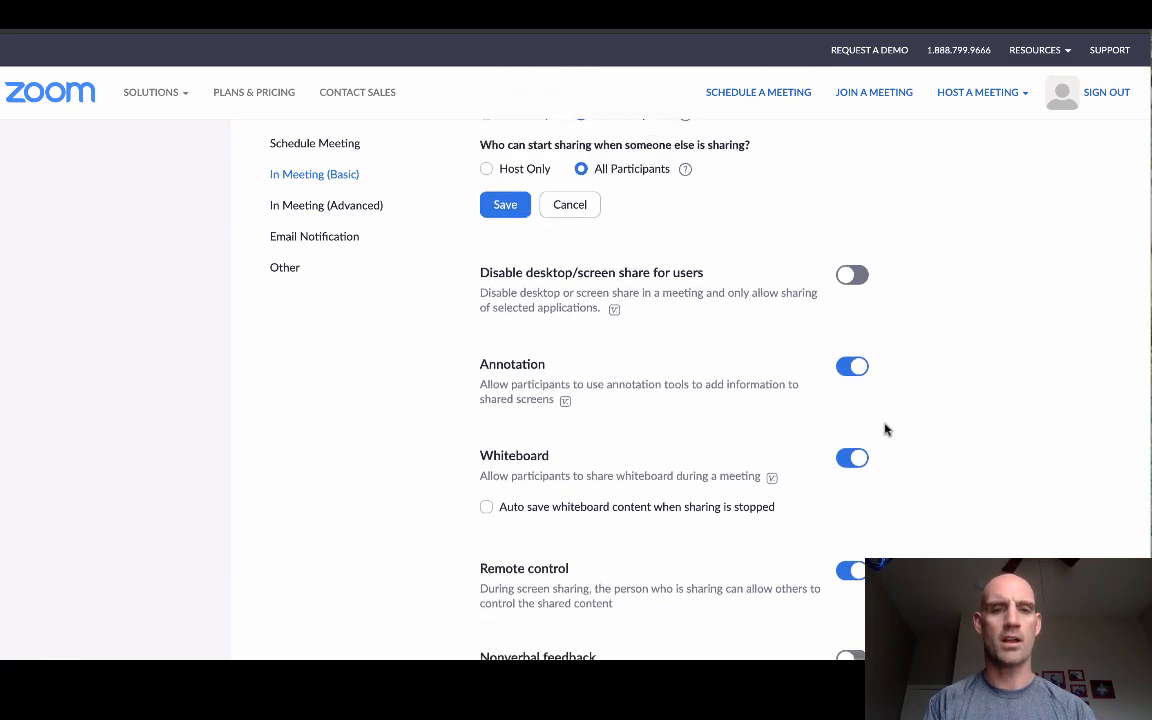
{"action": "scroll", "scroll_direction": "down", "scroll_amount": 3}
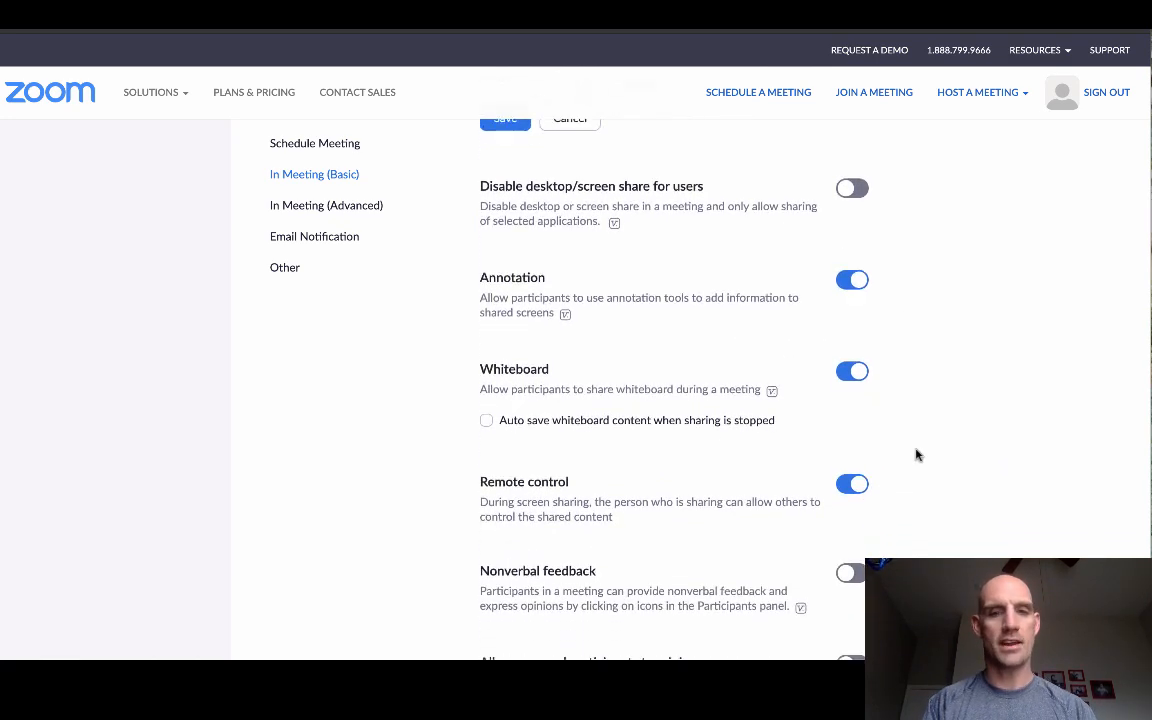
{"action": "scroll", "scroll_direction": "down", "scroll_amount": 3}
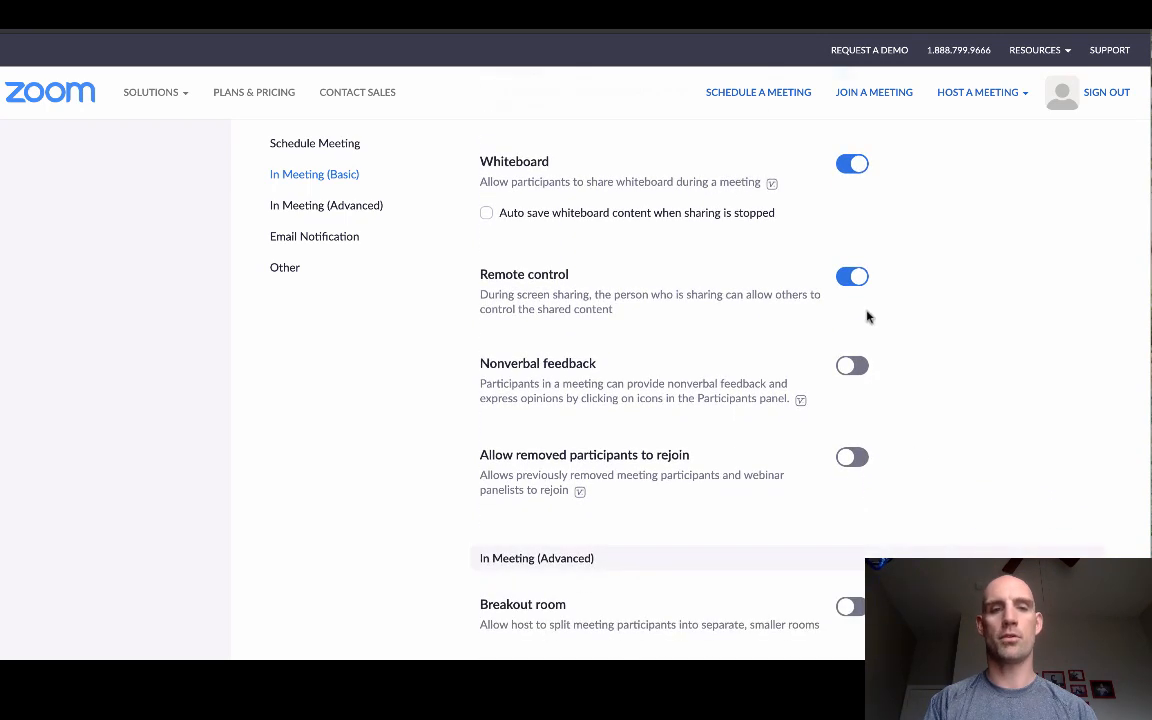
{"action": "mouse_move", "coordinate": [780, 316]}
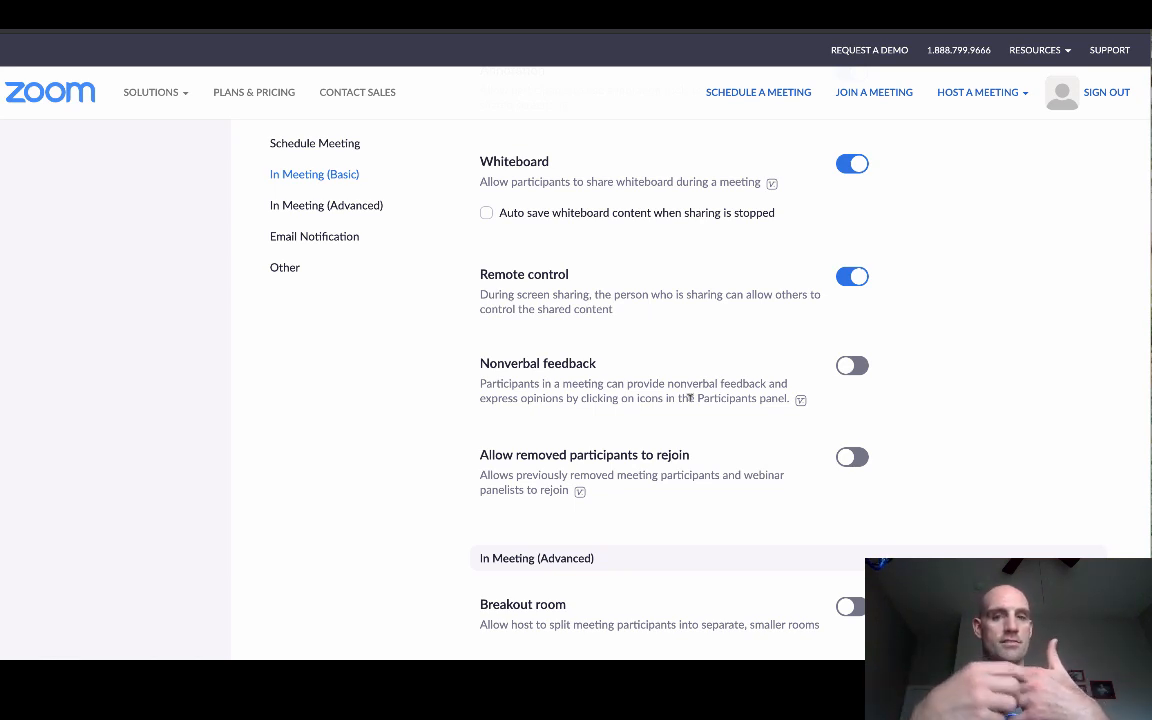
{"action": "mouse_move", "coordinate": [852, 264]}
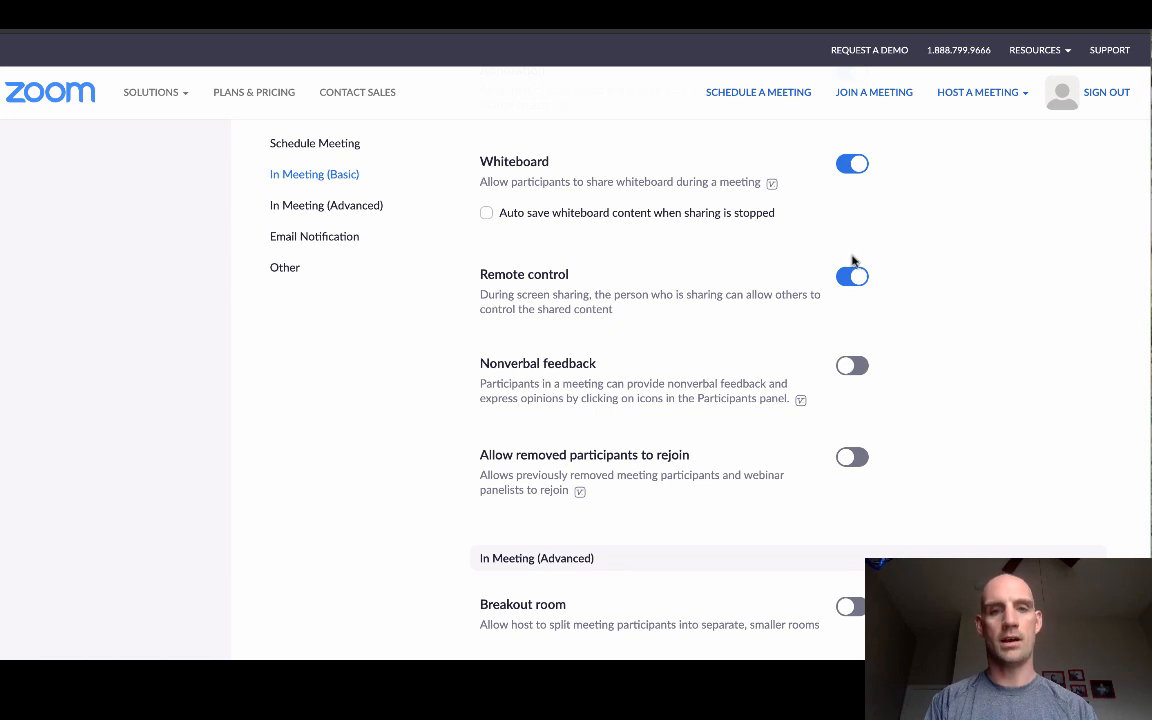
{"action": "left_click", "coordinate": [852, 276]}
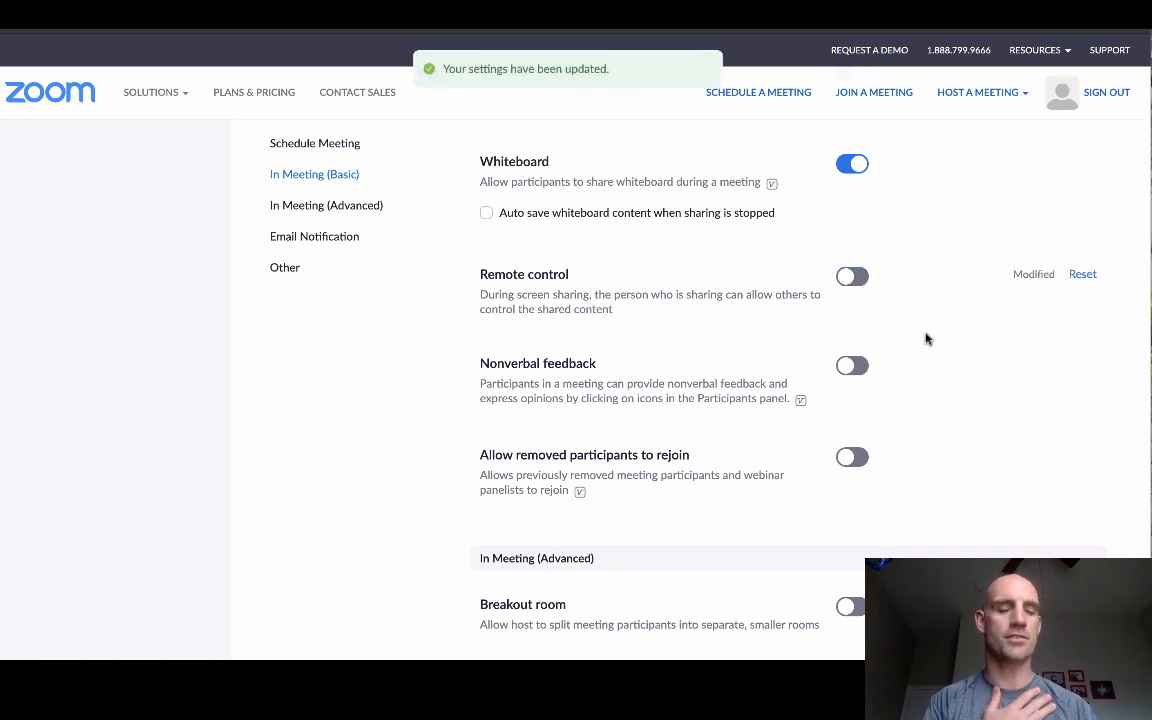
{"action": "mouse_move", "coordinate": [950, 404]}
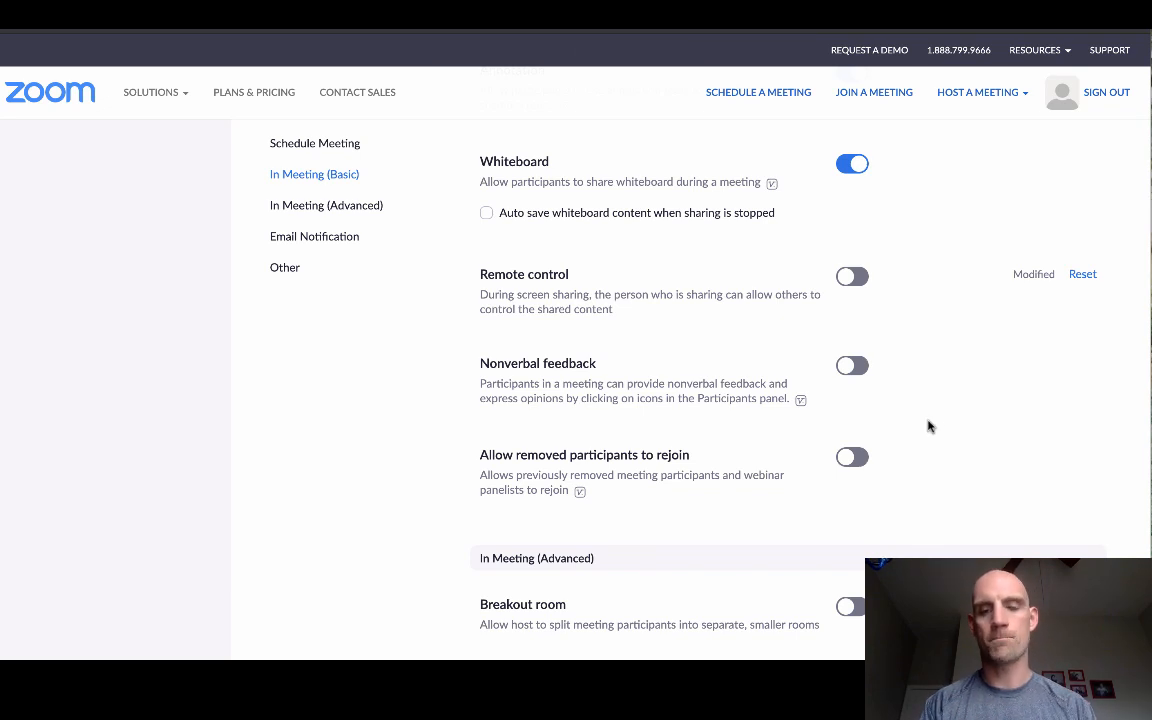
{"action": "scroll", "scroll_direction": "down", "scroll_amount": 3}
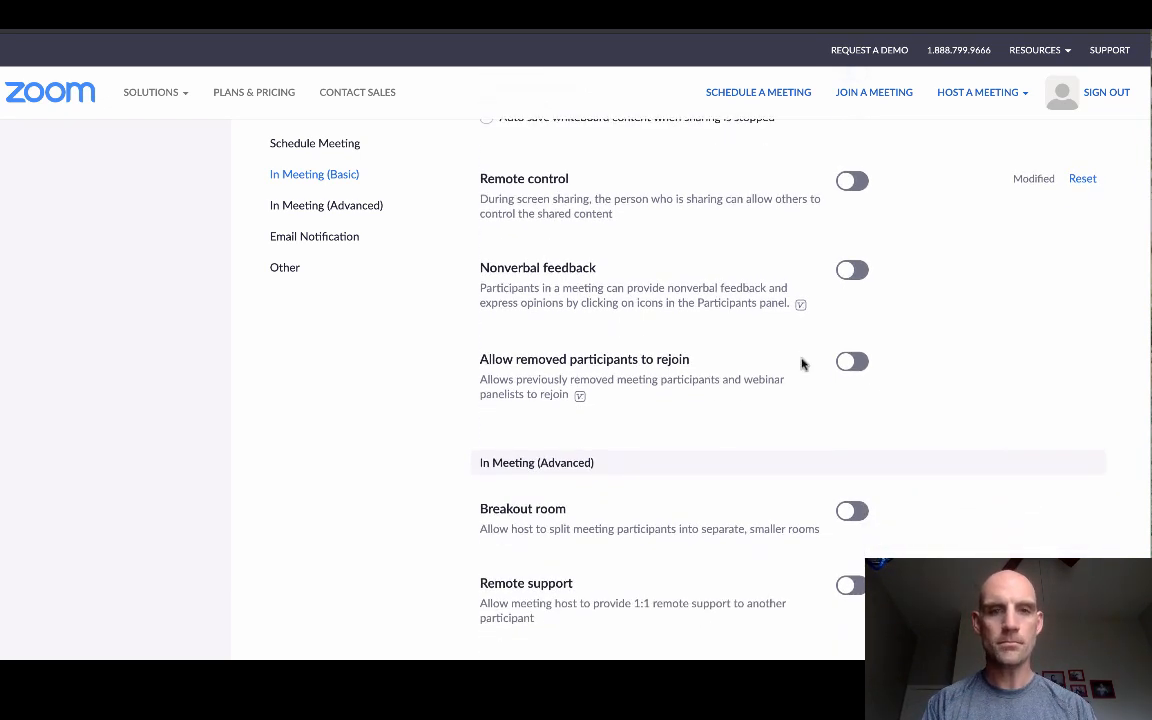
{"action": "mouse_move", "coordinate": [754, 328]}
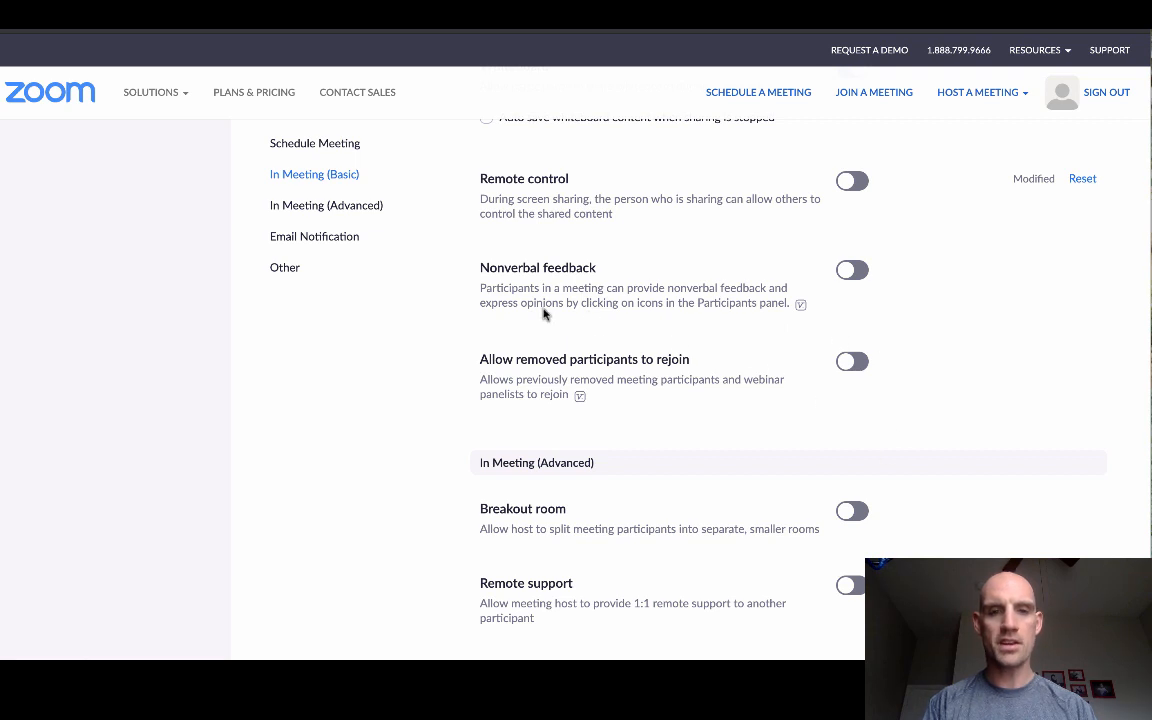
{"action": "mouse_move", "coordinate": [514, 302]}
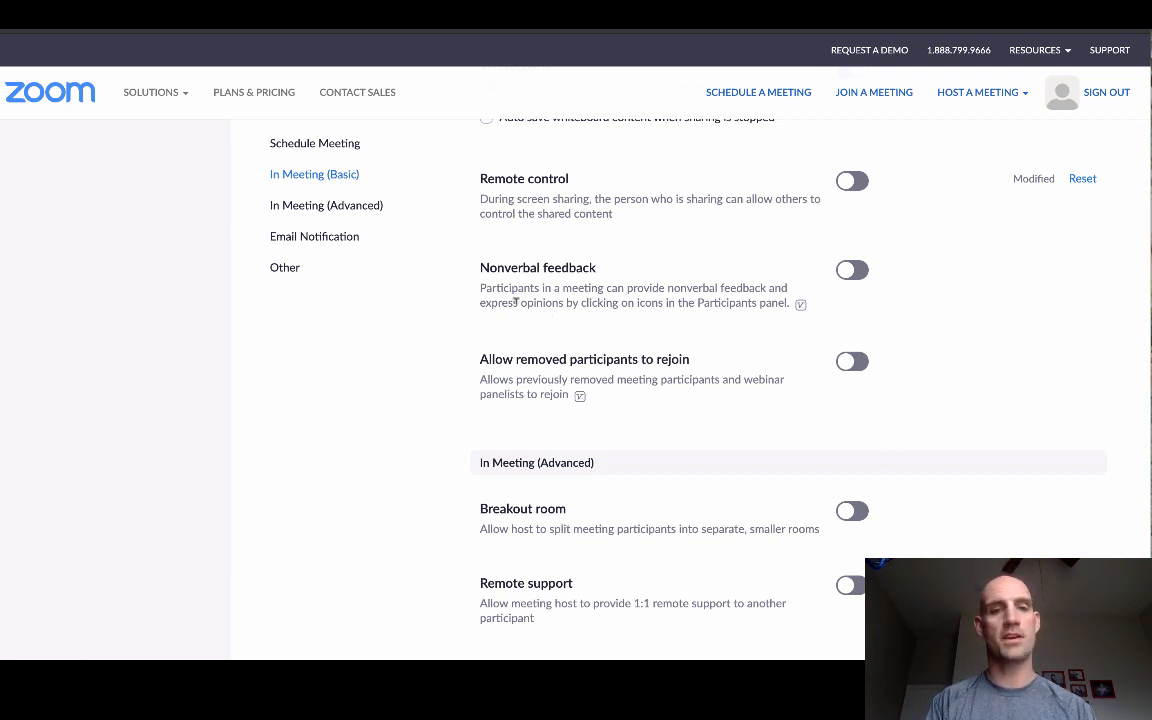
{"action": "mouse_move", "coordinate": [744, 356]}
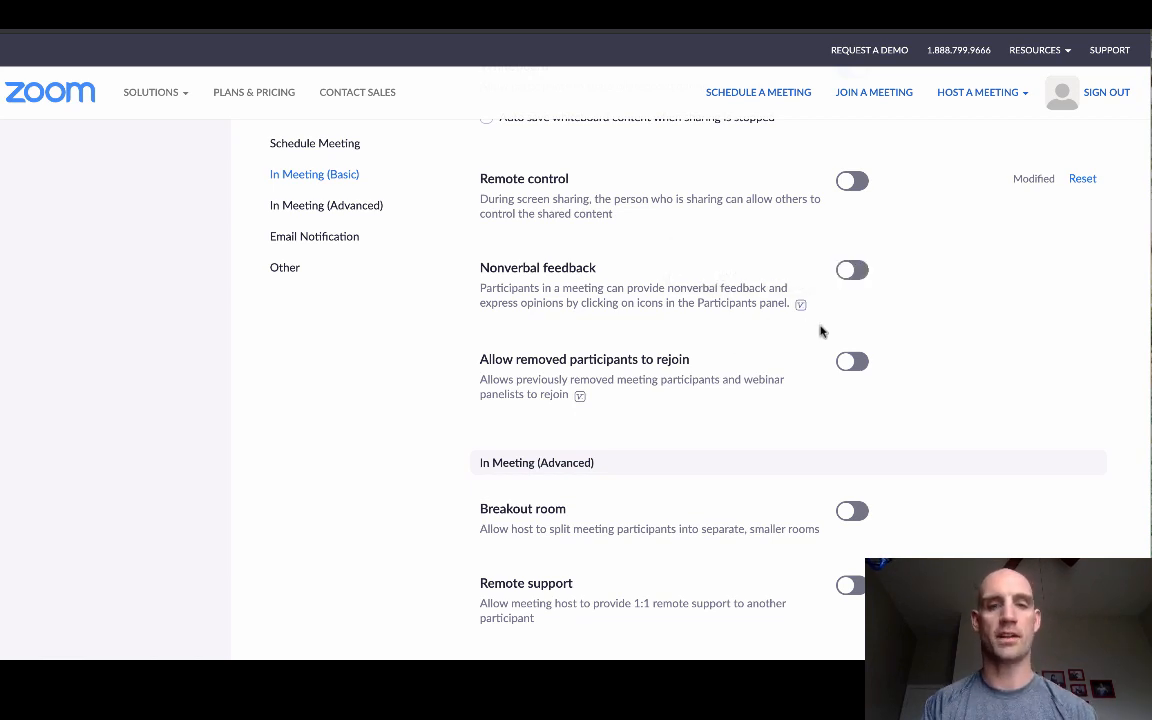
{"action": "mouse_move", "coordinate": [916, 396]}
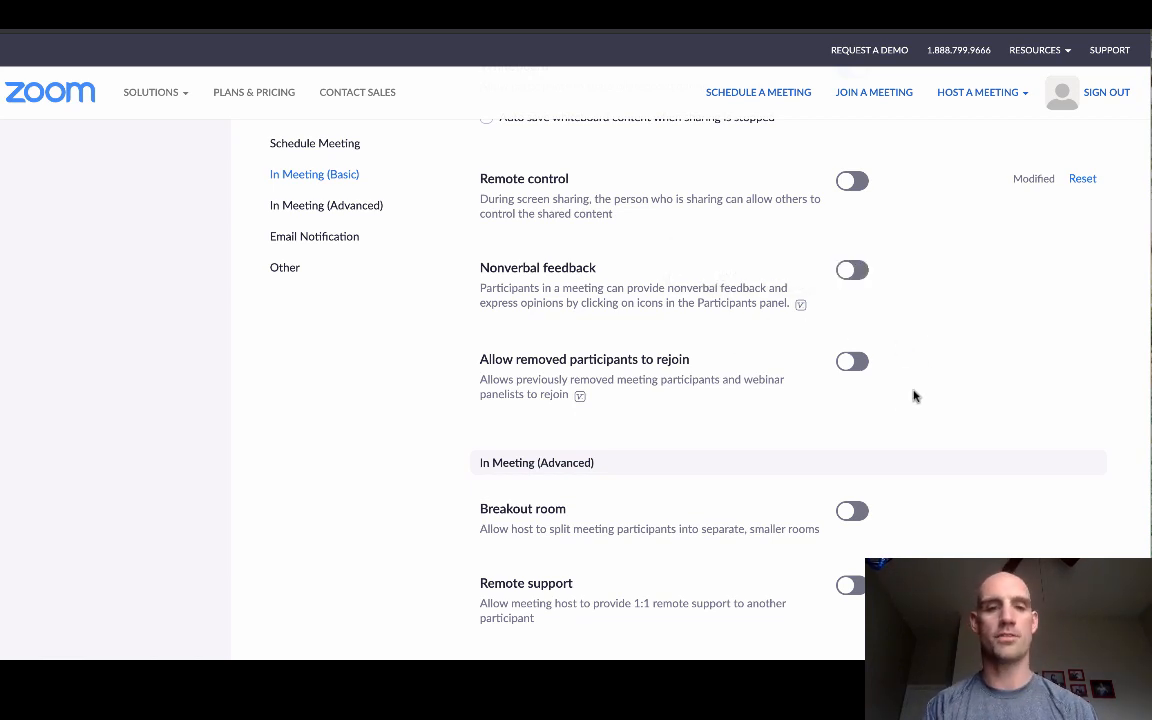
Switch on Breakout room under In Meeting (Advanced) so hosts can split participants.
{"action": "scroll", "scroll_direction": "down", "scroll_amount": 3}
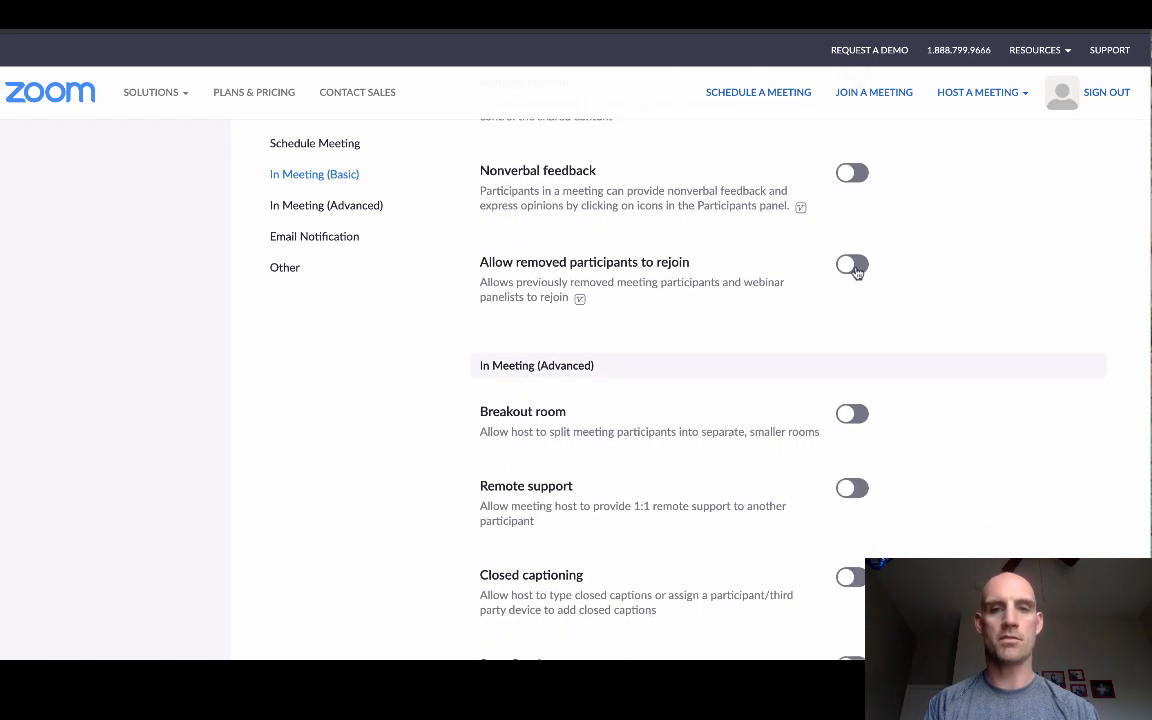
{"action": "mouse_move", "coordinate": [896, 378]}
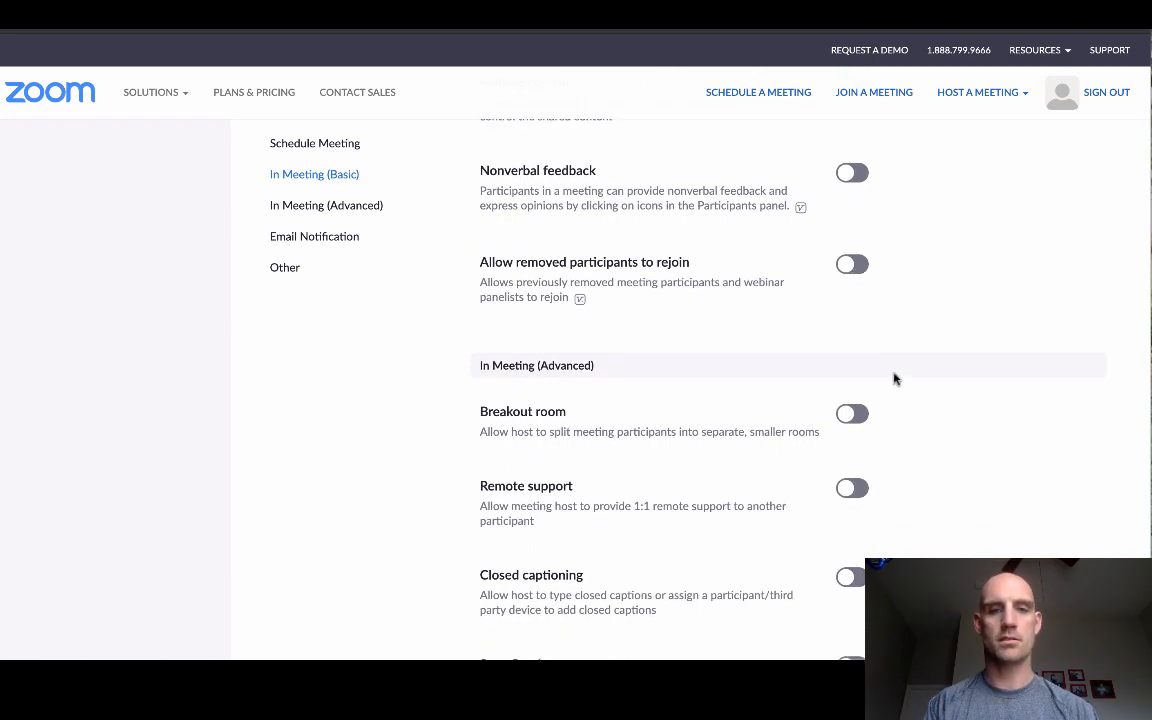
{"action": "scroll", "scroll_direction": "down", "scroll_amount": 3}
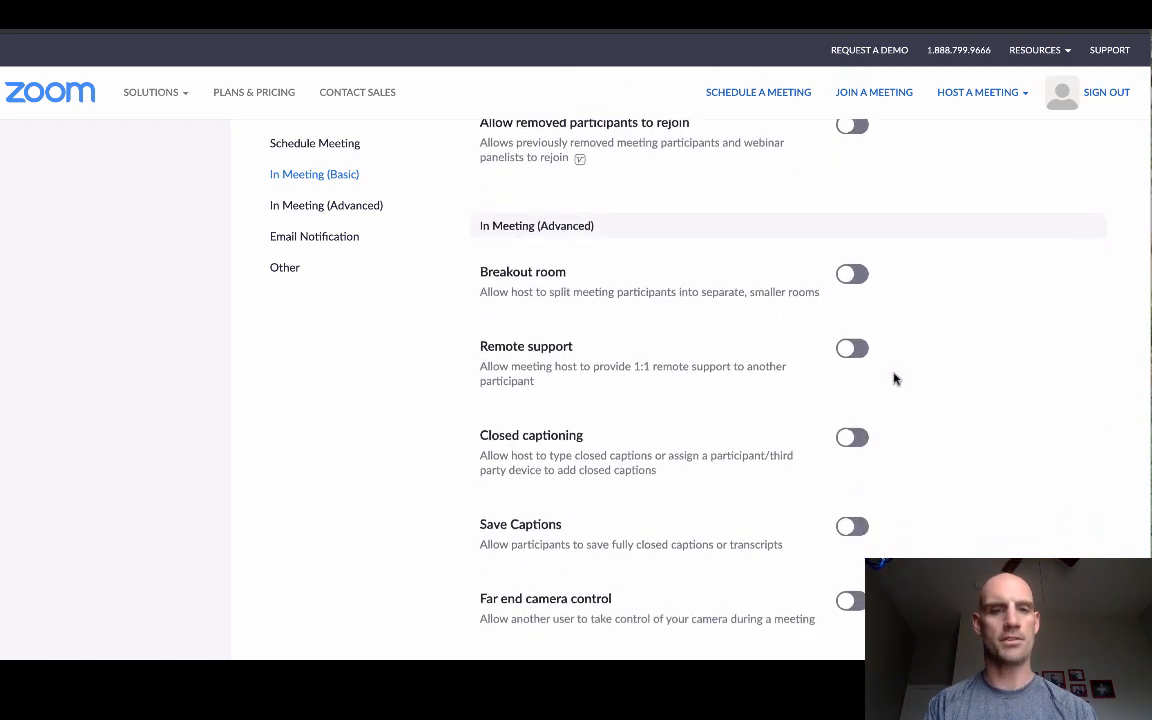
{"action": "scroll", "scroll_direction": "down", "scroll_amount": 3}
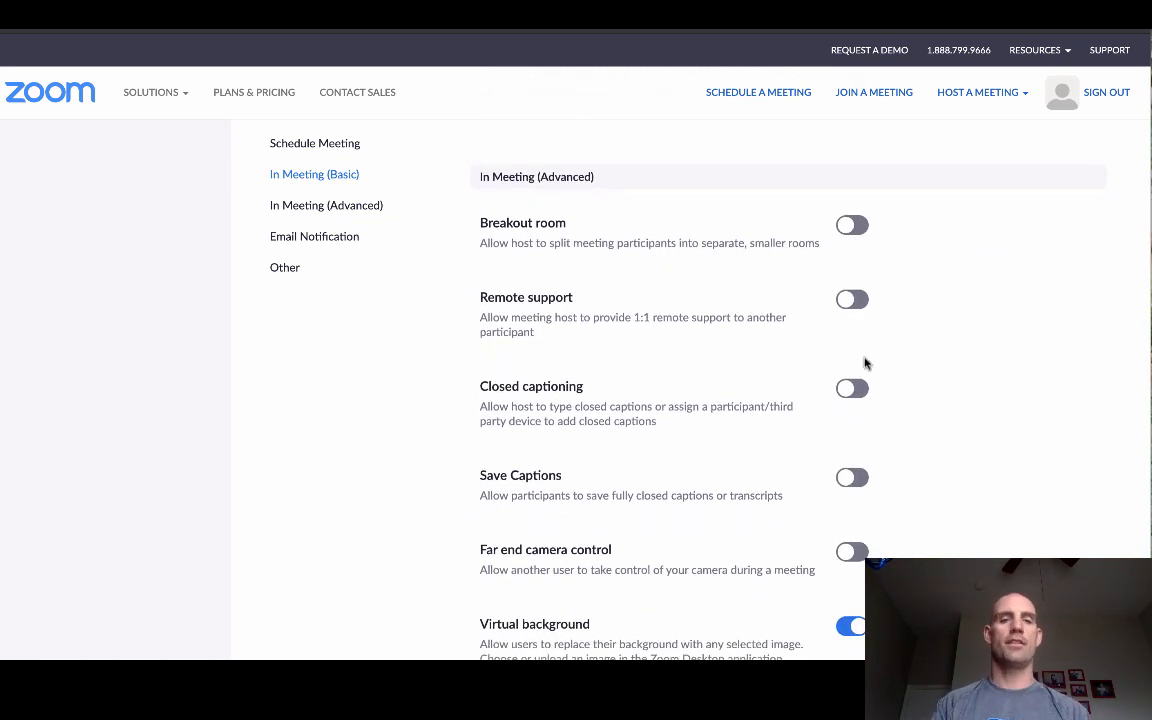
{"action": "mouse_move", "coordinate": [852, 436]}
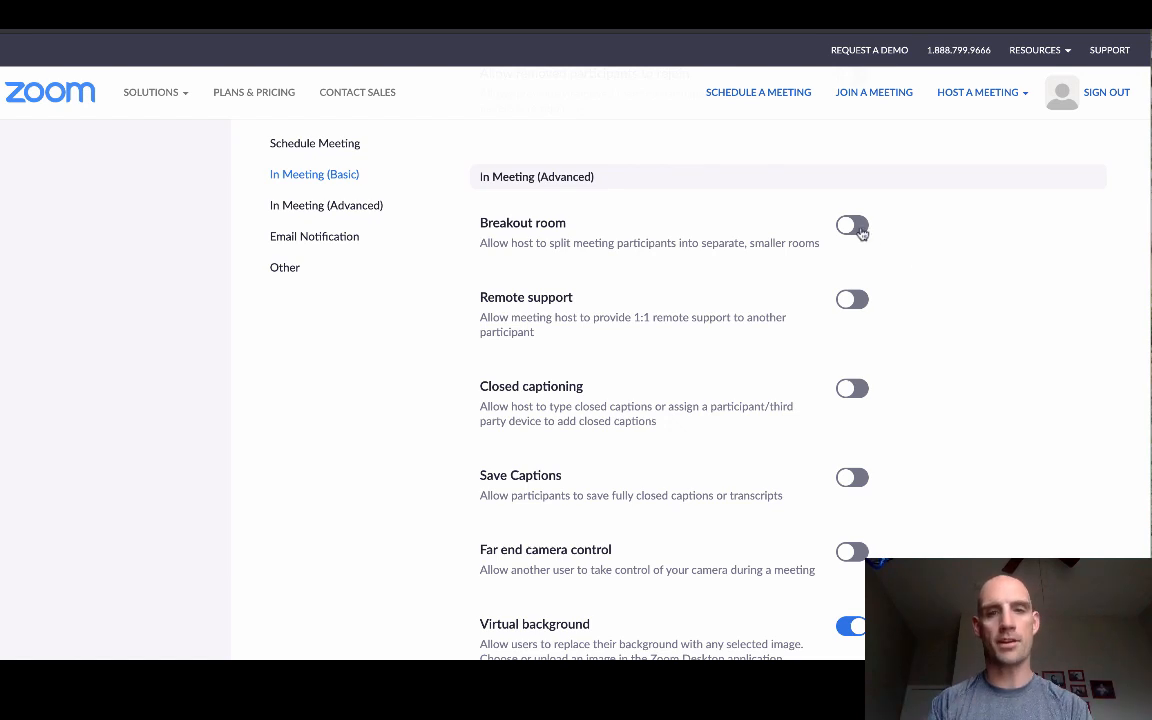
{"action": "left_click", "coordinate": [852, 226]}
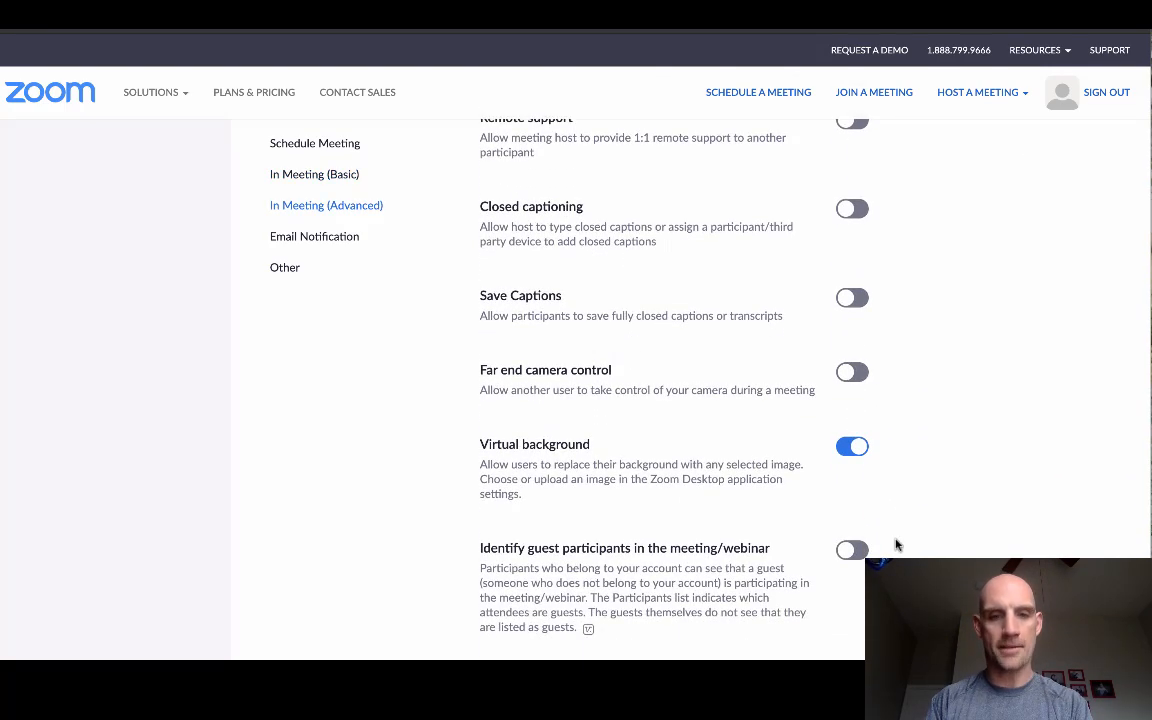
Switch on Attention tracking in the In Meeting (Advanced) settings.
{"action": "scroll", "scroll_direction": "down", "scroll_amount": 3}
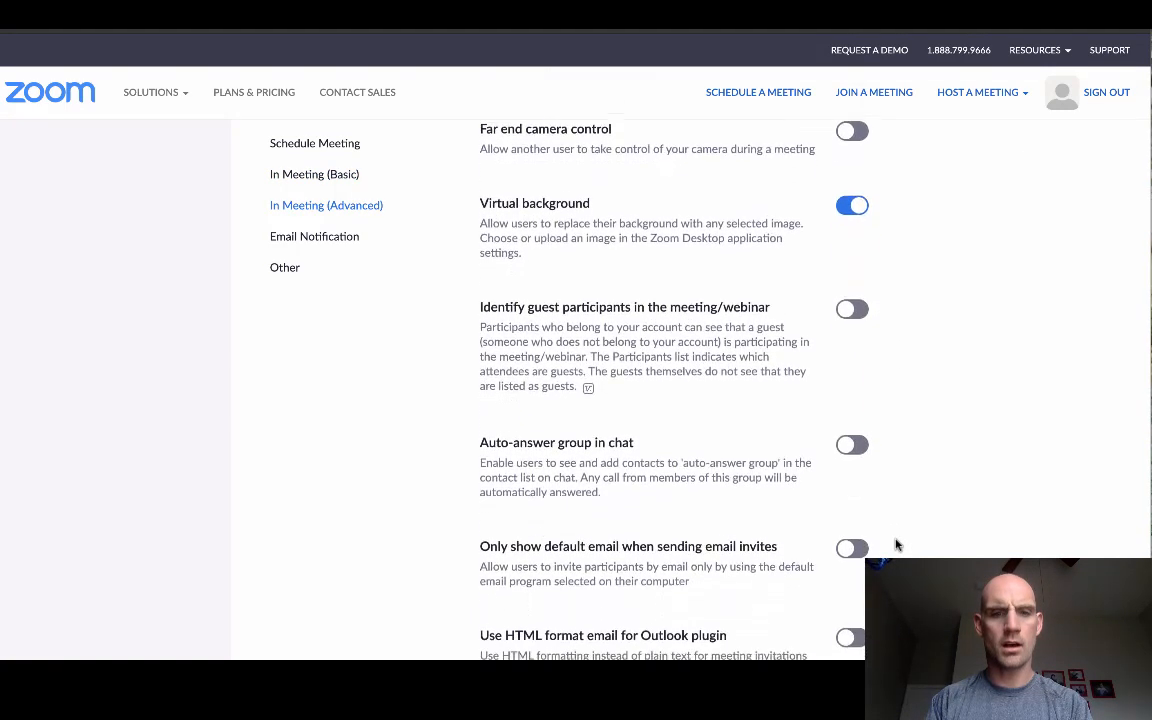
{"action": "scroll", "scroll_direction": "down", "scroll_amount": 3}
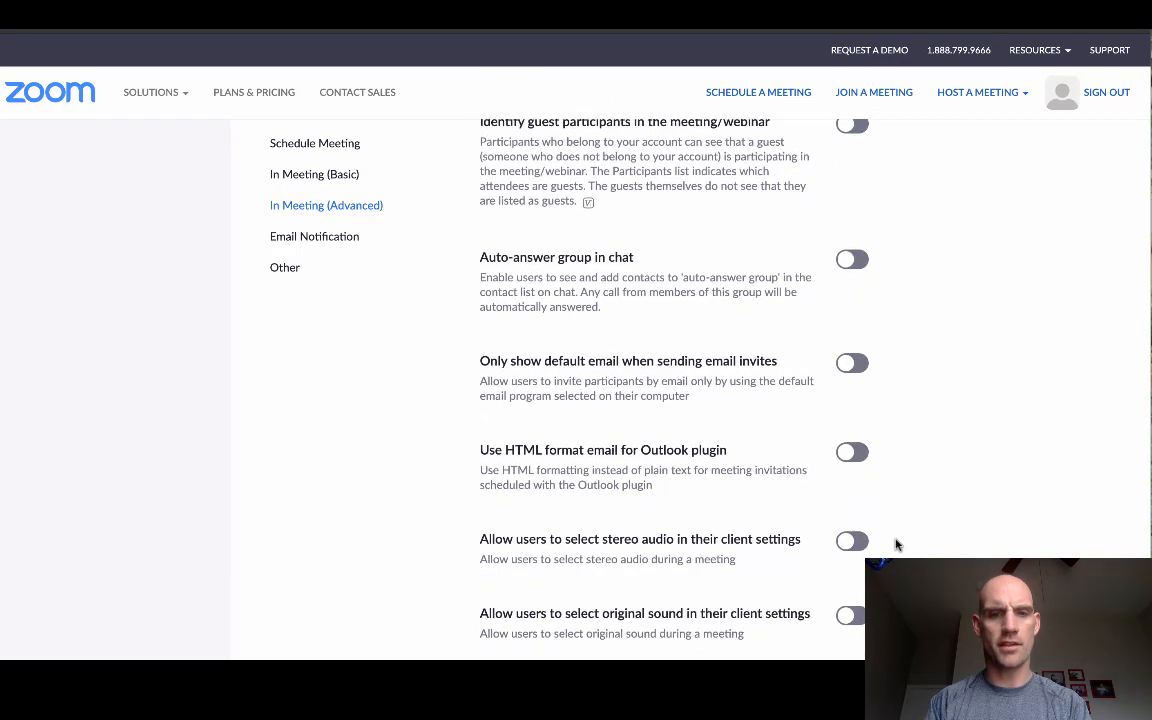
{"action": "scroll", "scroll_direction": "down", "scroll_amount": 3}
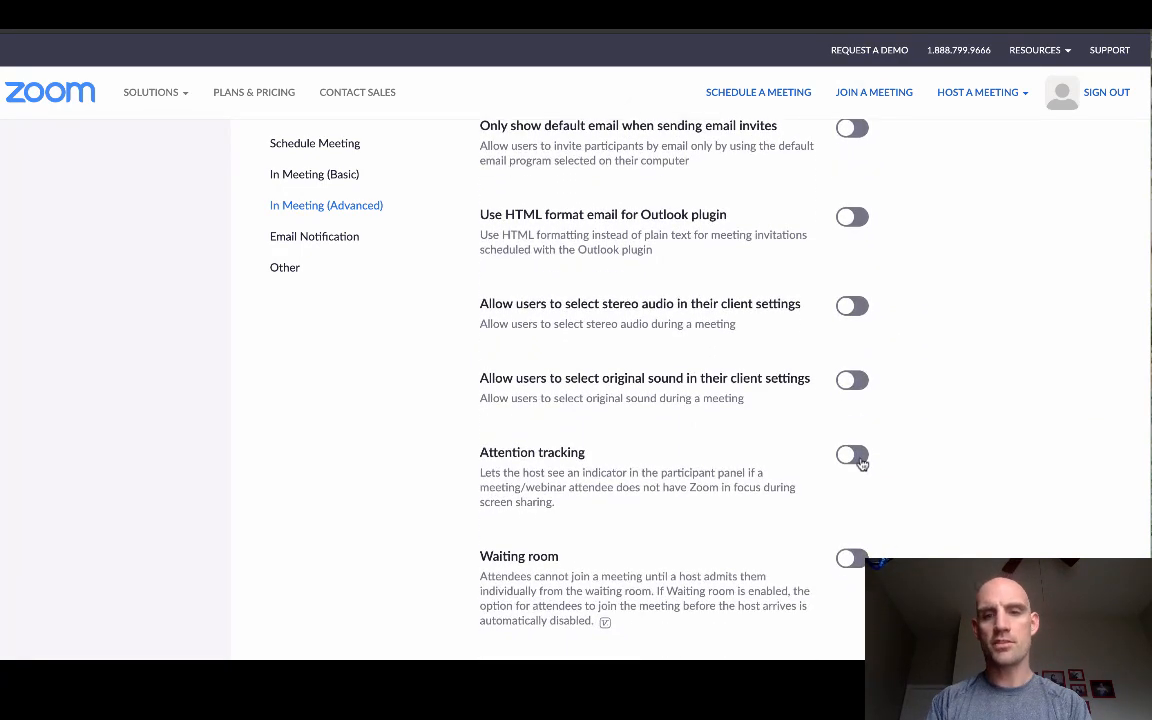
{"action": "left_click", "coordinate": [852, 454]}
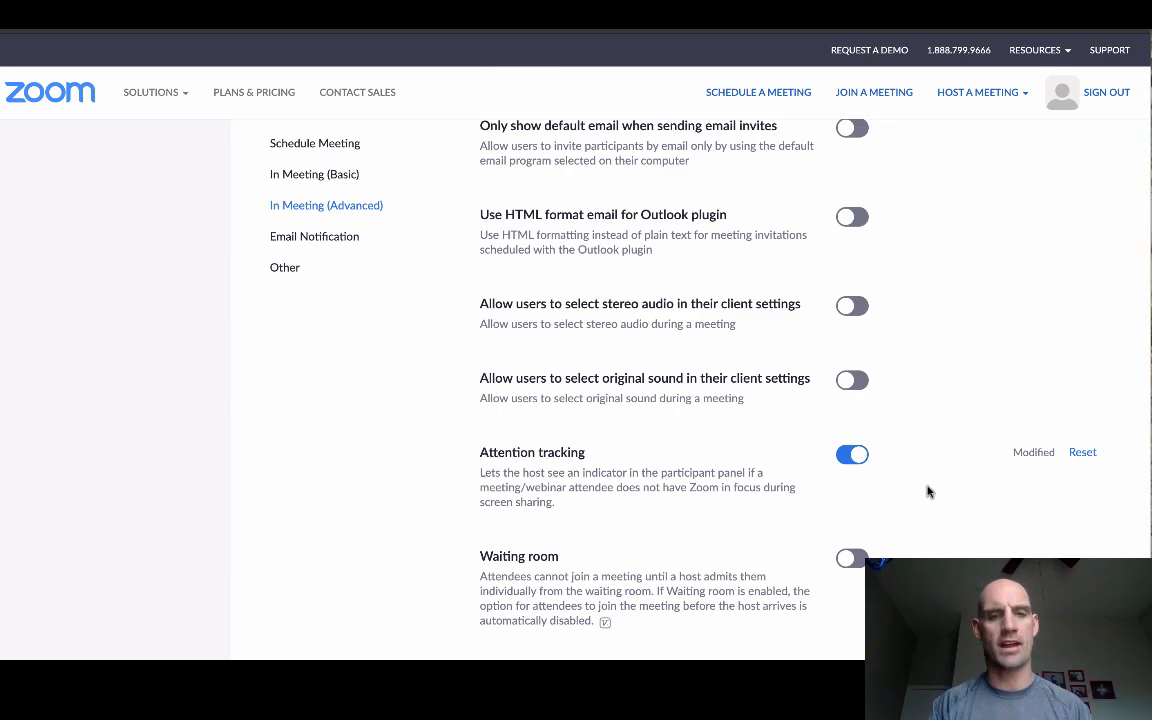
Switch on Waiting room and the 'Join from your browser' link.
{"action": "scroll", "scroll_direction": "down", "scroll_amount": 3}
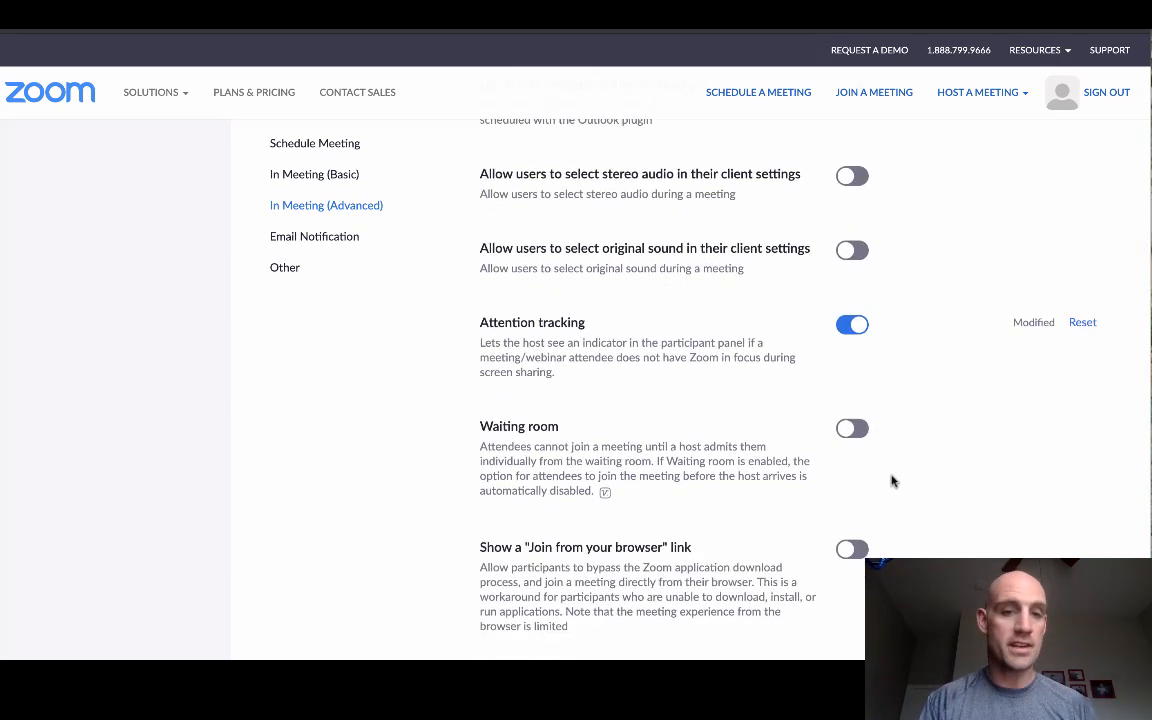
{"action": "left_click", "coordinate": [852, 428]}
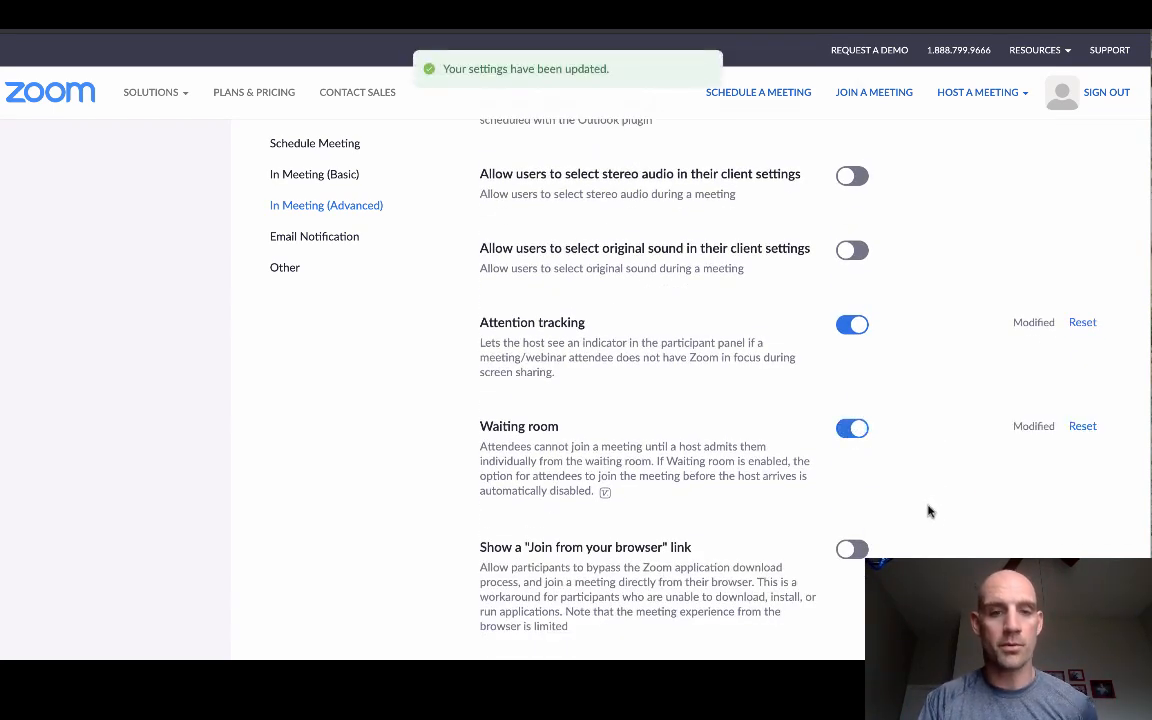
{"action": "scroll", "scroll_direction": "down", "scroll_amount": 3}
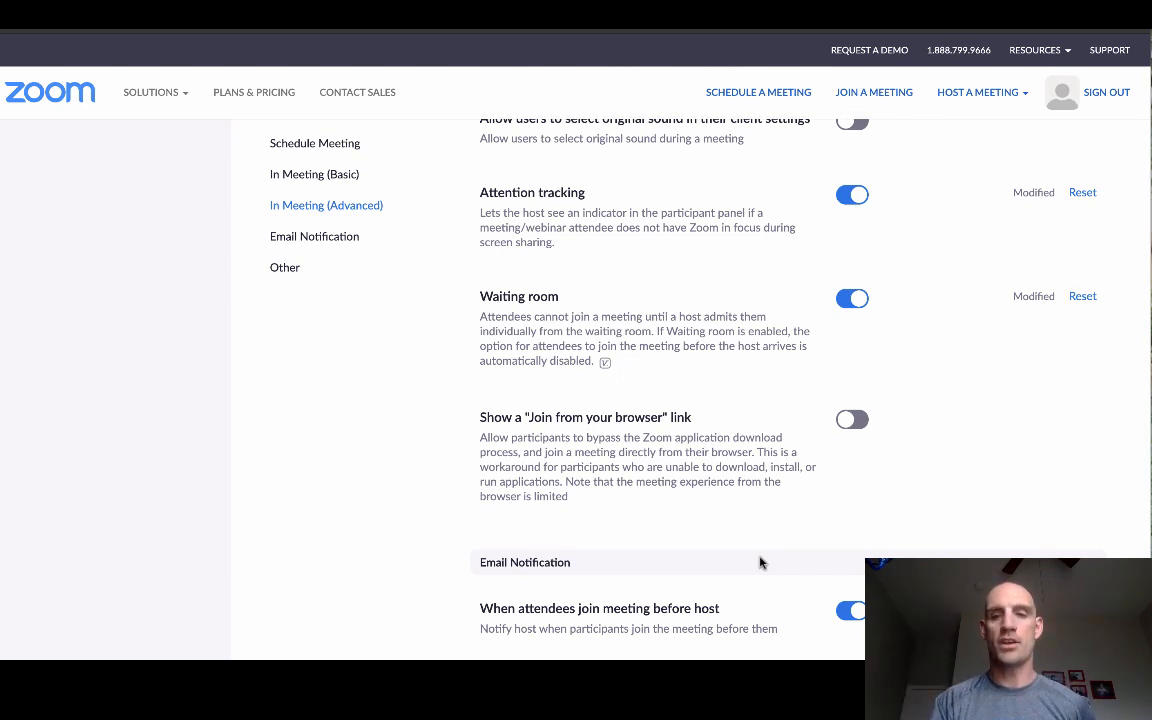
{"action": "left_click", "coordinate": [852, 420]}
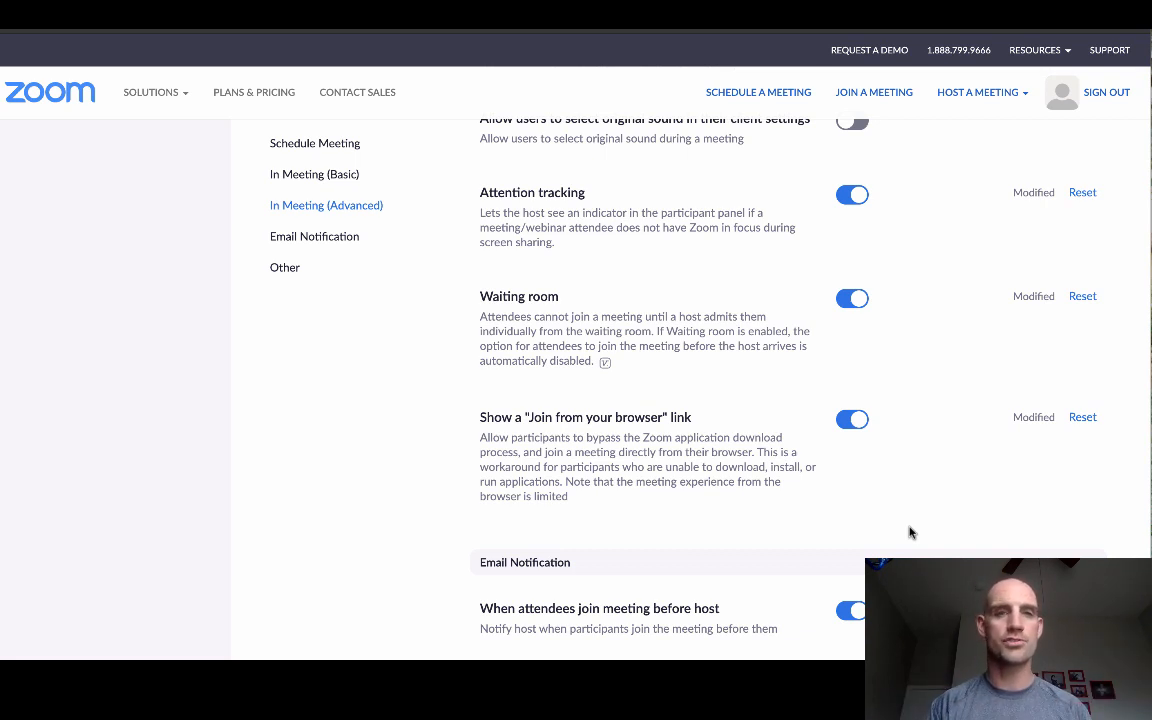
Return via In Meeting (Basic) to the Schedule Meeting settings for review.
{"action": "scroll", "scroll_direction": "down", "scroll_amount": 3}
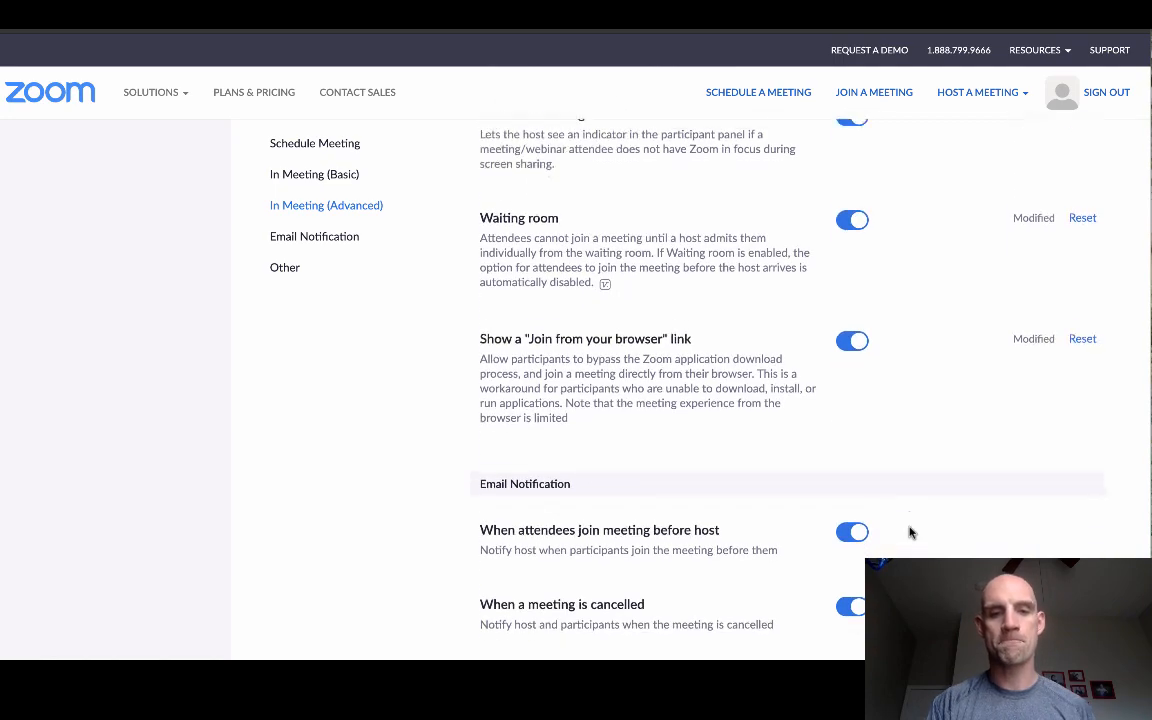
{"action": "scroll", "scroll_direction": "down", "scroll_amount": 3}
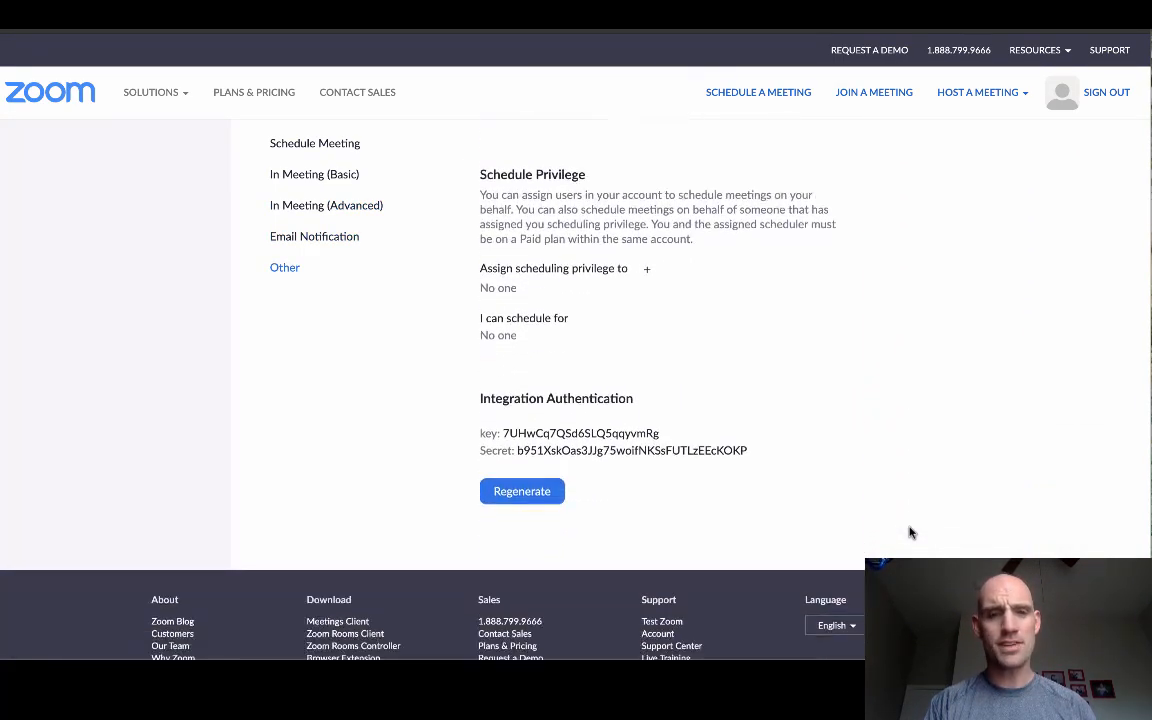
{"action": "left_click", "coordinate": [314, 174]}
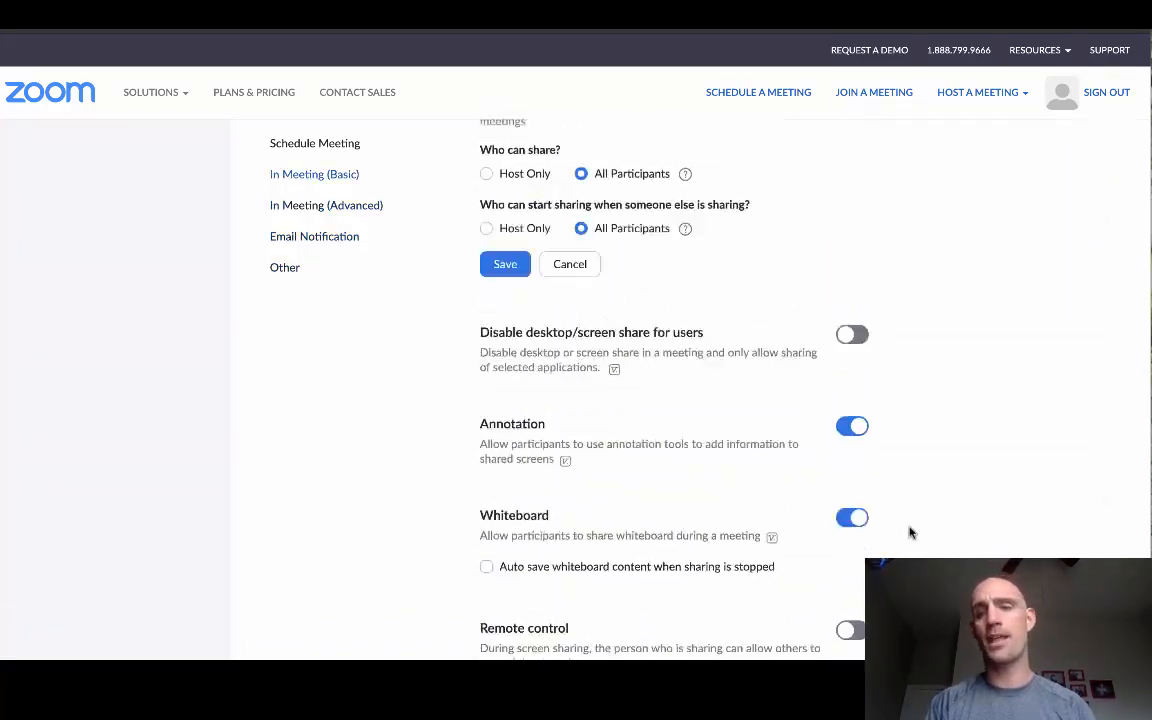
{"action": "left_click", "coordinate": [314, 144]}
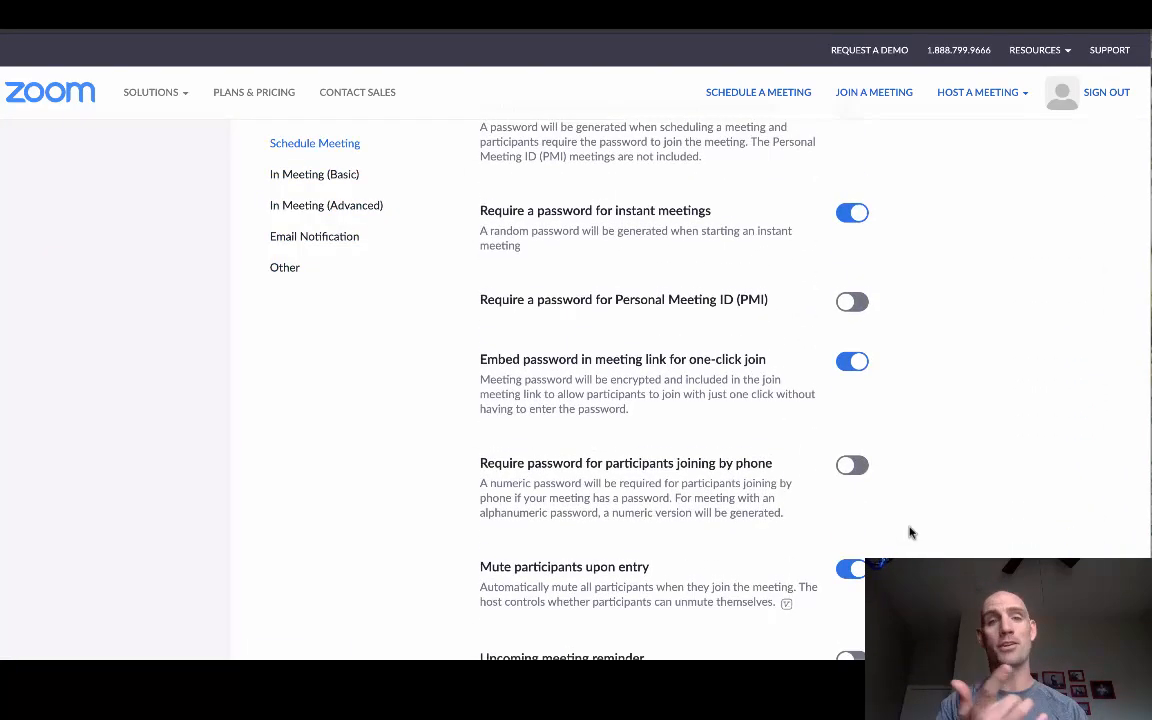